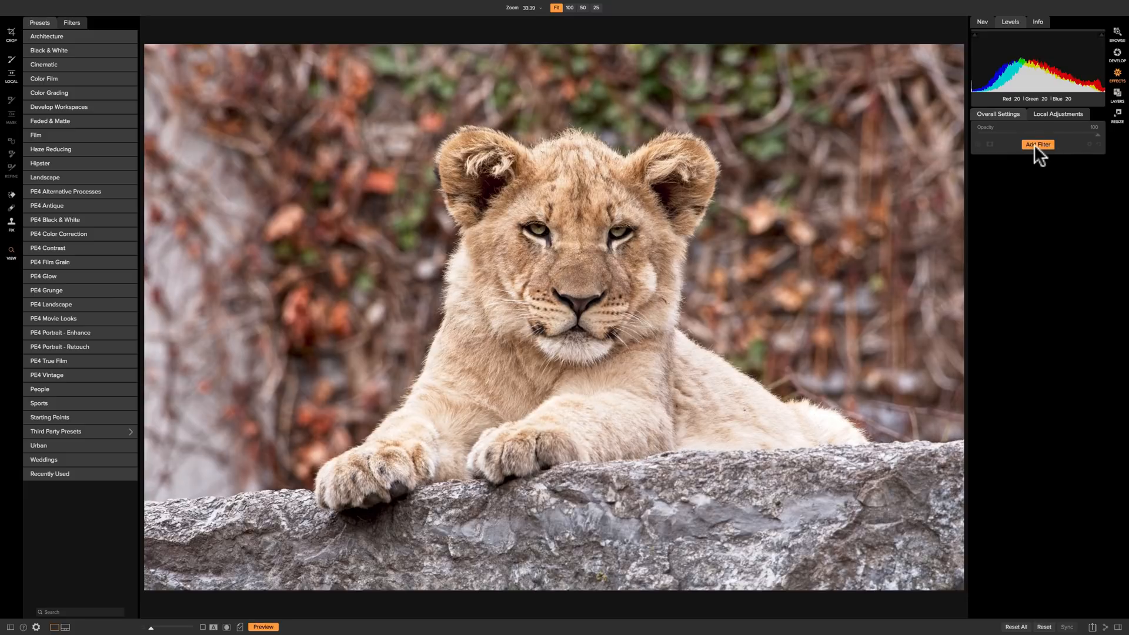
- Add a Borders filter to the lion cub photo and enlarge it into a floating panel
left_click(1036, 144)
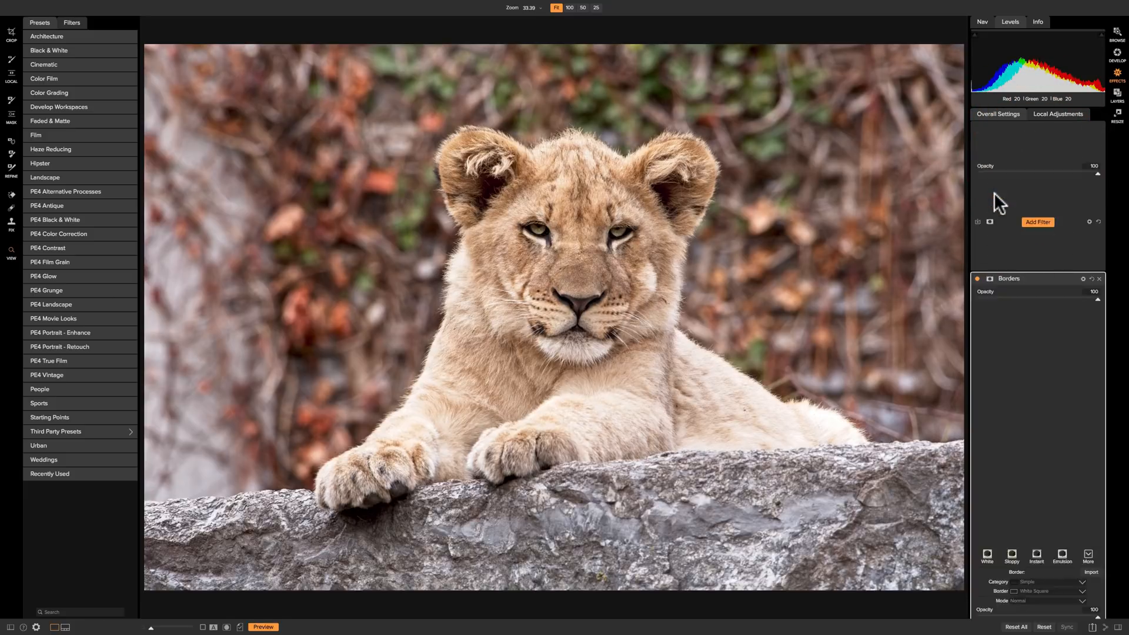
left_click(1008, 279)
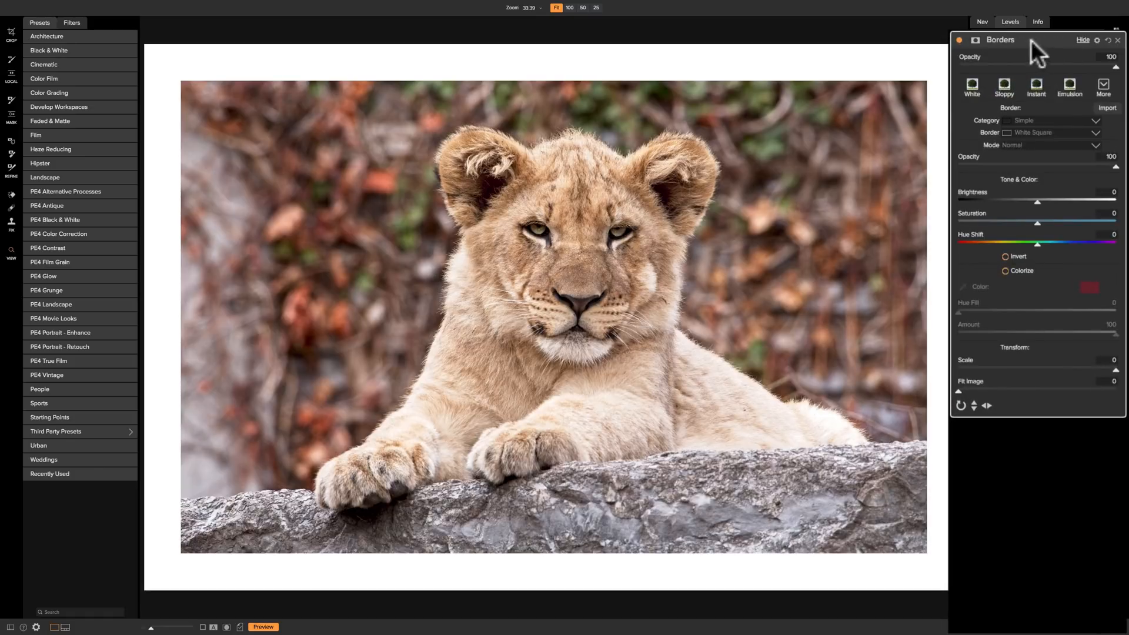
mouse_move(768, 412)
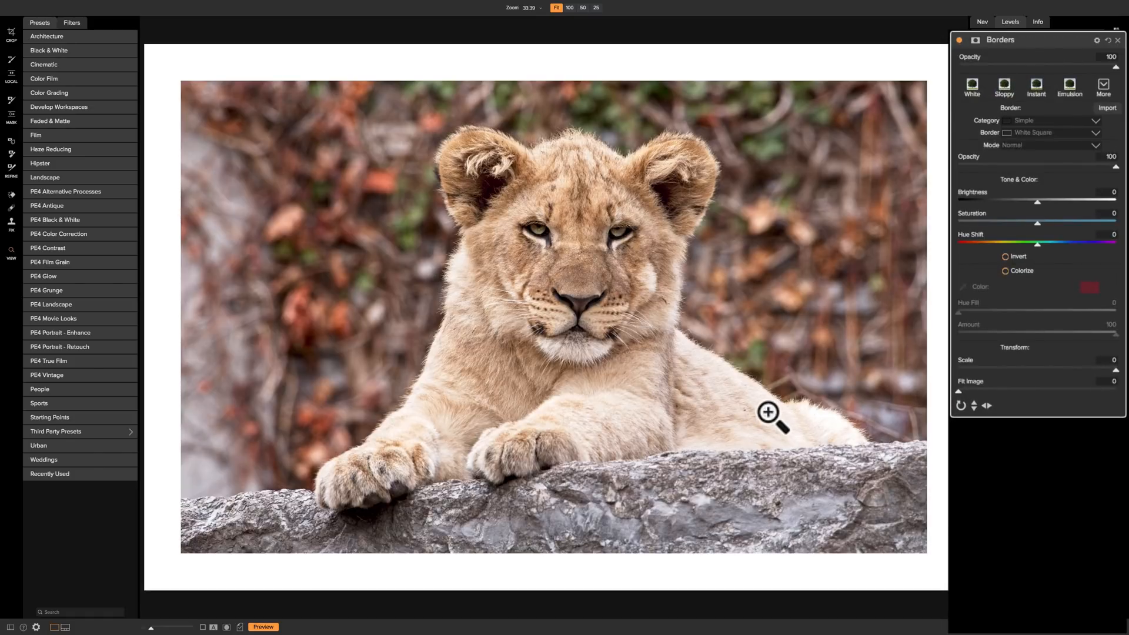
mouse_move(751, 296)
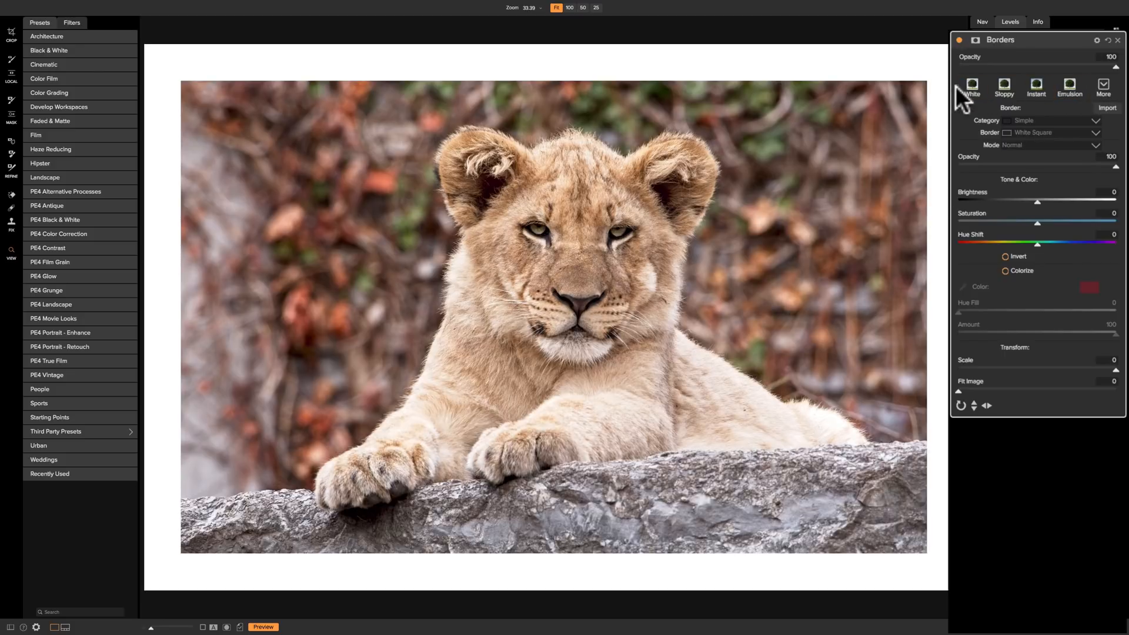
- Preview the White, Sloppy, Instant and Emulsion borders, then open the full border gallery
left_click(971, 85)
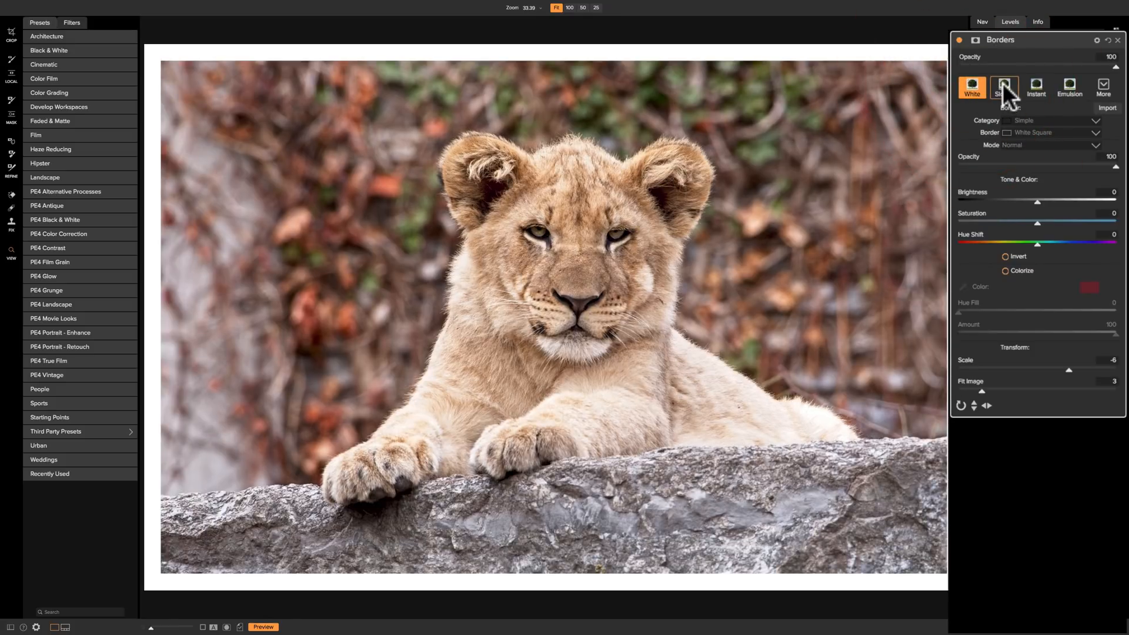
left_click(1004, 87)
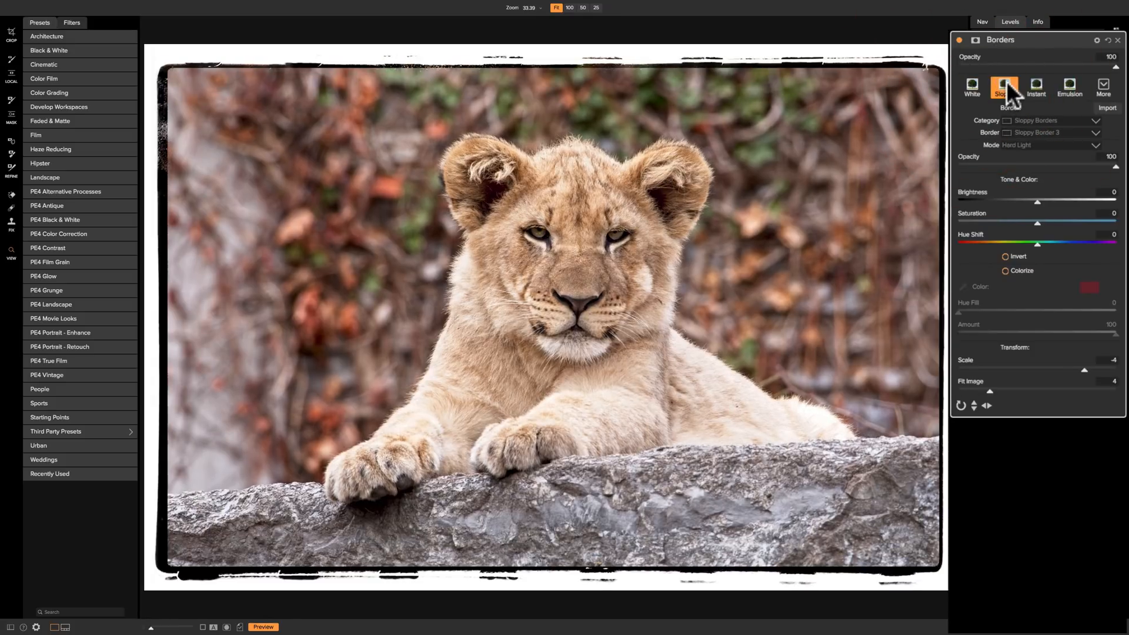
left_click(1003, 87)
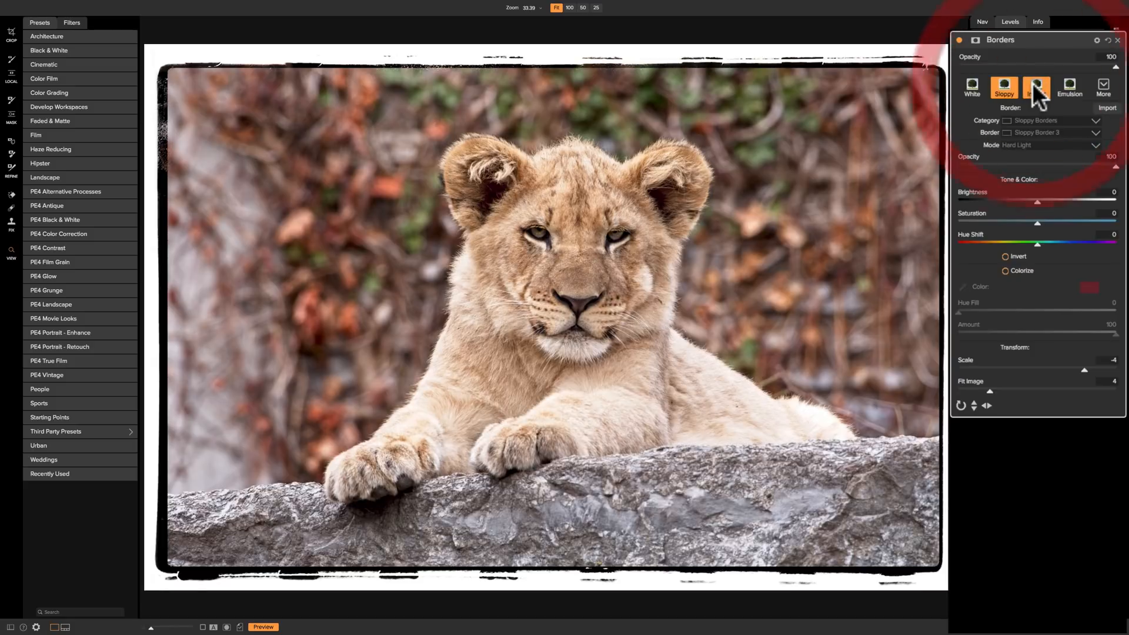
left_click(1035, 90)
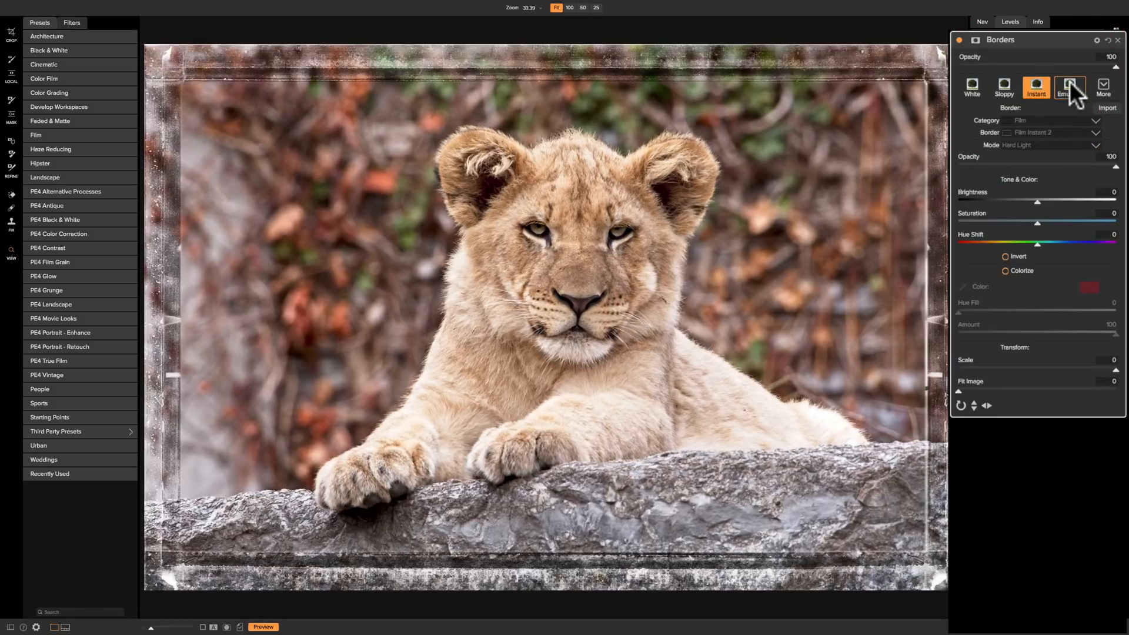
left_click(1067, 86)
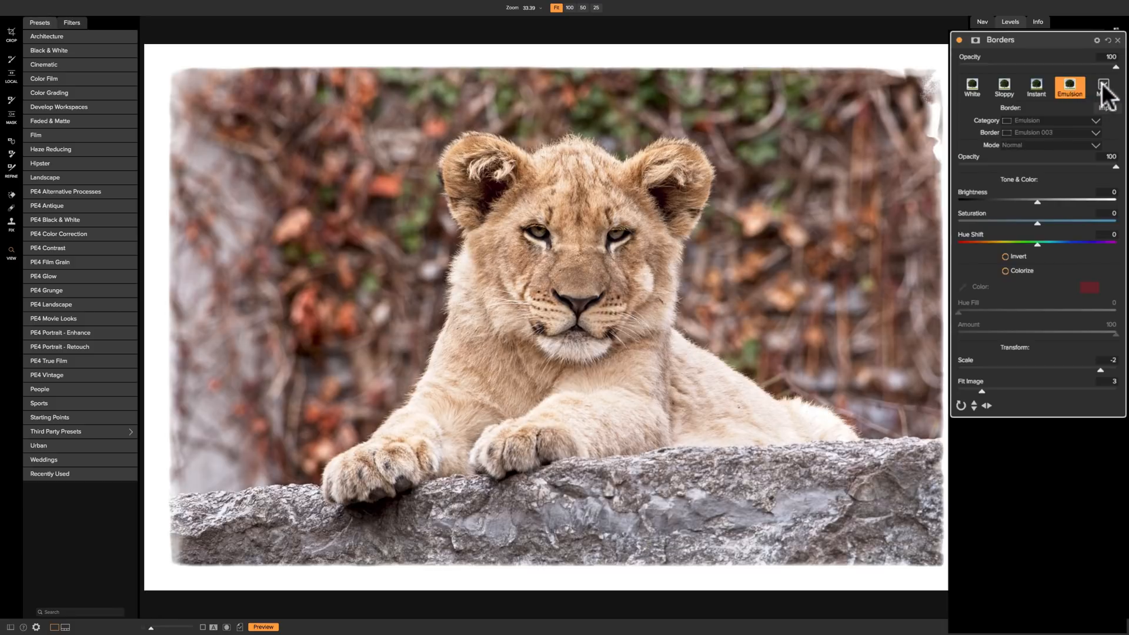
left_click(1110, 87)
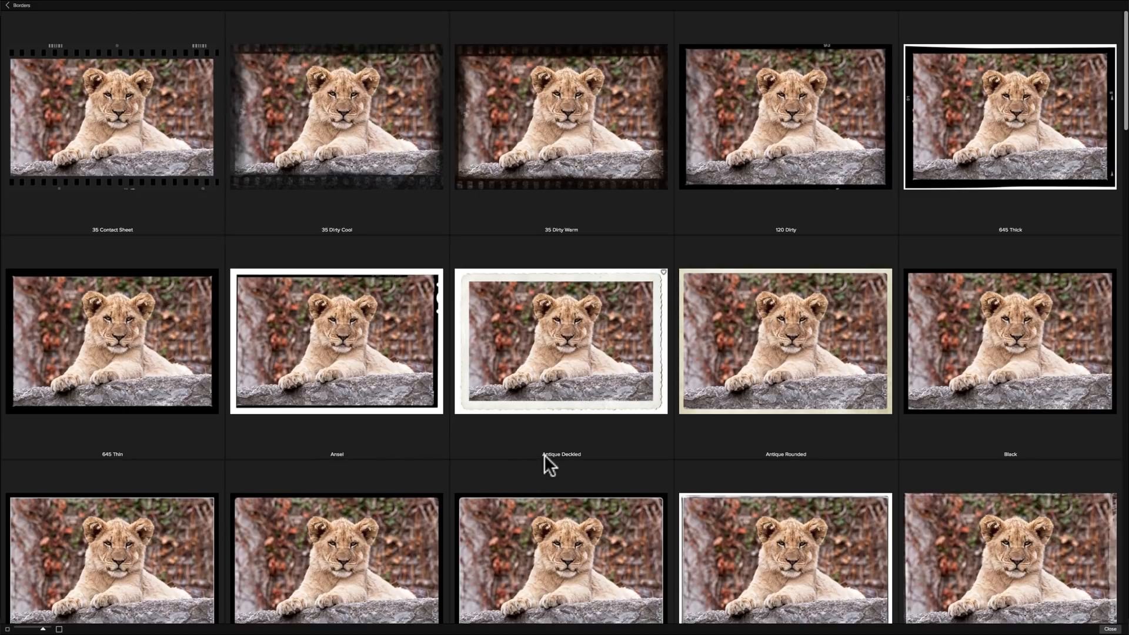
mouse_move(572, 366)
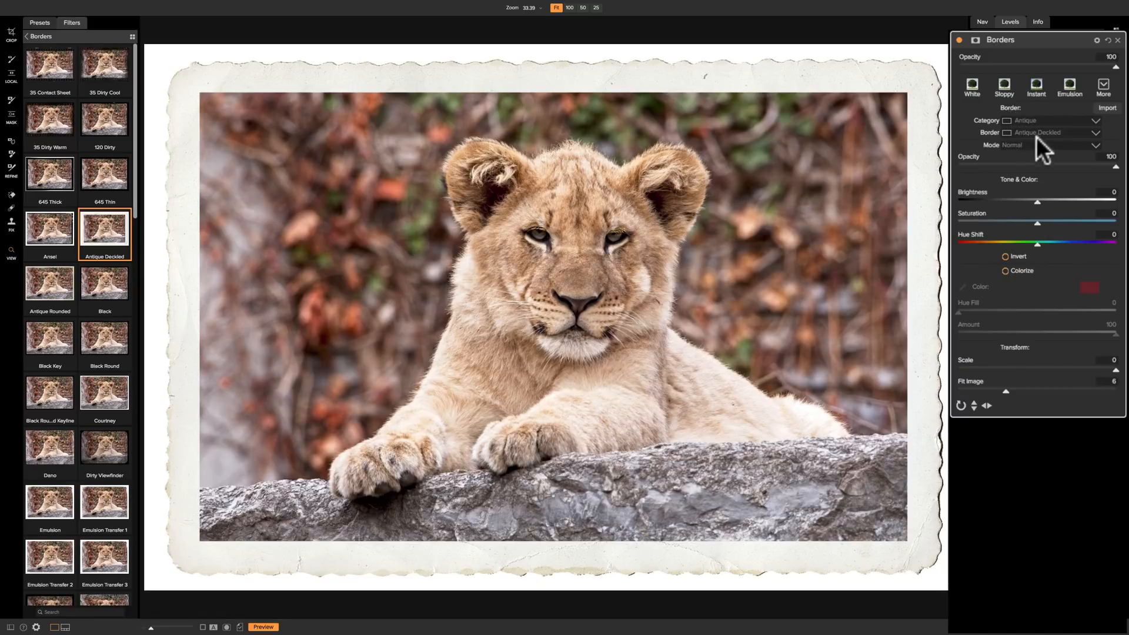
mouse_move(1069, 129)
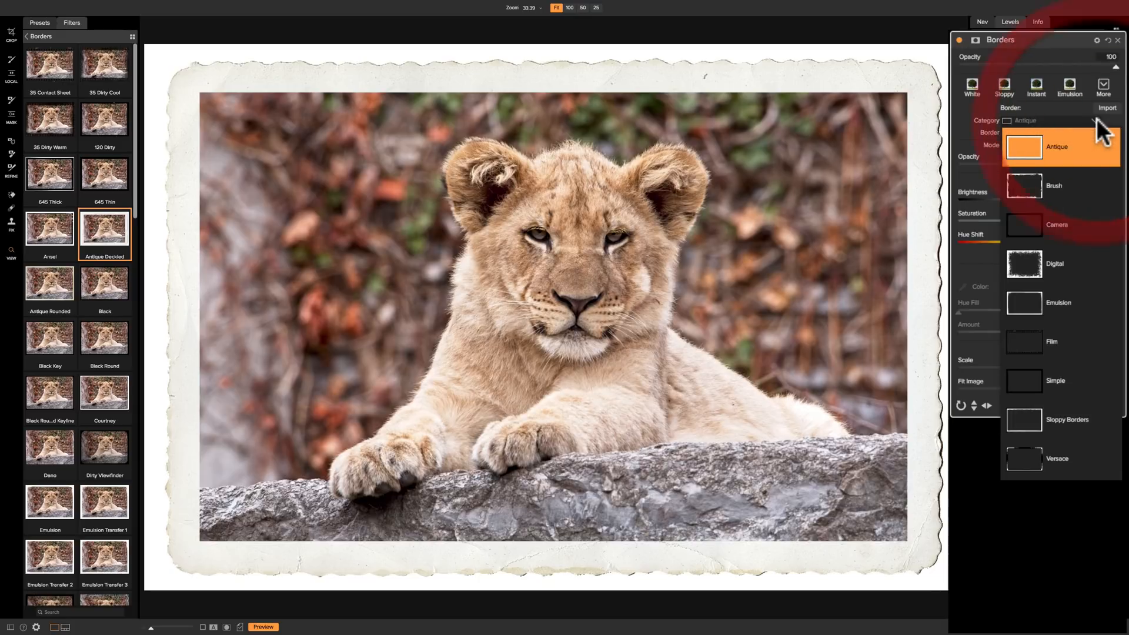
left_click(1054, 186)
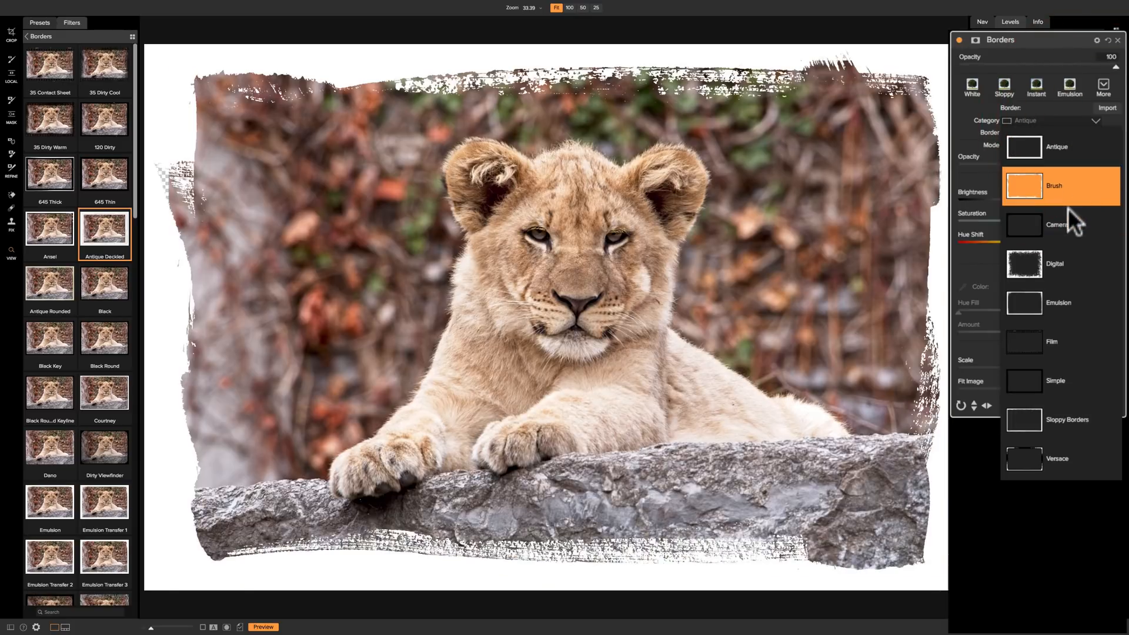
left_click(1054, 263)
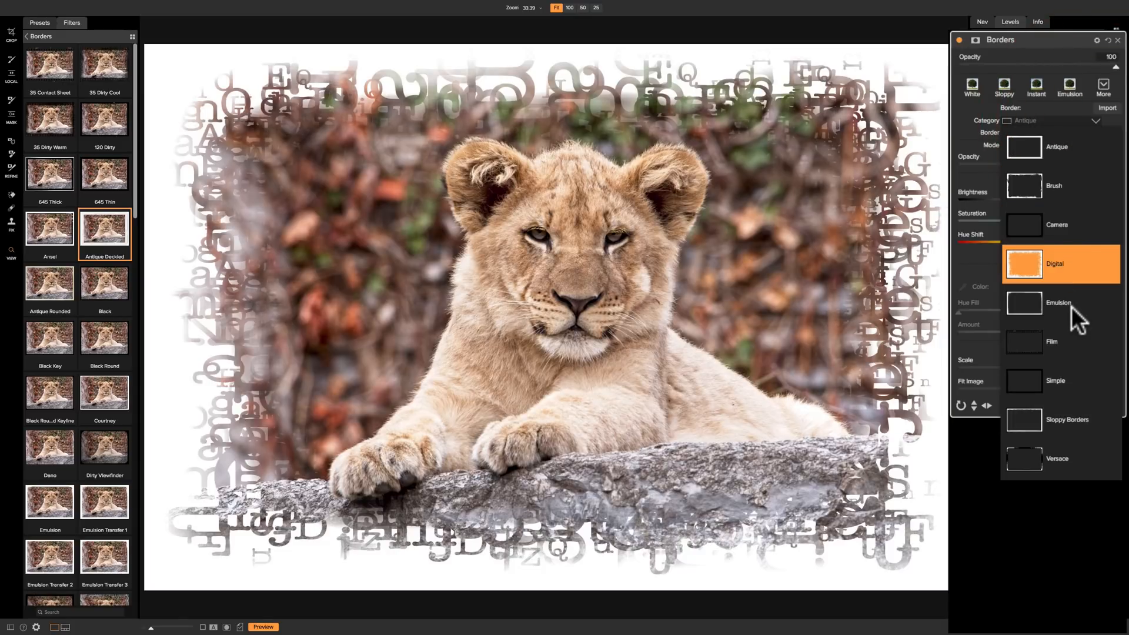
left_click(1052, 341)
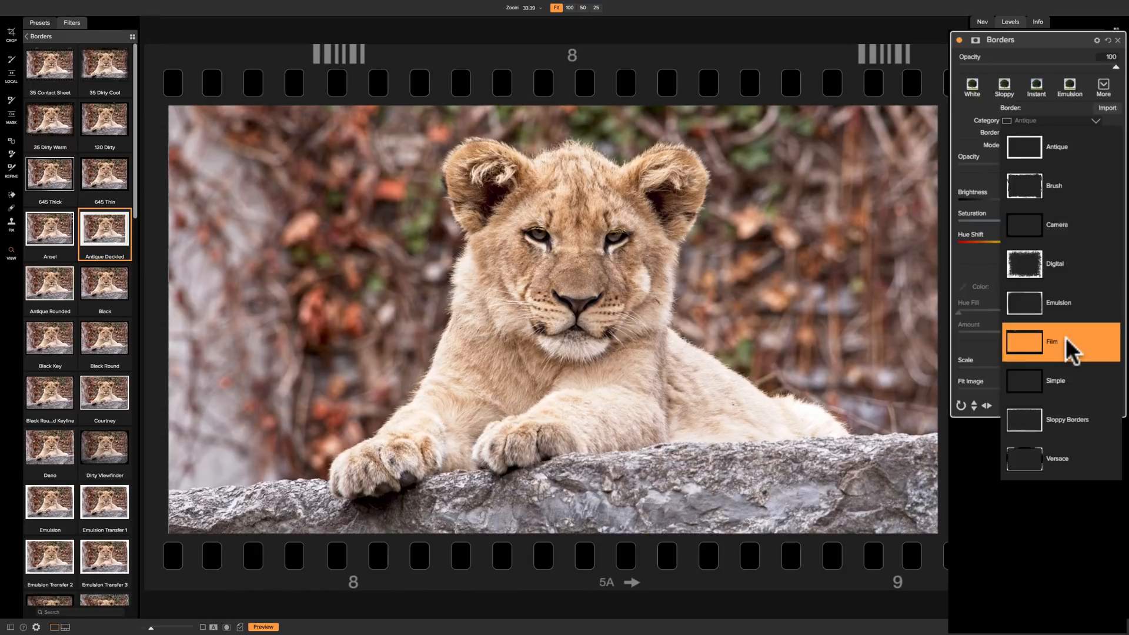
left_click(1055, 380)
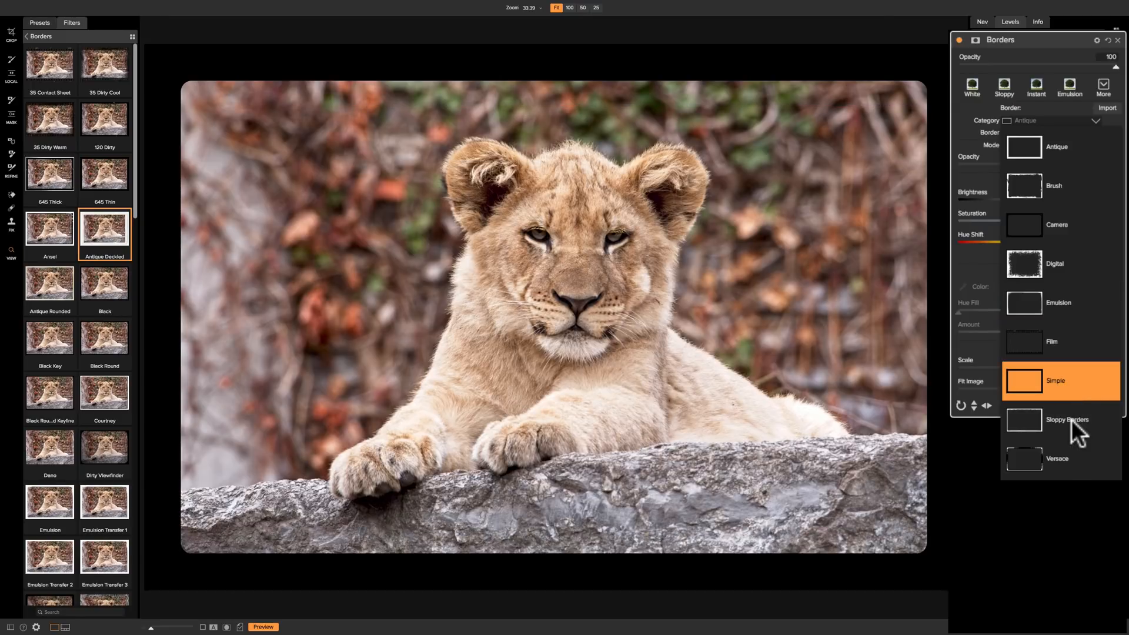
left_click(1057, 458)
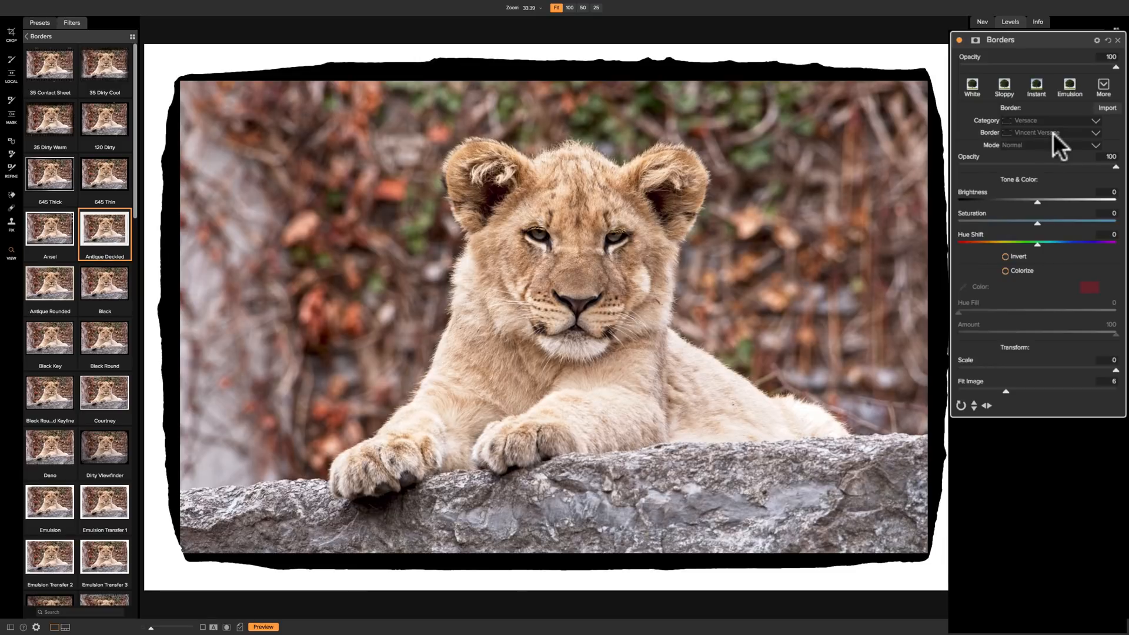
mouse_move(1073, 144)
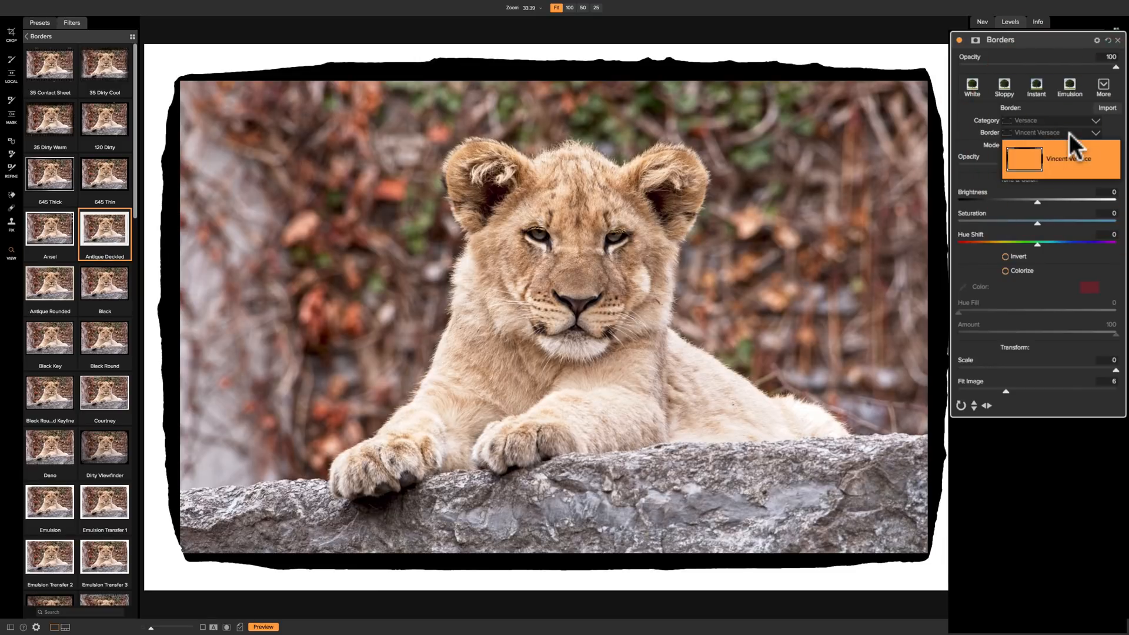
left_click(1094, 120)
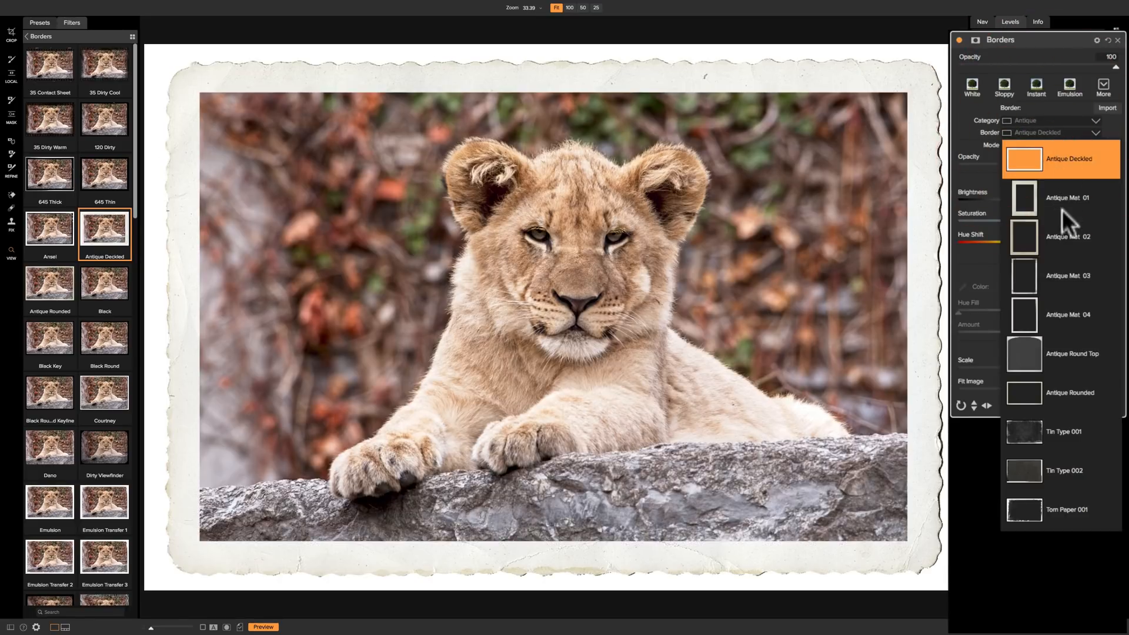
- Preview Antique Mat 02, then apply Antique Mat 01 as the cub's frame
left_click(1066, 236)
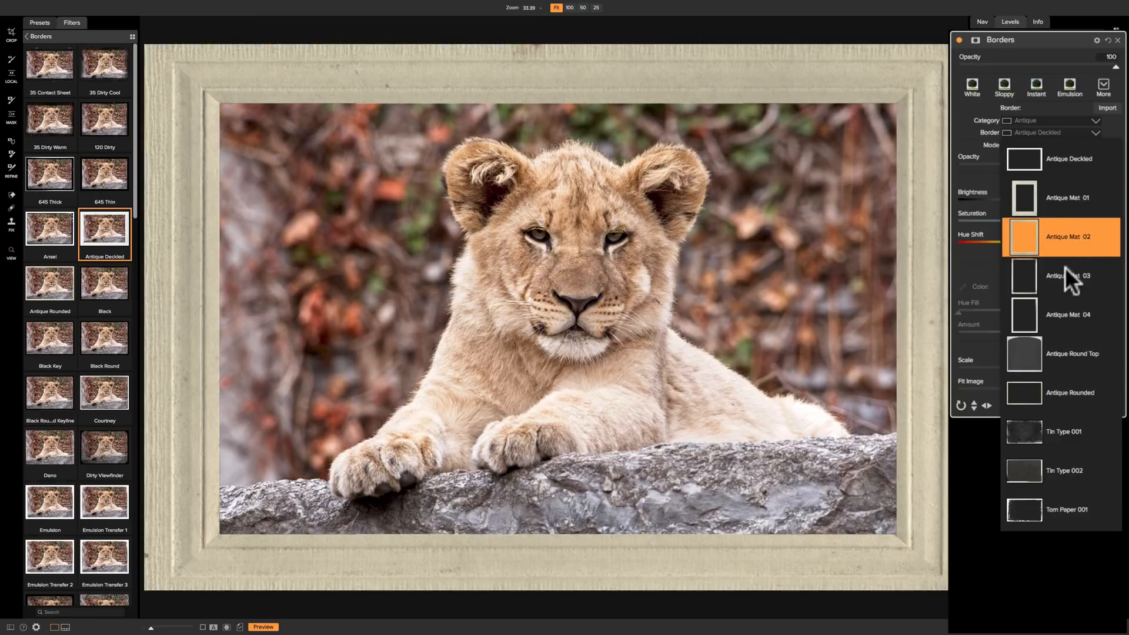
left_click(1067, 198)
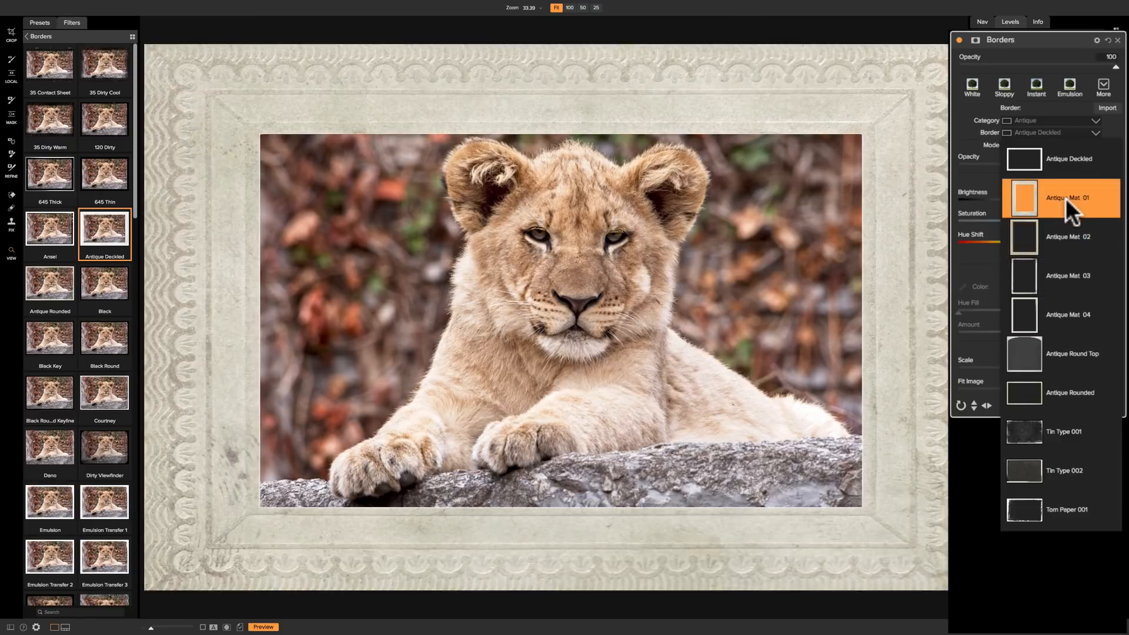
left_click(1067, 197)
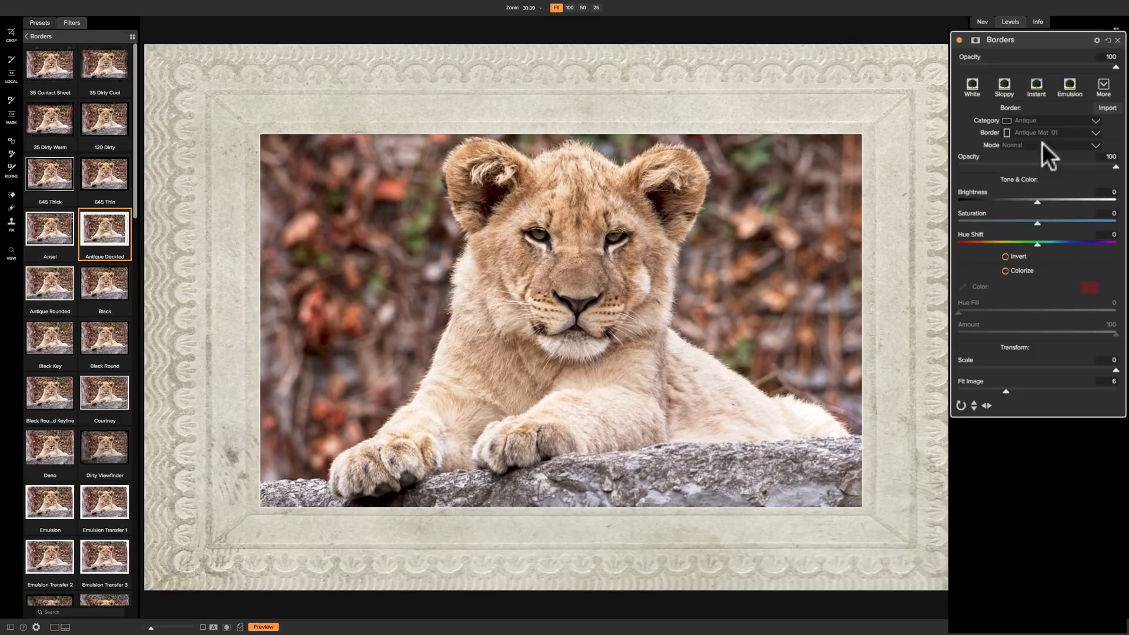
mouse_move(1065, 154)
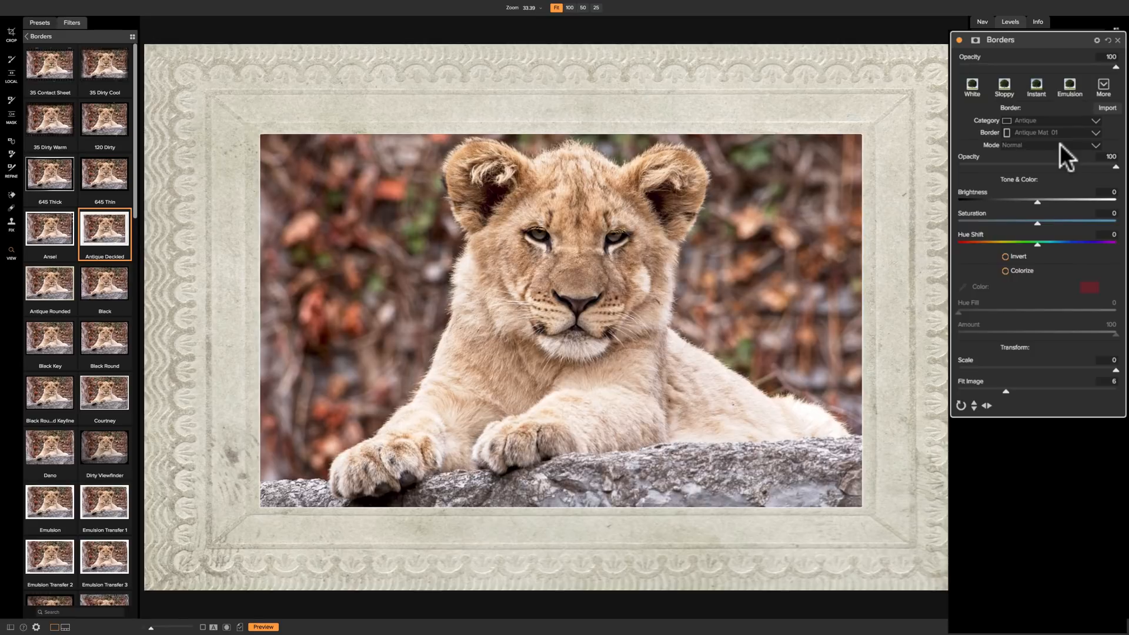
left_click(1036, 145)
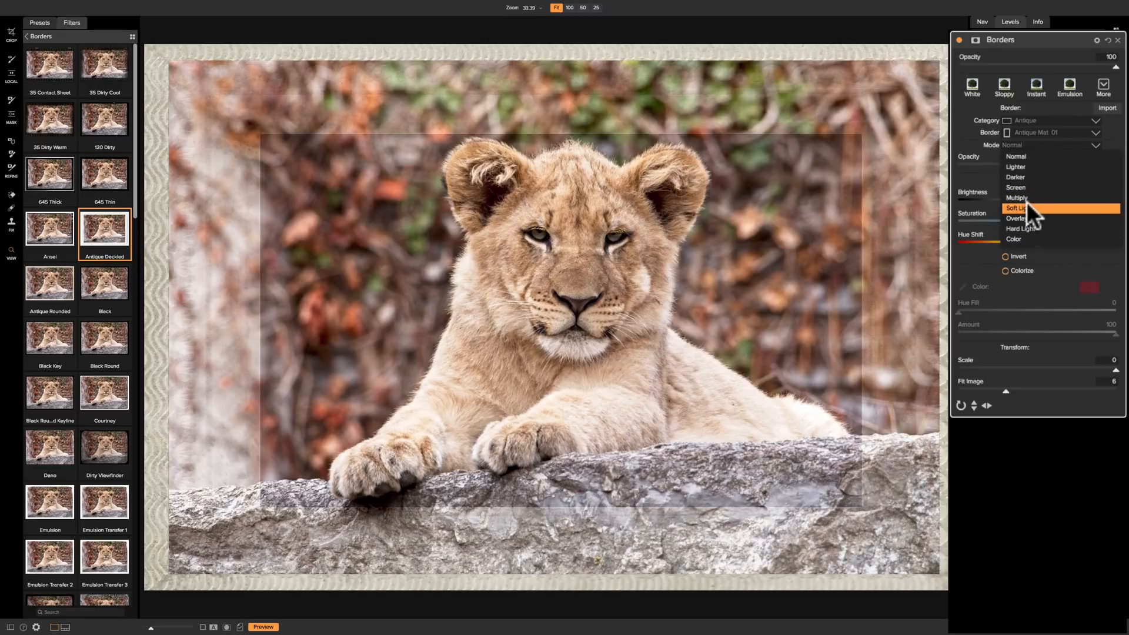
- Test a blend mode, then sweep border Opacity near zero and back to 100
left_click(1015, 156)
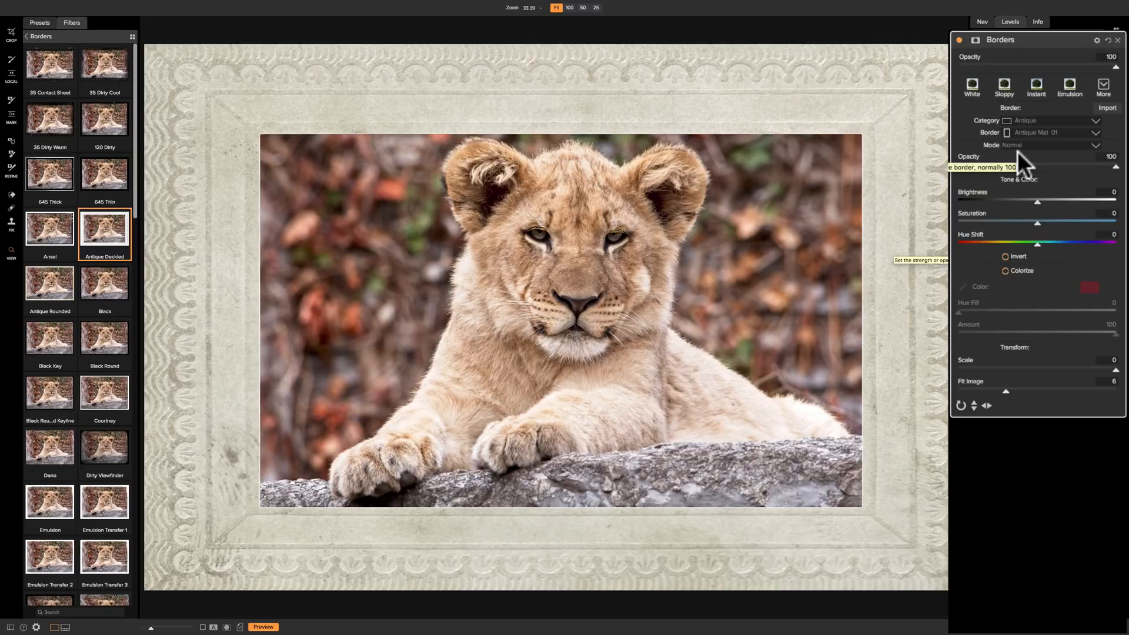
mouse_move(1052, 157)
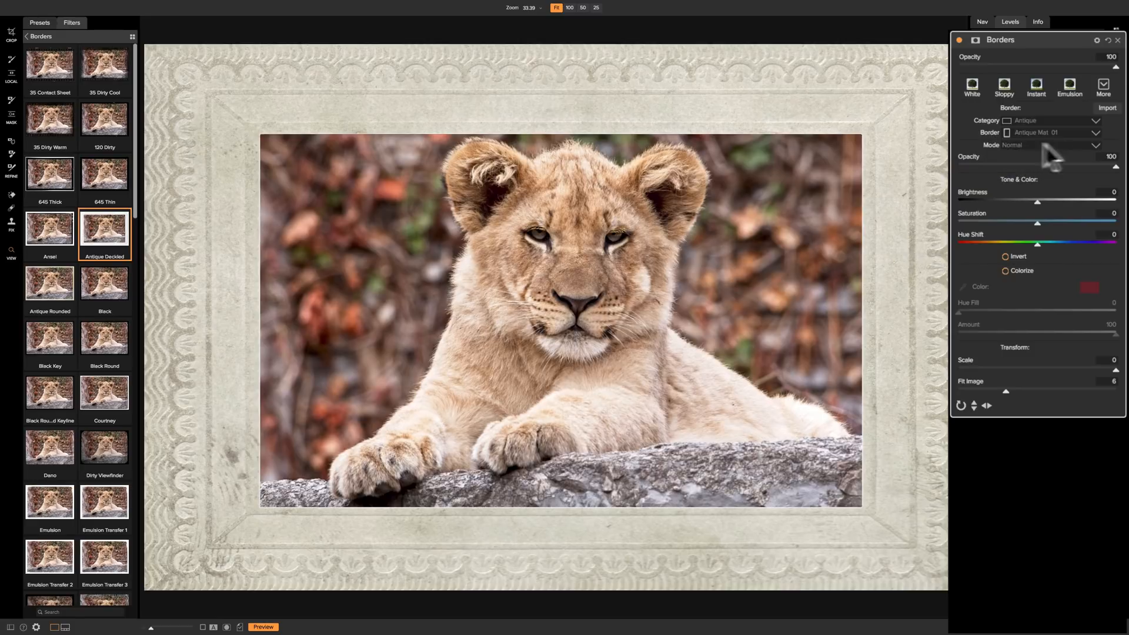
mouse_move(1078, 156)
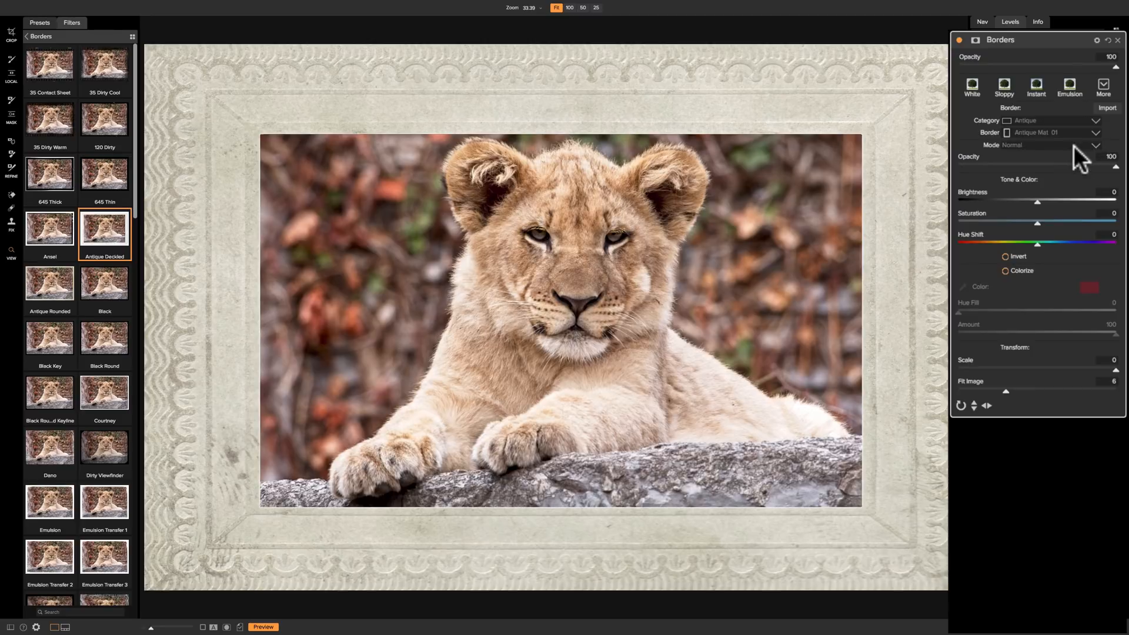
mouse_move(1000, 170)
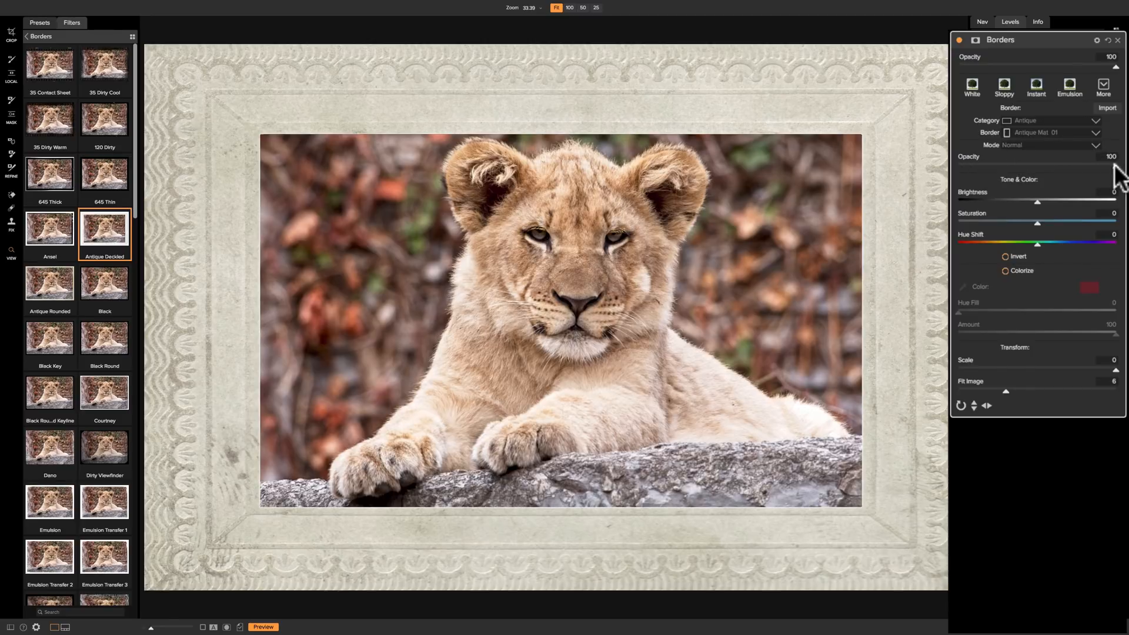
left_click_drag(1101, 165, 1000, 166)
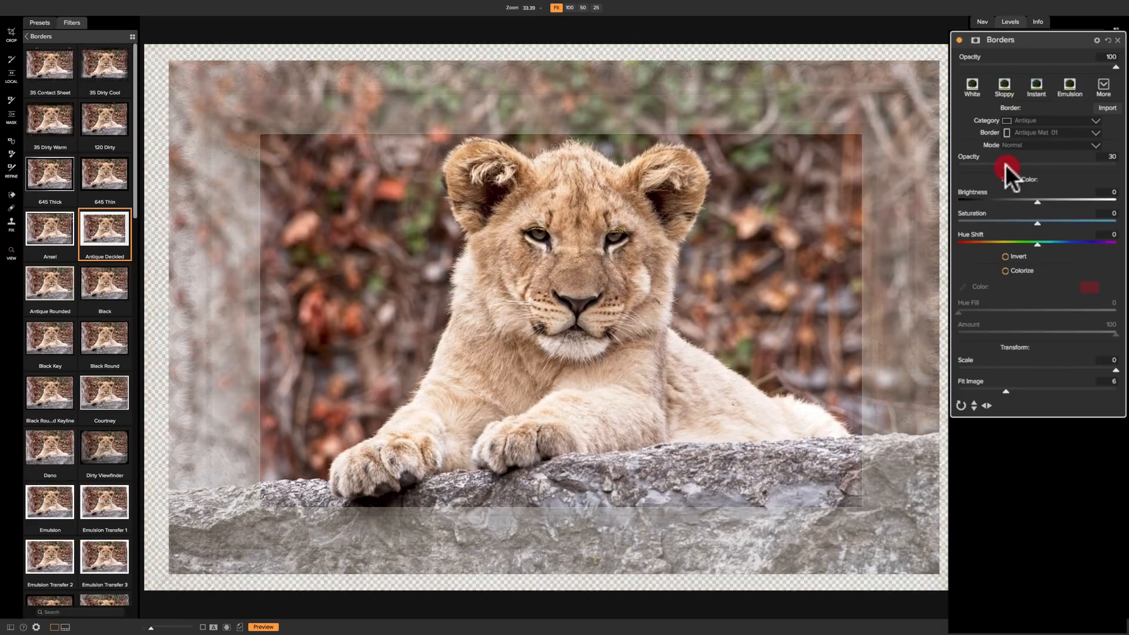
left_click_drag(1007, 167, 1026, 175)
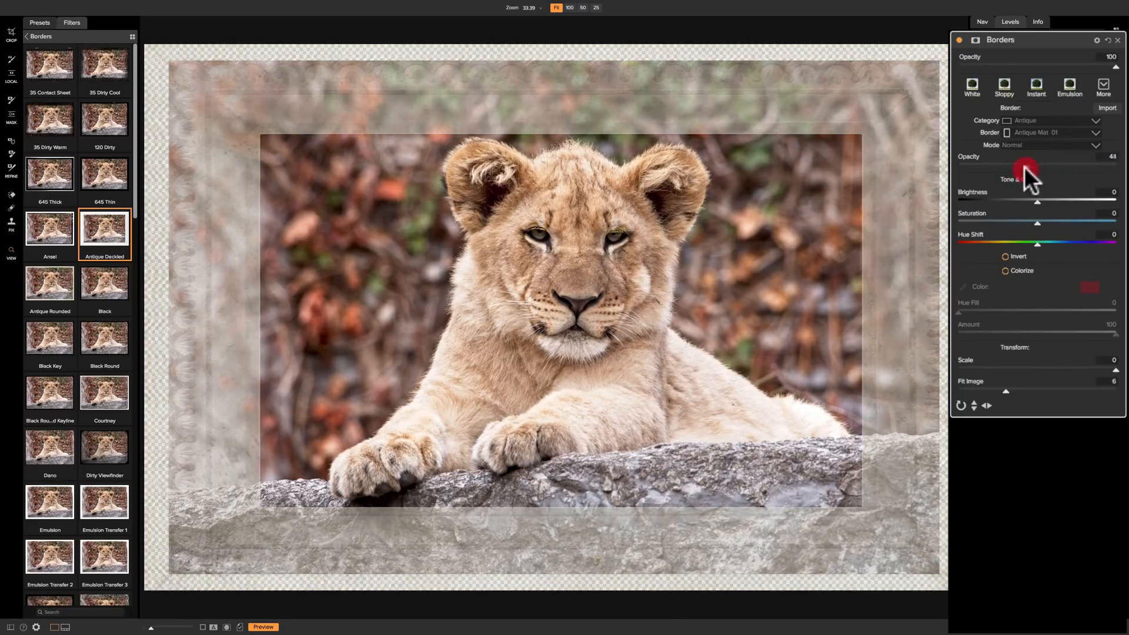
left_click_drag(1030, 171, 972, 170)
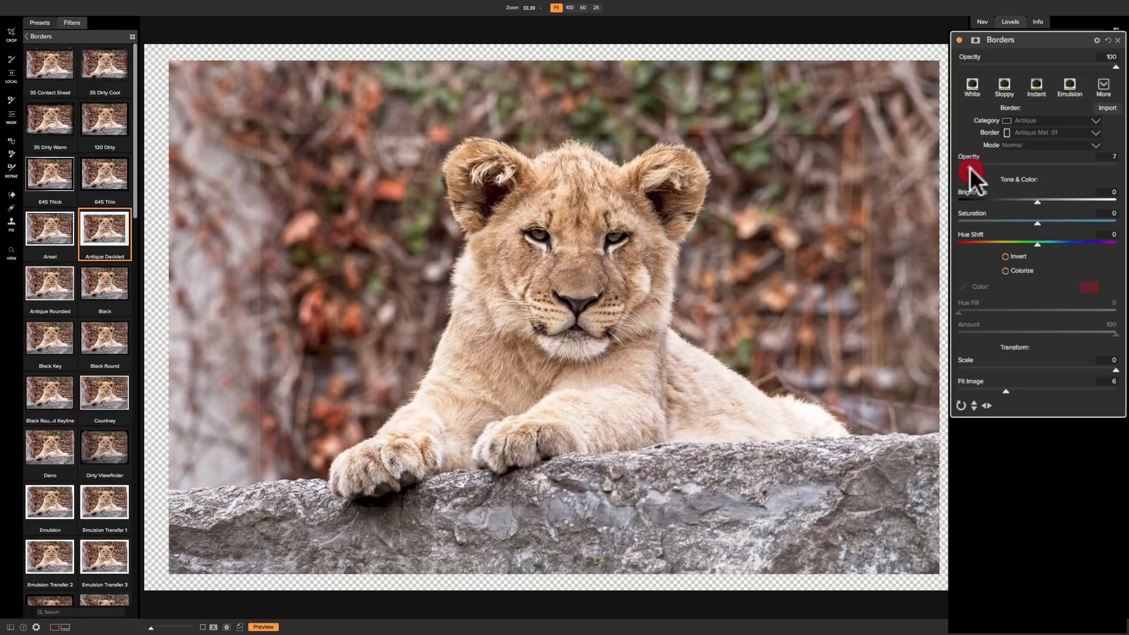
left_click_drag(972, 167, 1001, 167)
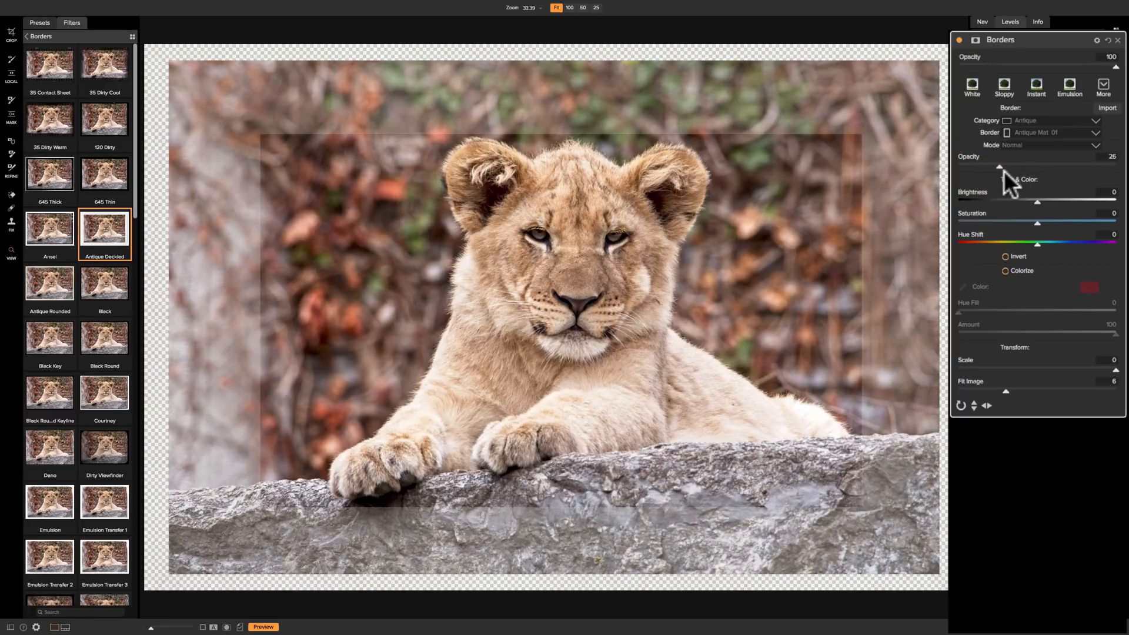
left_click_drag(1000, 166, 1112, 166)
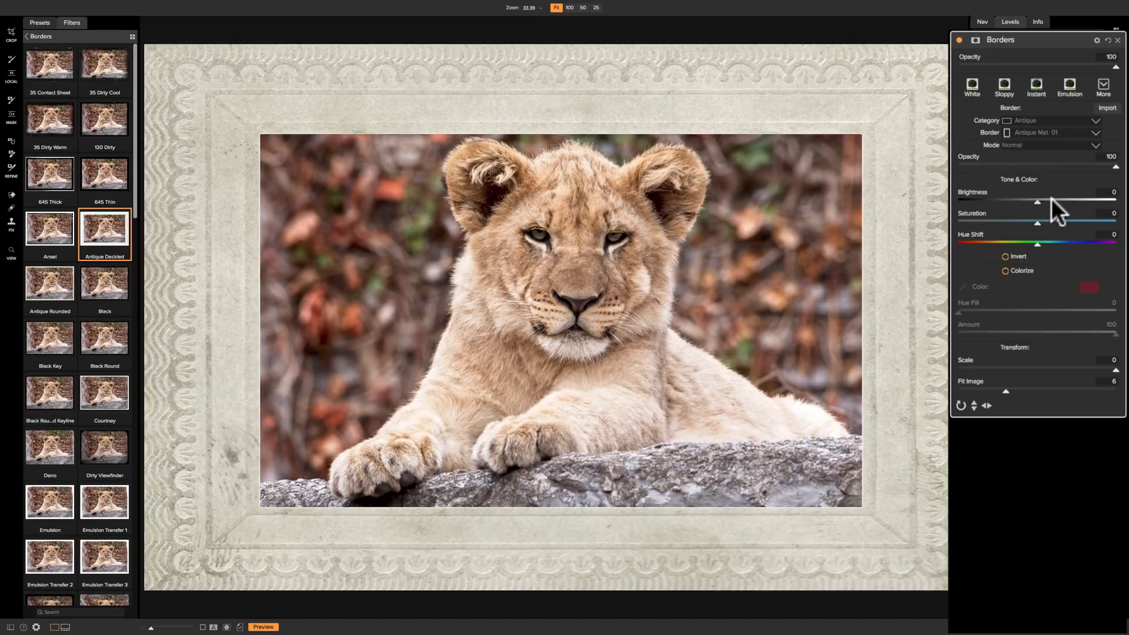
mouse_move(1037, 202)
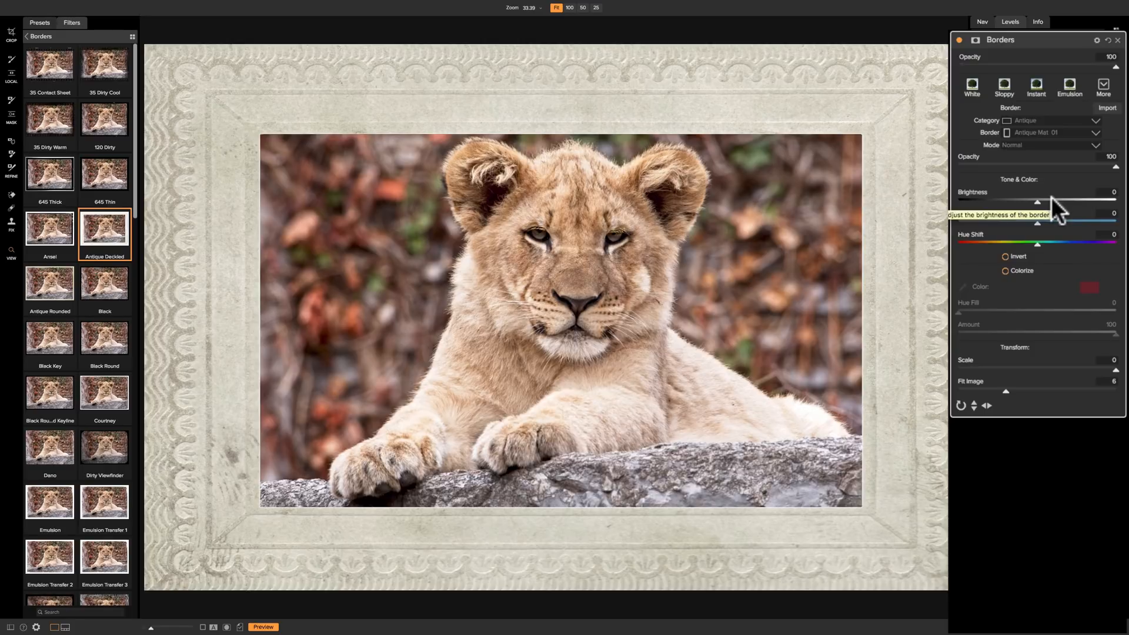
- Darken the mat border's Brightness to -80 and rework its Saturation
left_click_drag(1037, 203, 1084, 203)
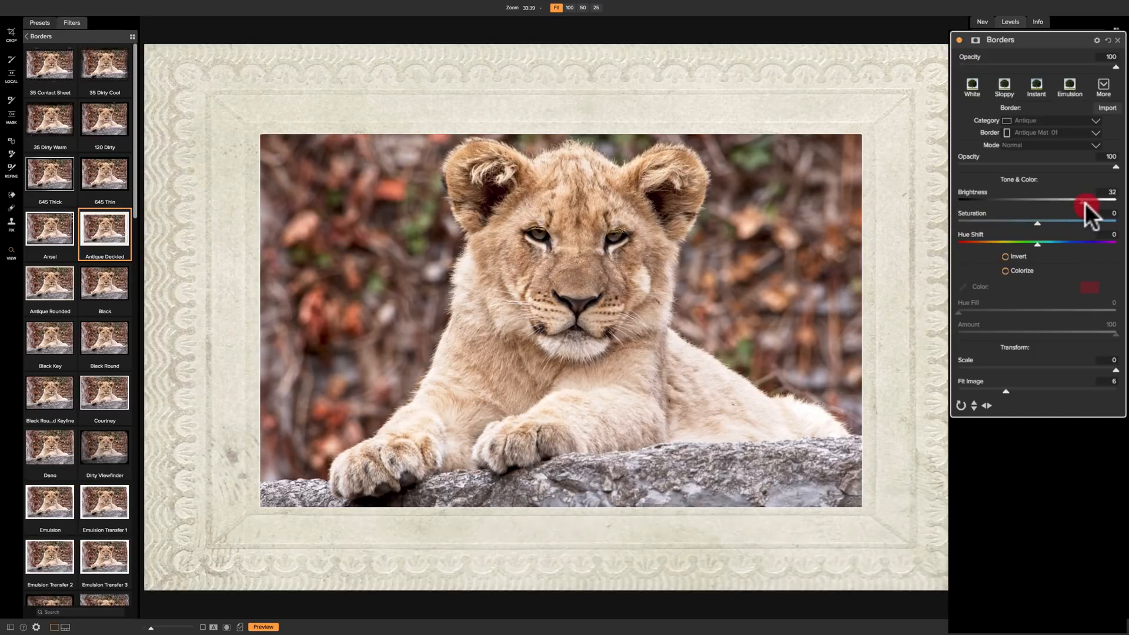
left_click_drag(1086, 205, 1114, 205)
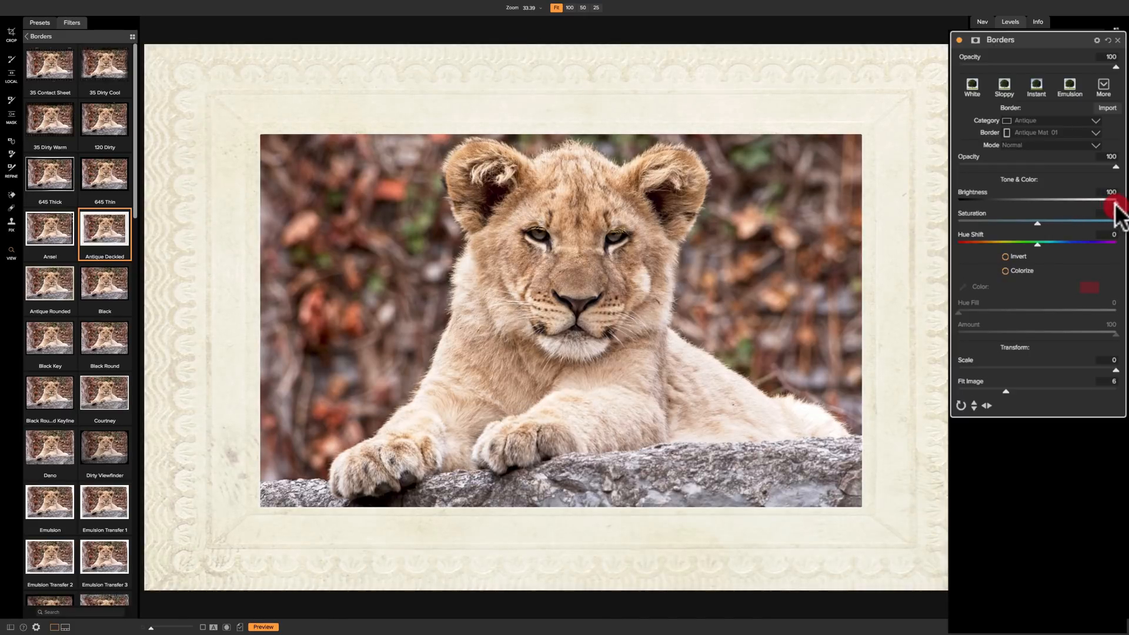
left_click_drag(1114, 202, 1096, 202)
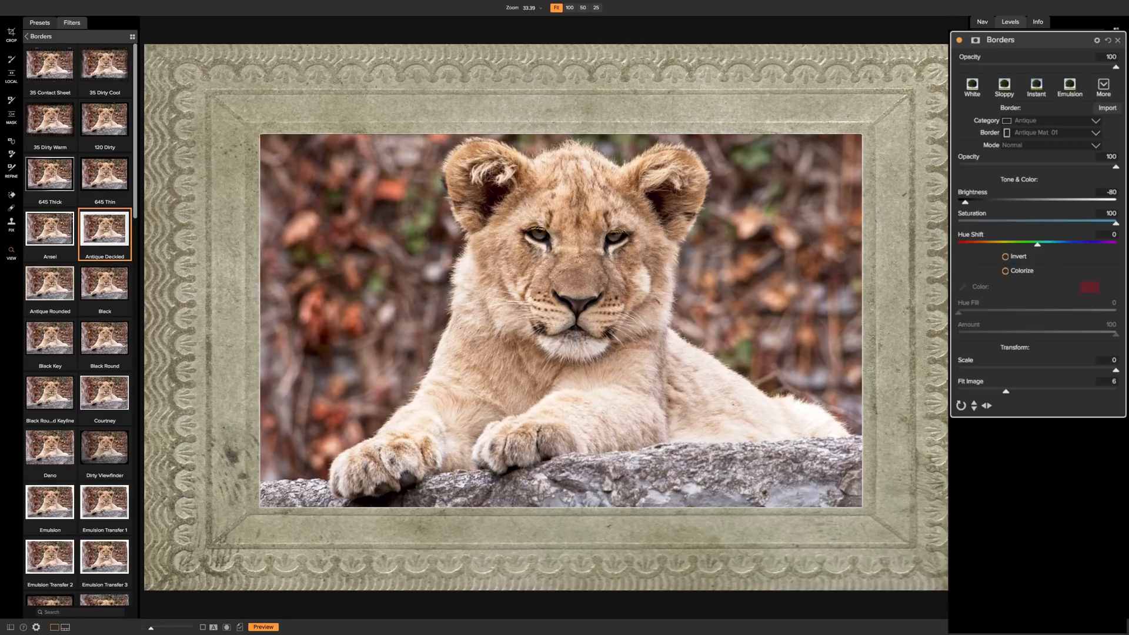
left_click_drag(1112, 222, 1062, 222)
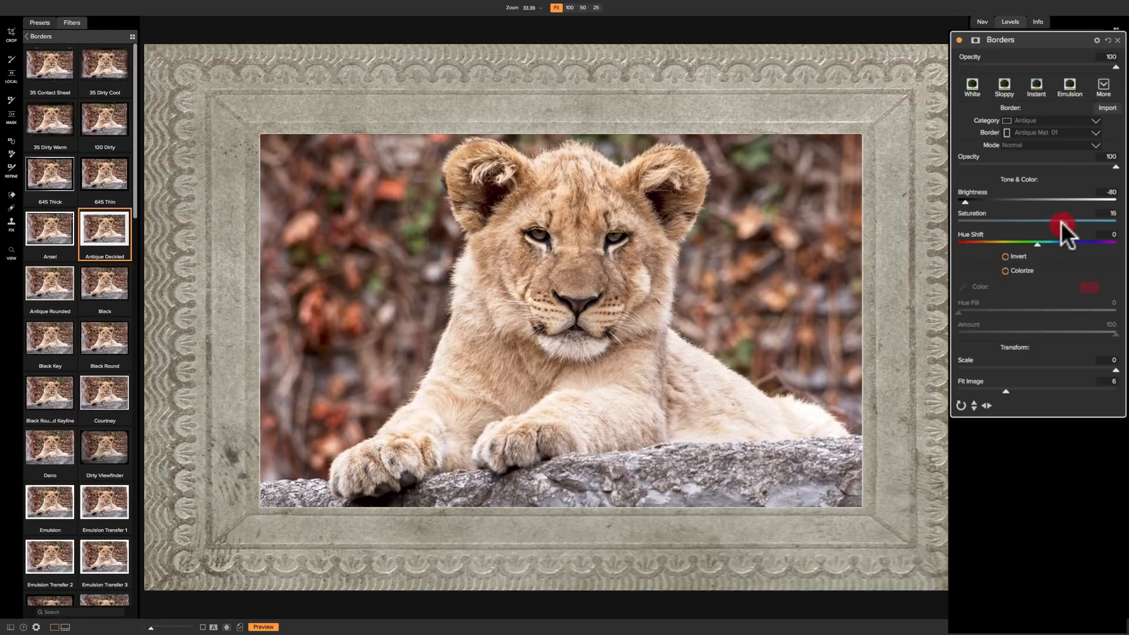
left_click_drag(1061, 230, 965, 231)
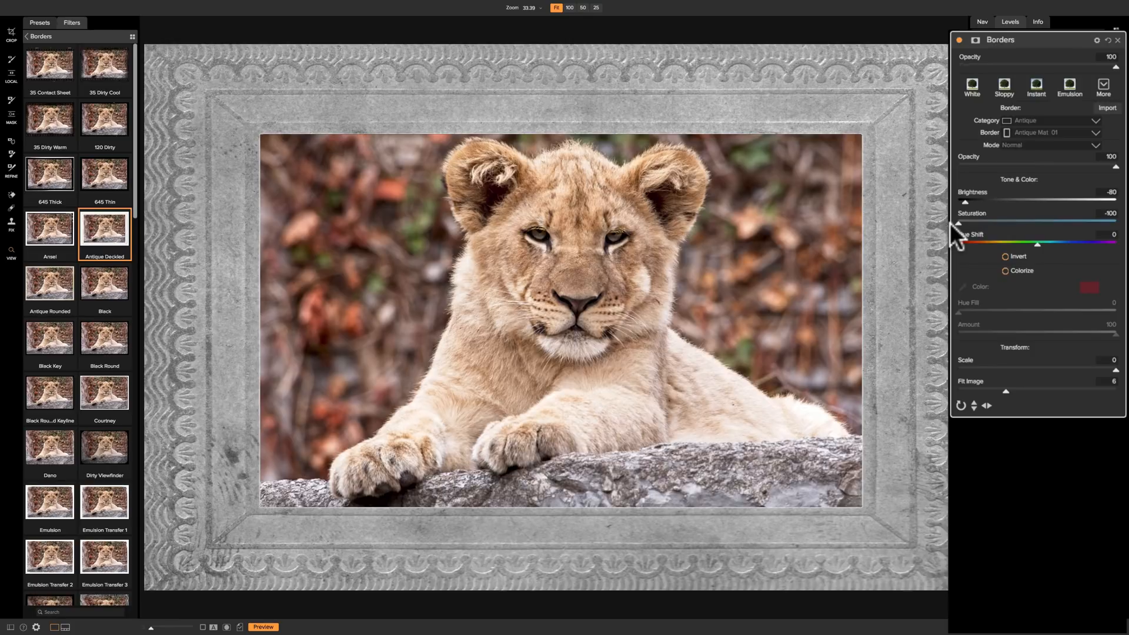
mouse_move(979, 85)
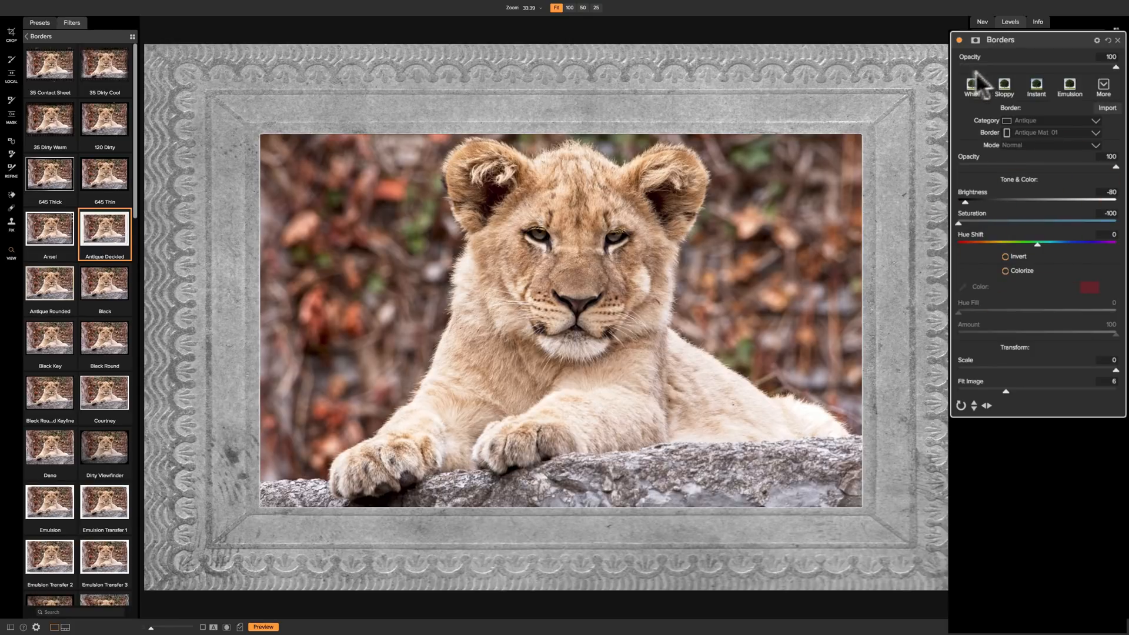
mouse_move(965, 236)
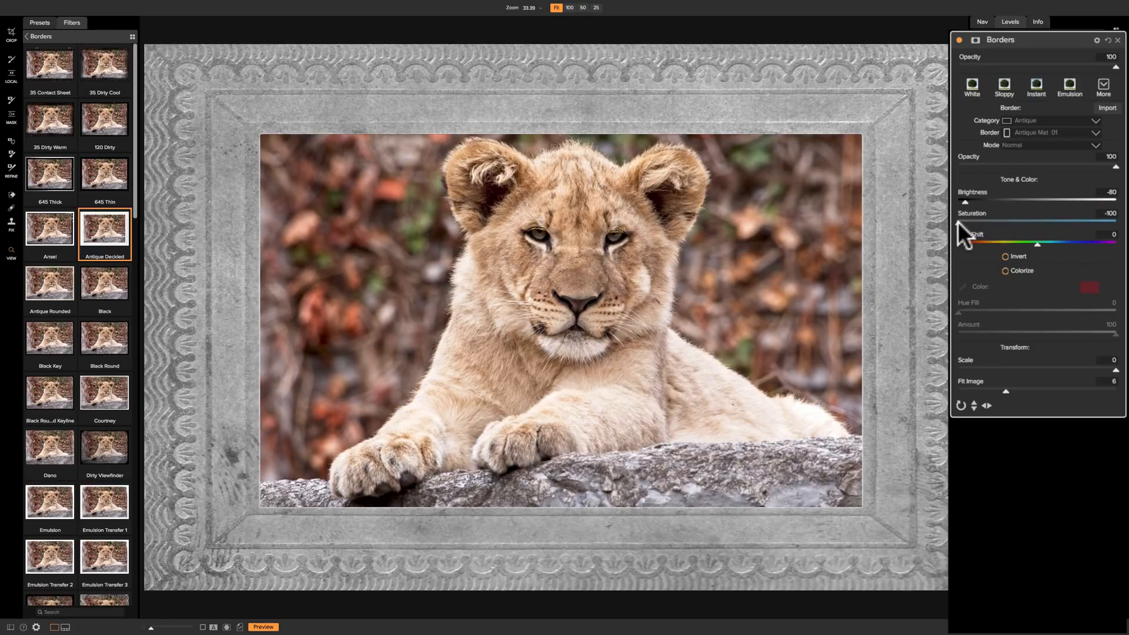
left_click_drag(965, 222, 1025, 222)
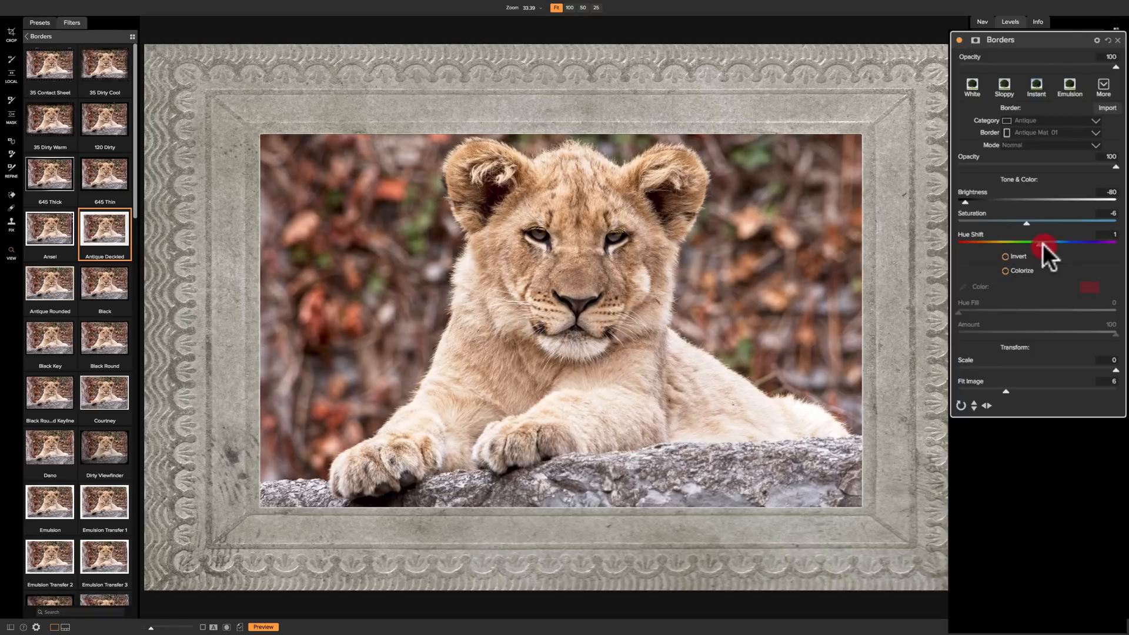
- Shift the border Hue through blue, purple and teal to green at full saturation
left_click_drag(1044, 243, 1087, 243)
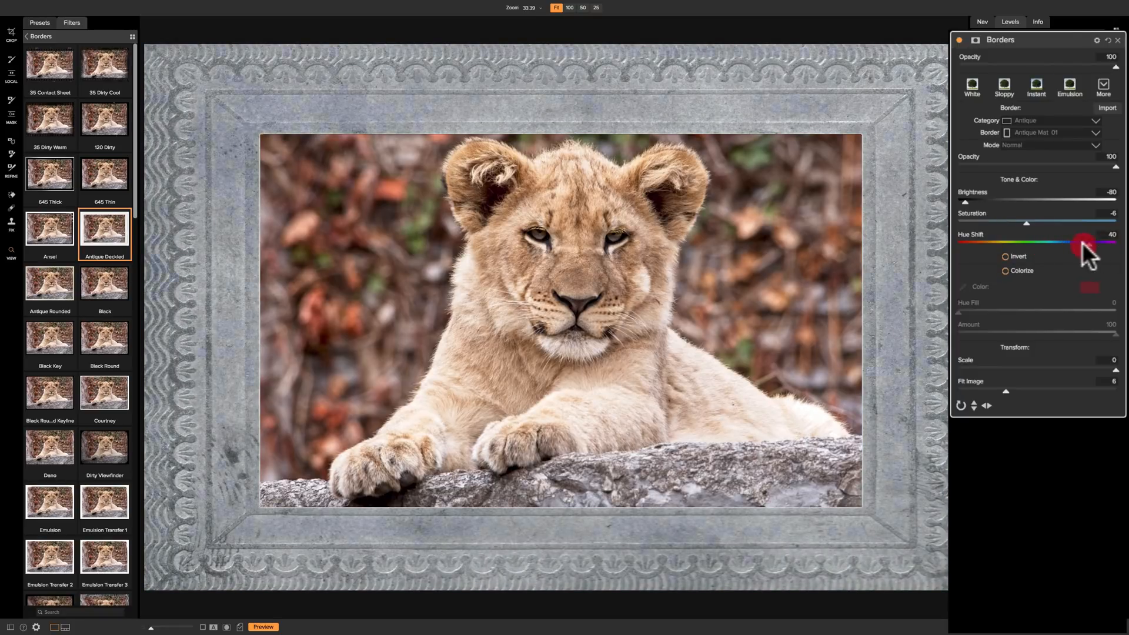
left_click_drag(1083, 243, 1119, 243)
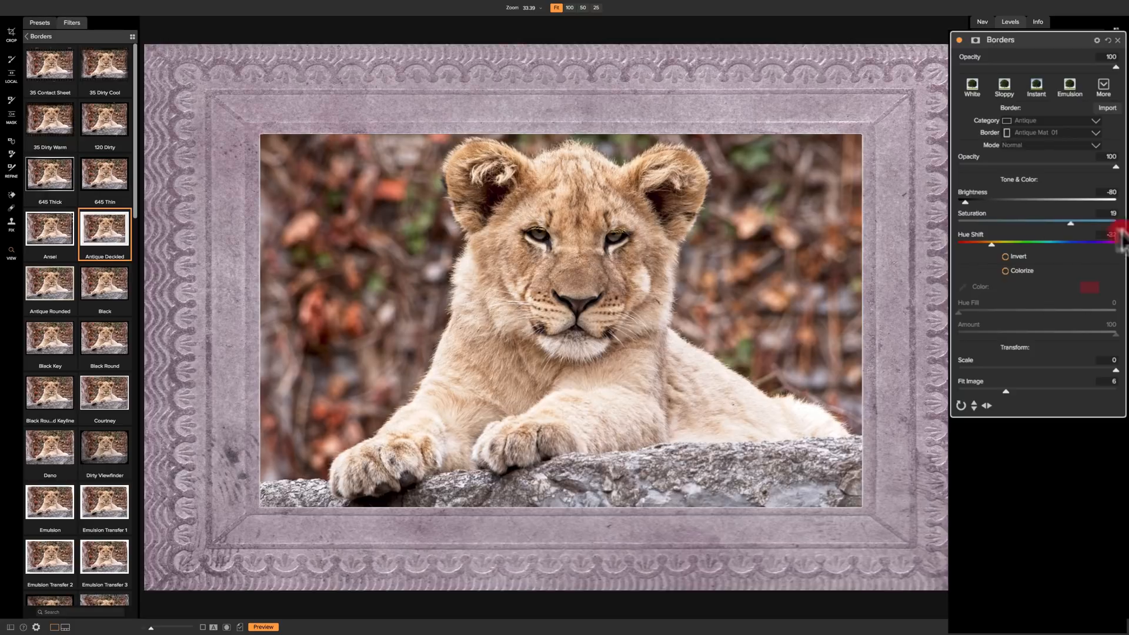
left_click_drag(1070, 224, 1120, 223)
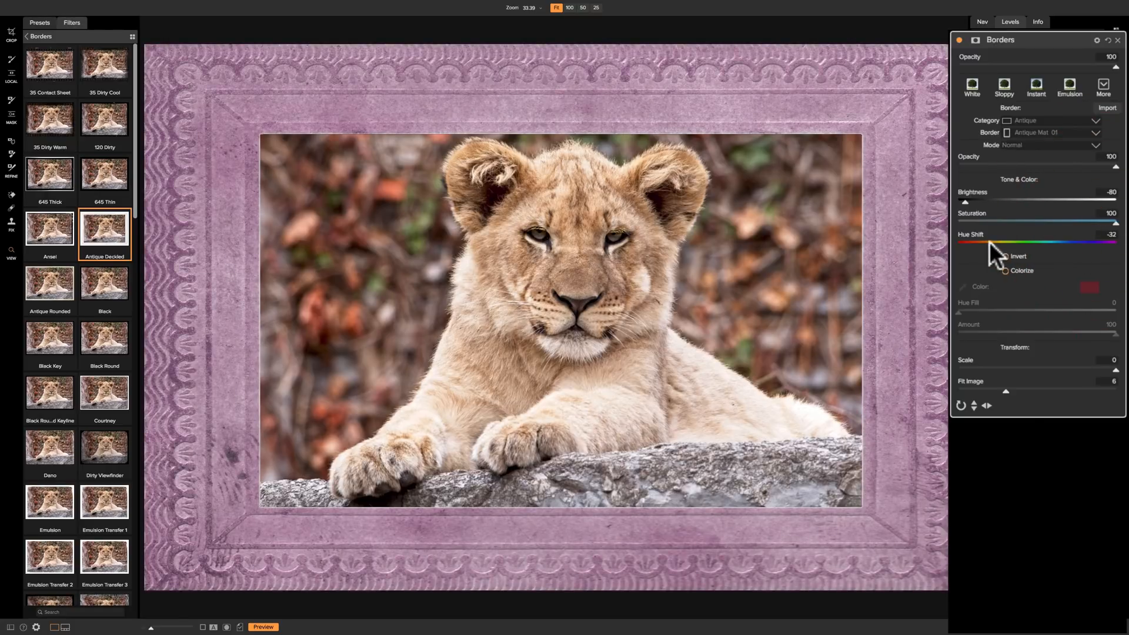
left_click_drag(1002, 242, 1096, 243)
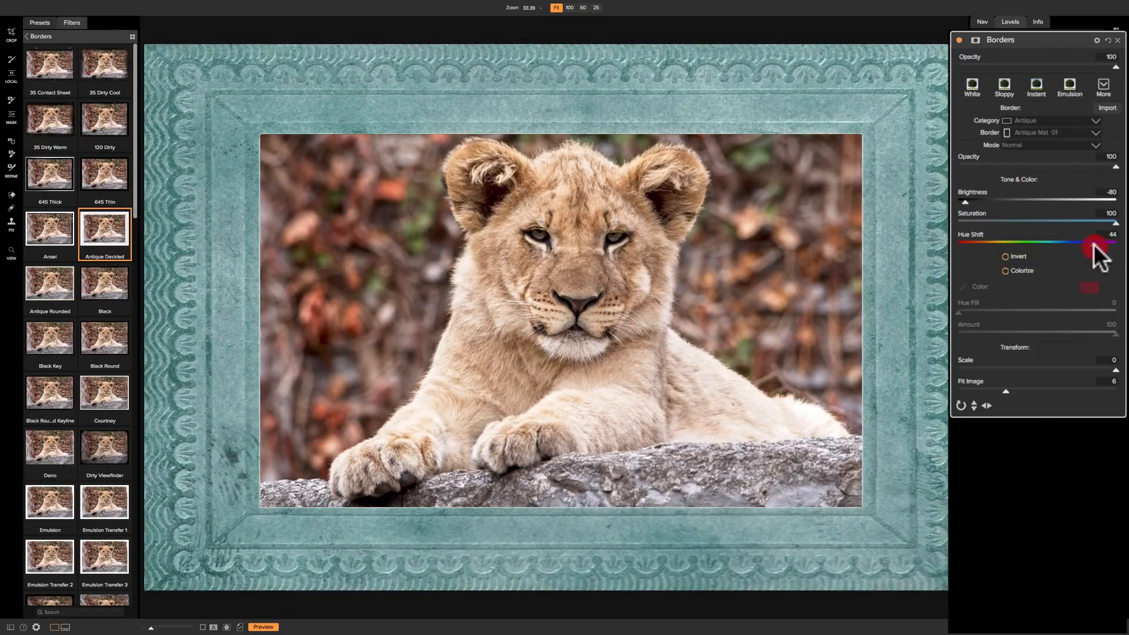
left_click_drag(1094, 243, 985, 244)
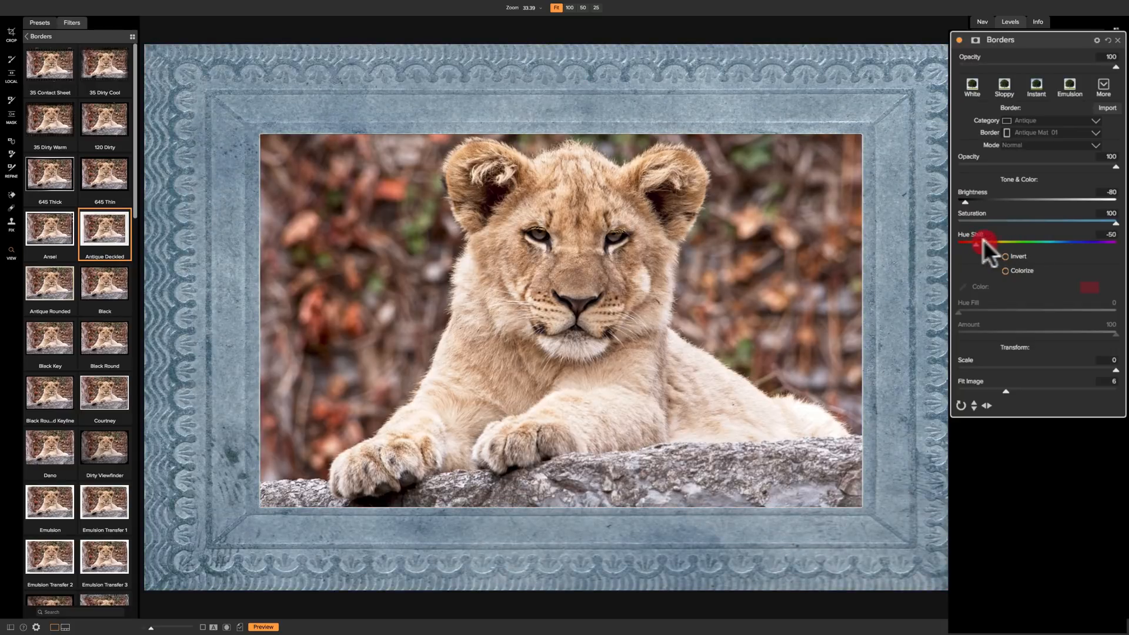
left_click_drag(971, 244, 1064, 243)
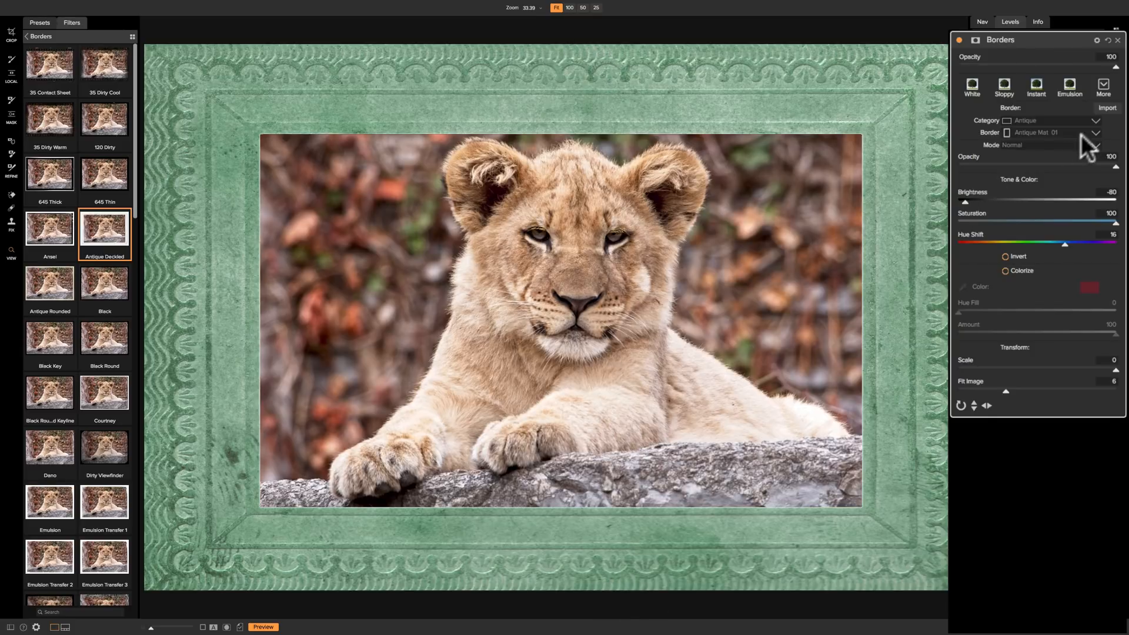
- Switch the border design to Antique Deckled, keeping the green tint
left_click(1096, 133)
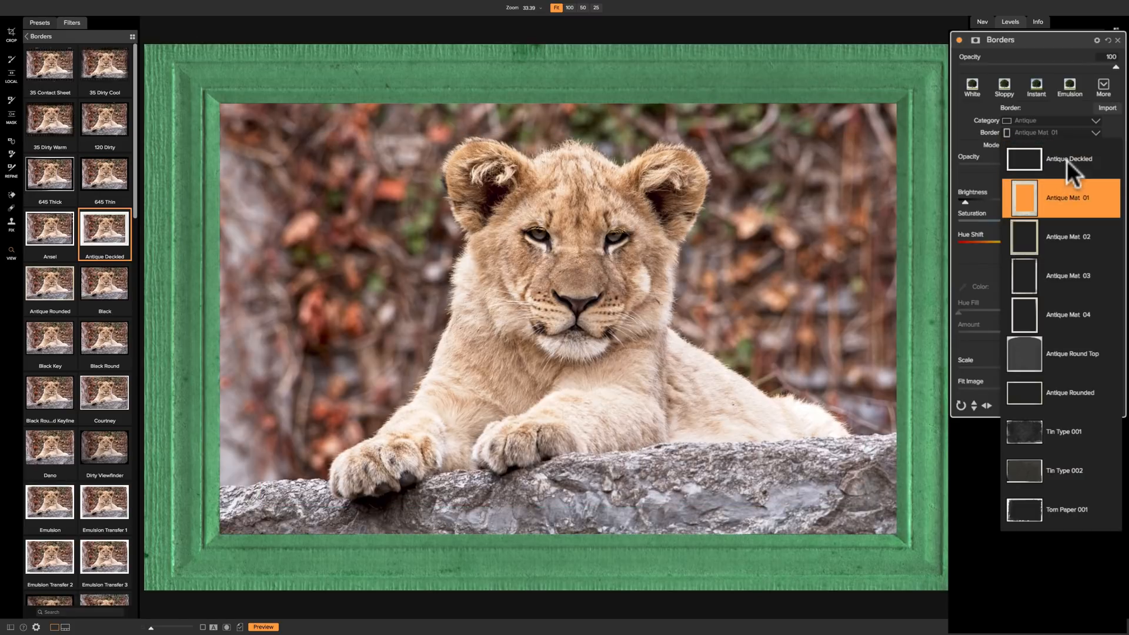
left_click(1068, 158)
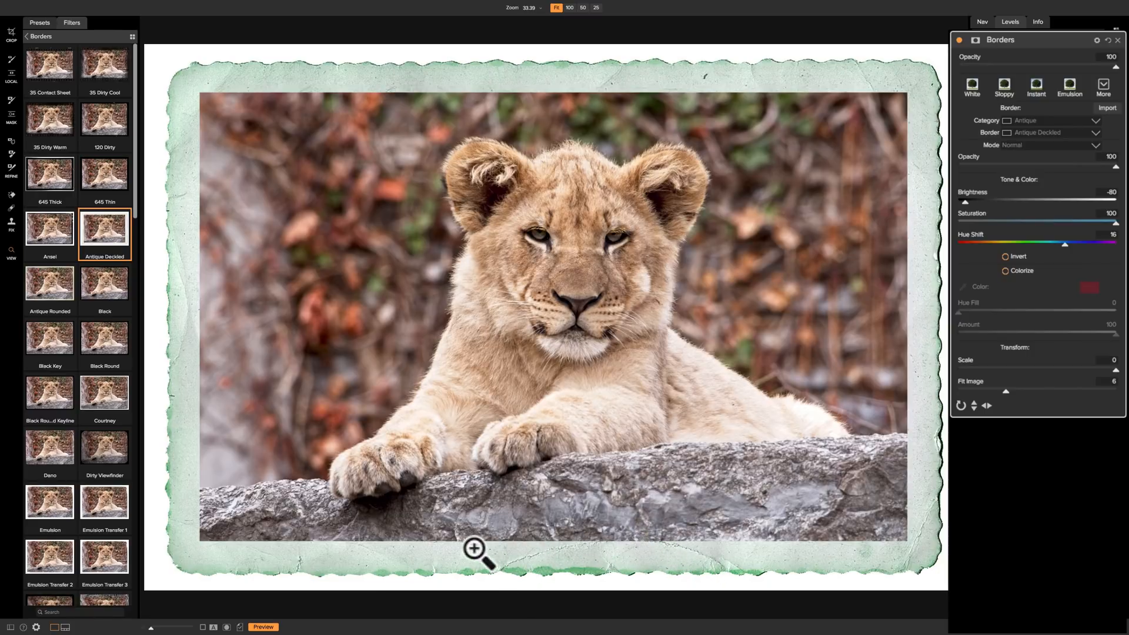
mouse_move(241, 212)
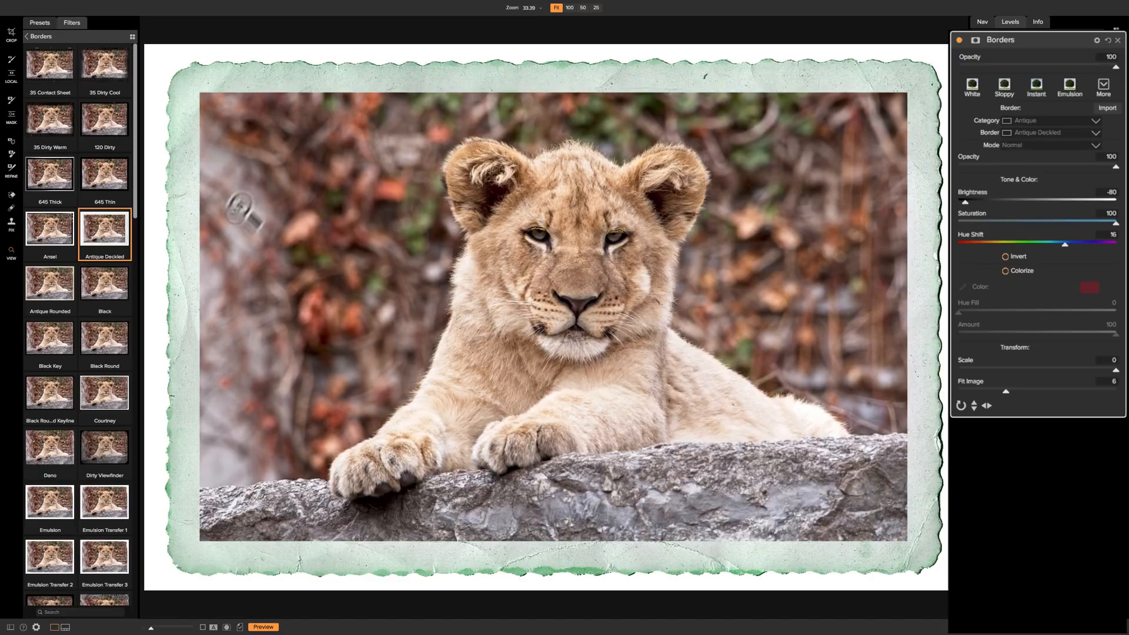
mouse_move(154, 299)
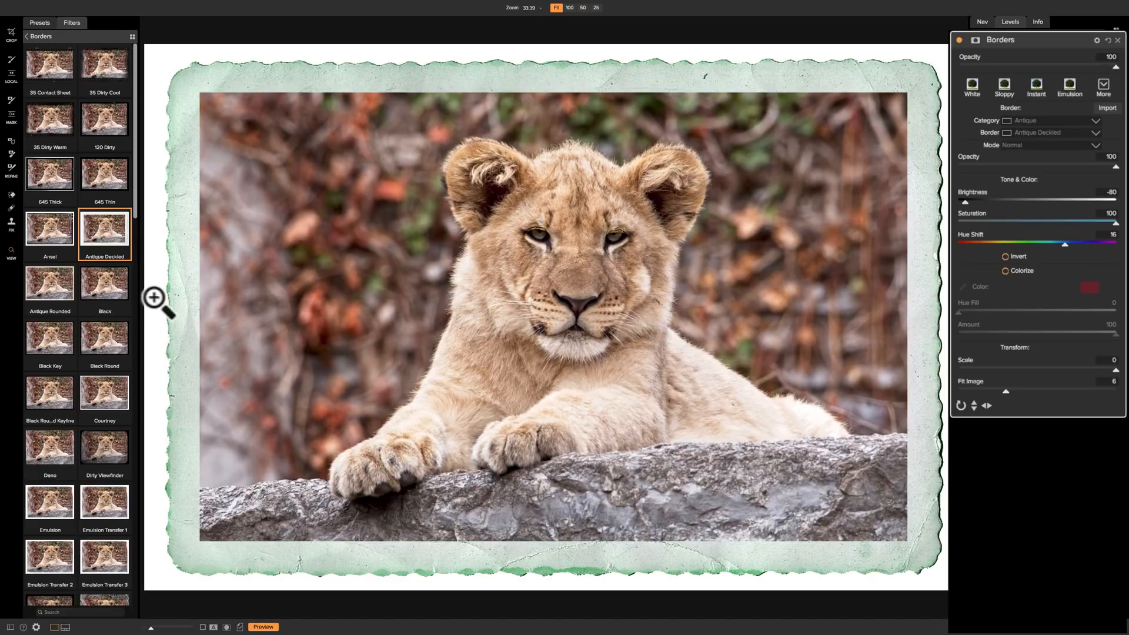
mouse_move(910, 318)
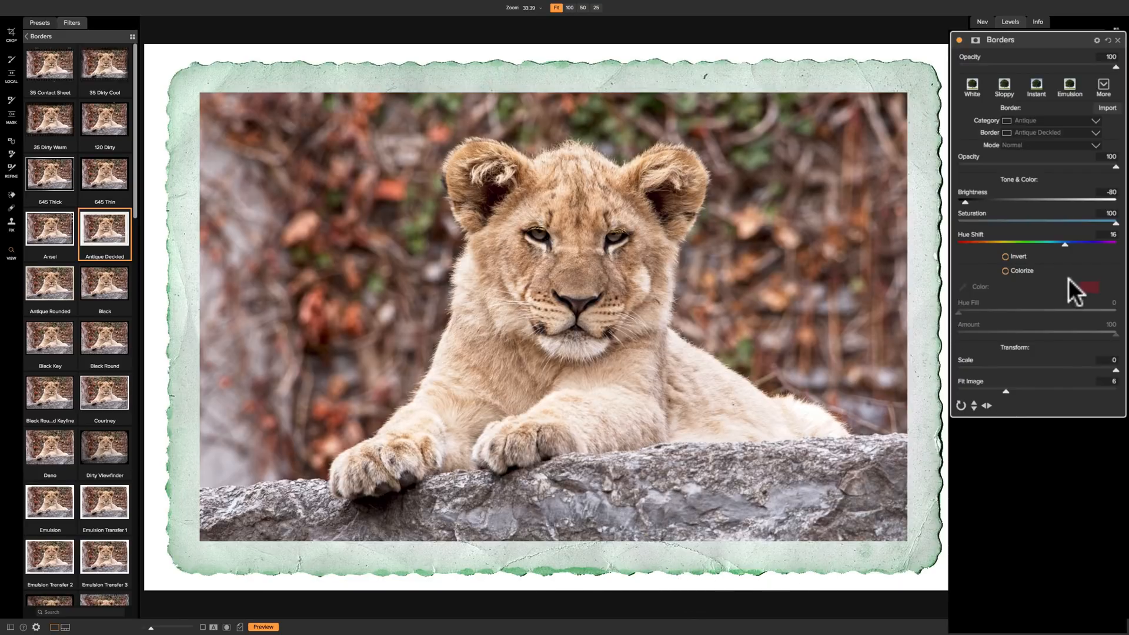
mouse_move(1088, 288)
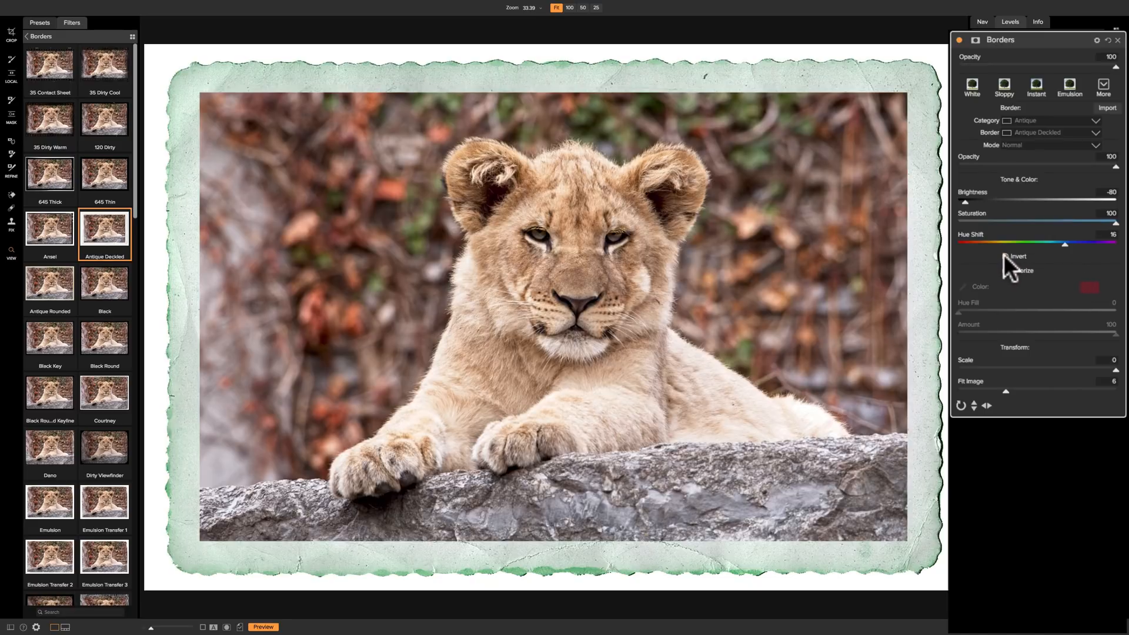
mouse_move(1007, 258)
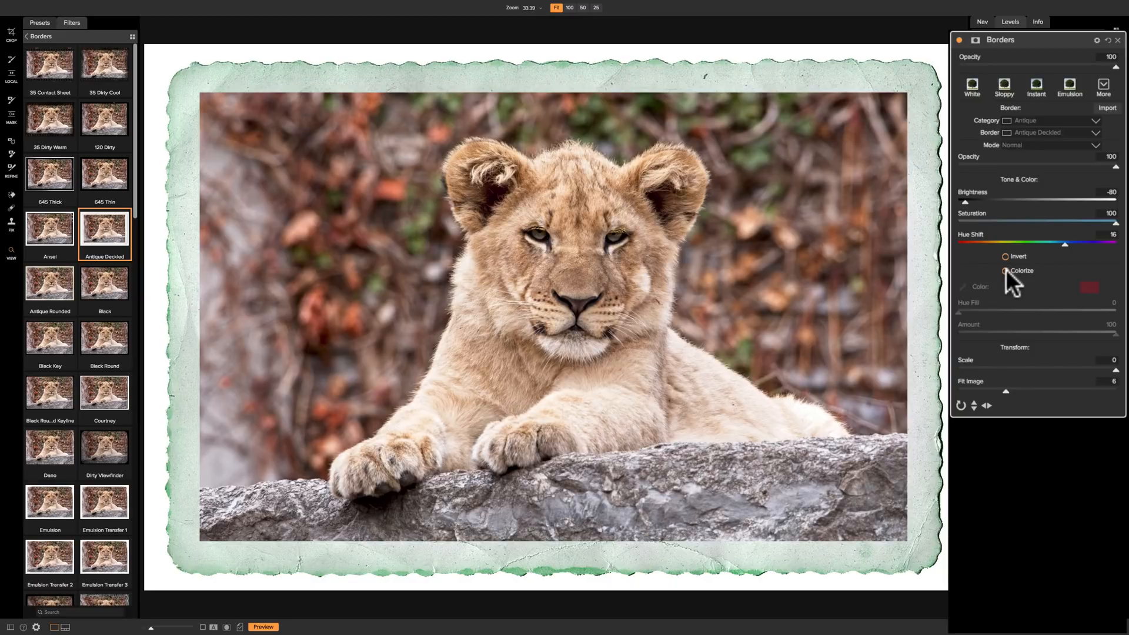
- Turn on Colorize so the Antique Deckled border becomes solid red
left_click(1006, 270)
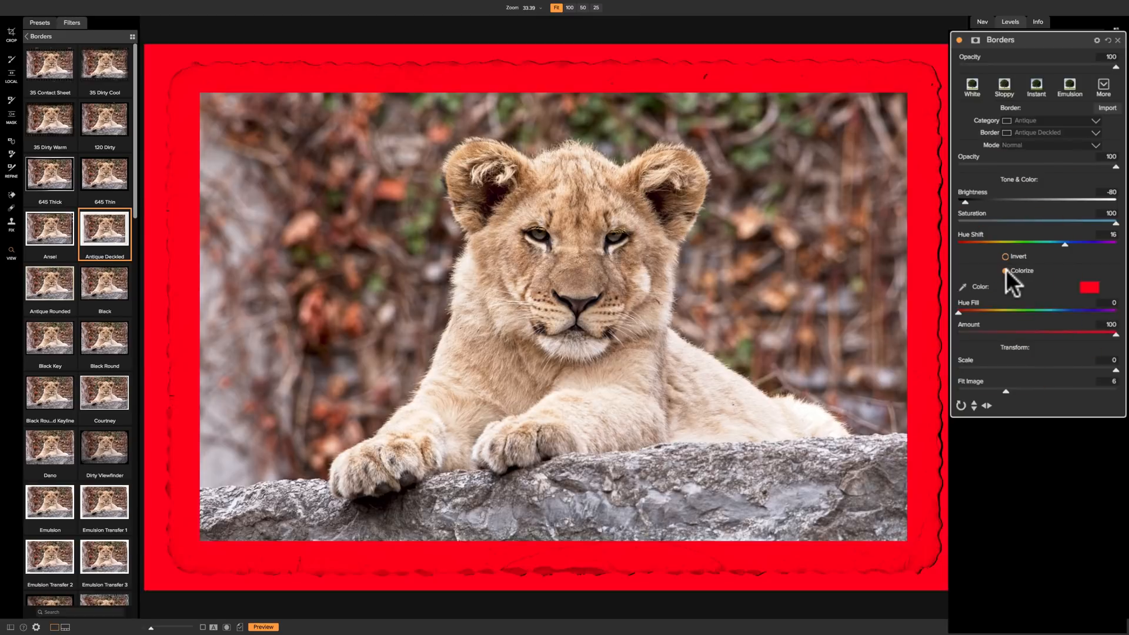
left_click(1006, 270)
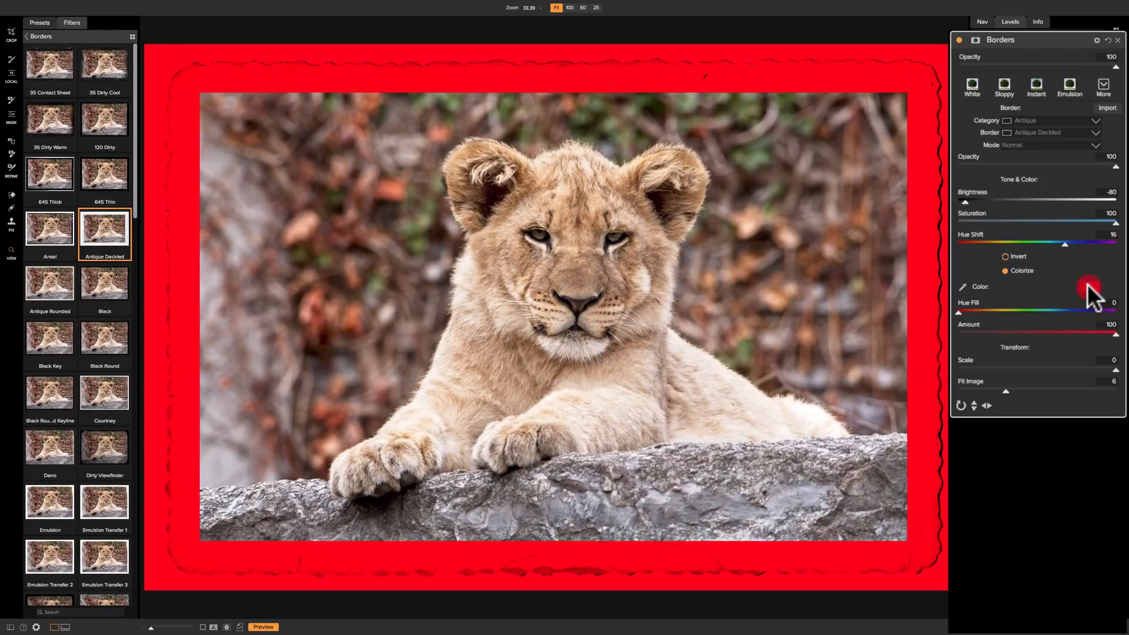
- Pick tint colours from the color wheel: orange, pale cyan, then lavender-purple
left_click(1089, 288)
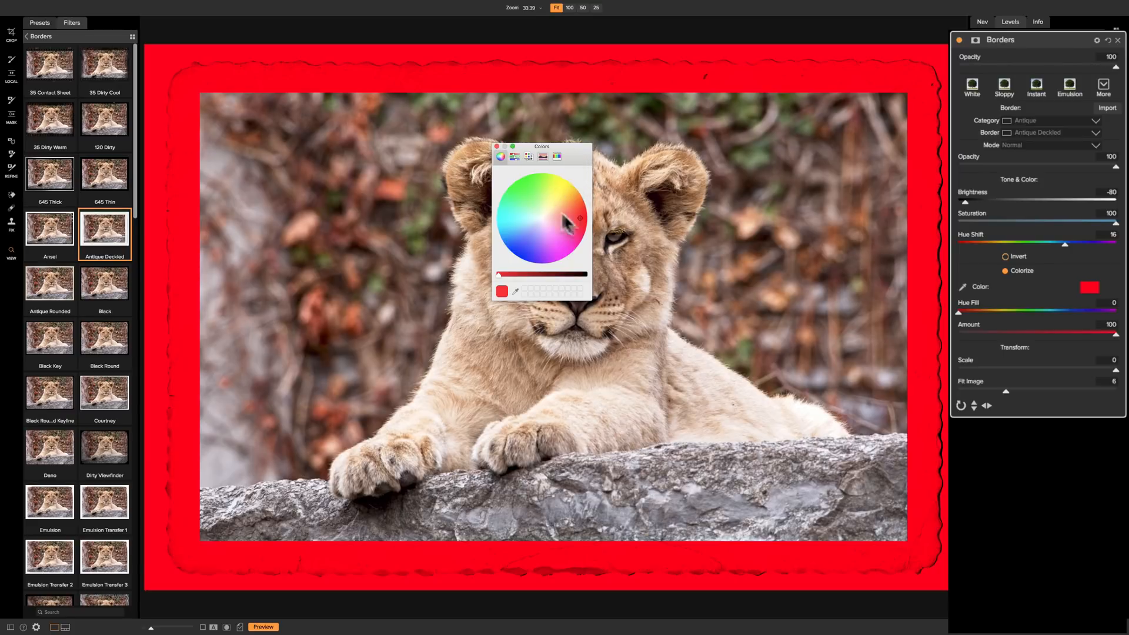
mouse_move(571, 160)
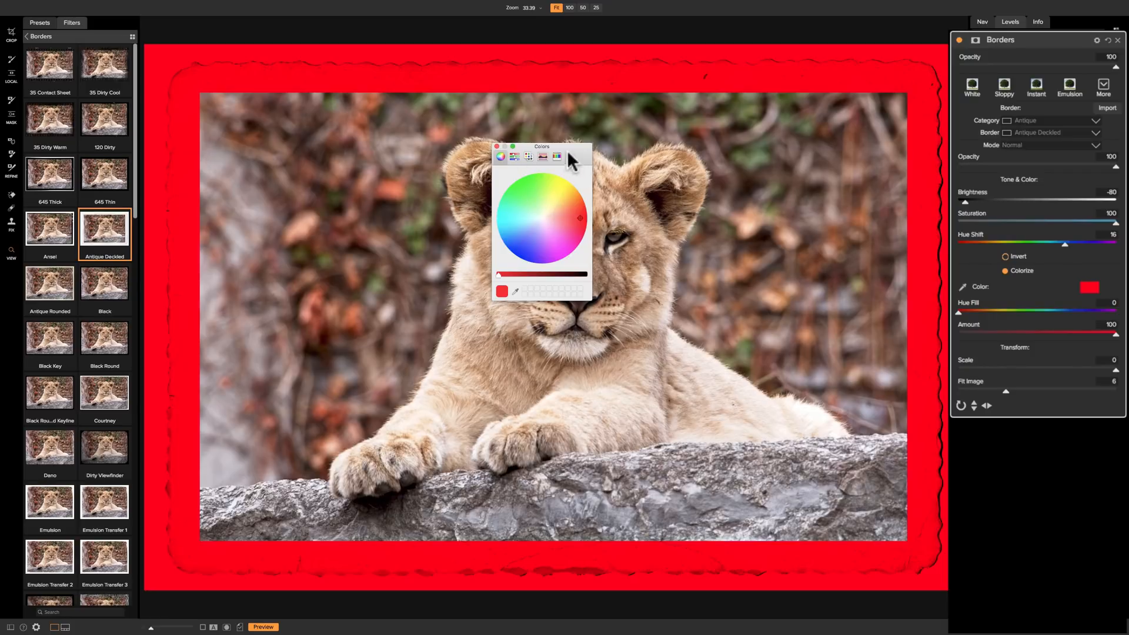
left_click(551, 212)
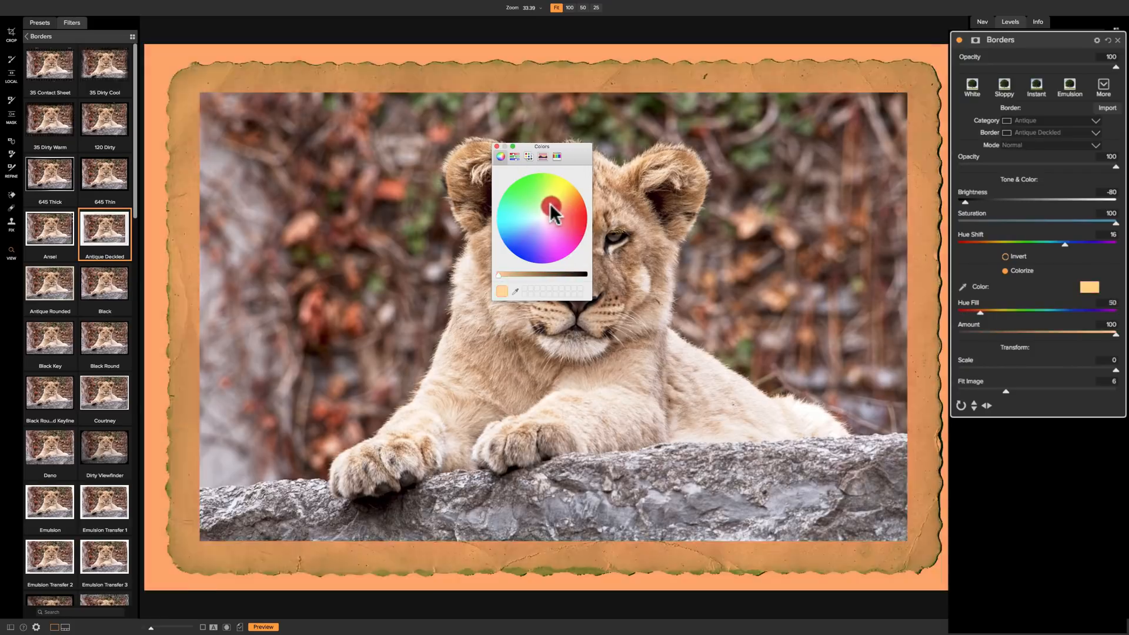
left_click(552, 219)
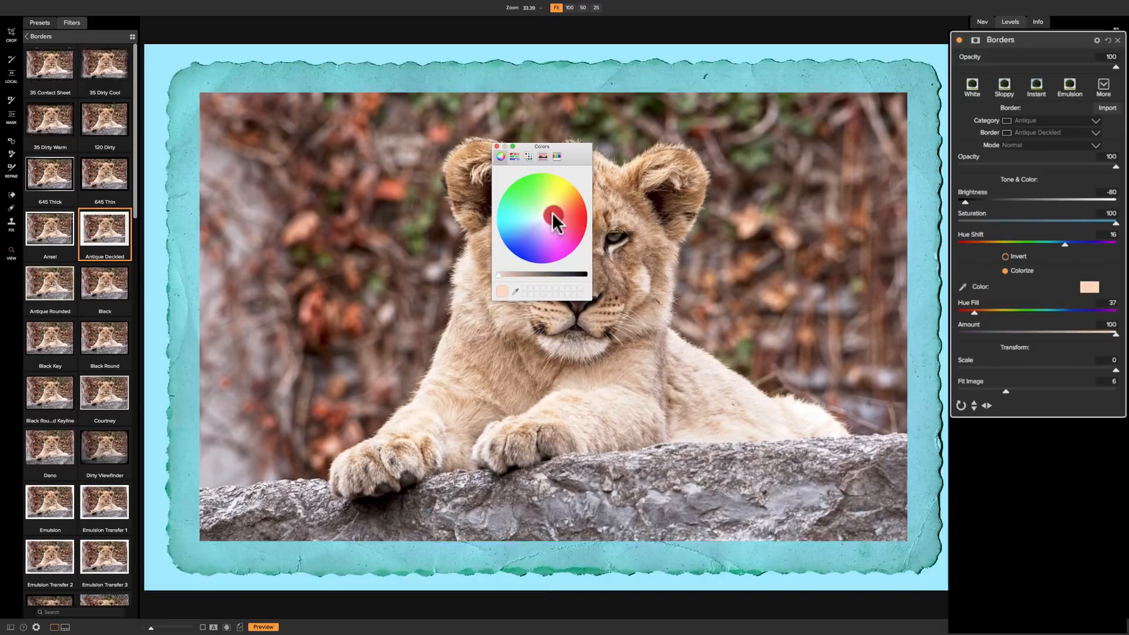
left_click(558, 219)
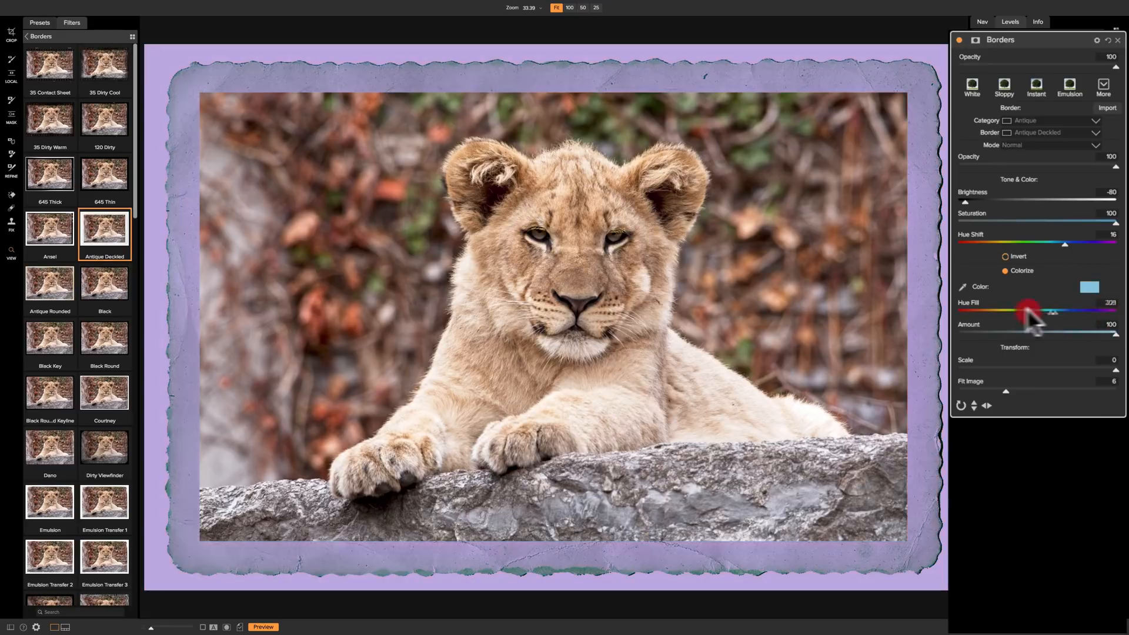
- Slide the border's Hue Fill into pink, then fine-tune it to a turquoise tint
left_click_drag(1026, 314, 1076, 314)
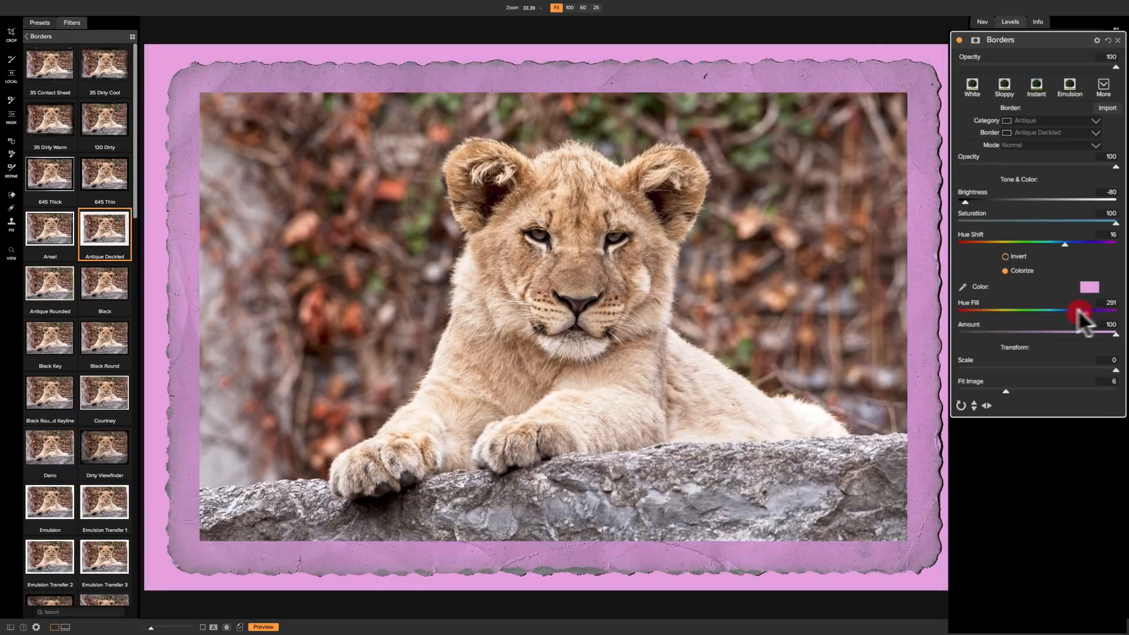
left_click_drag(1076, 313, 1097, 317)
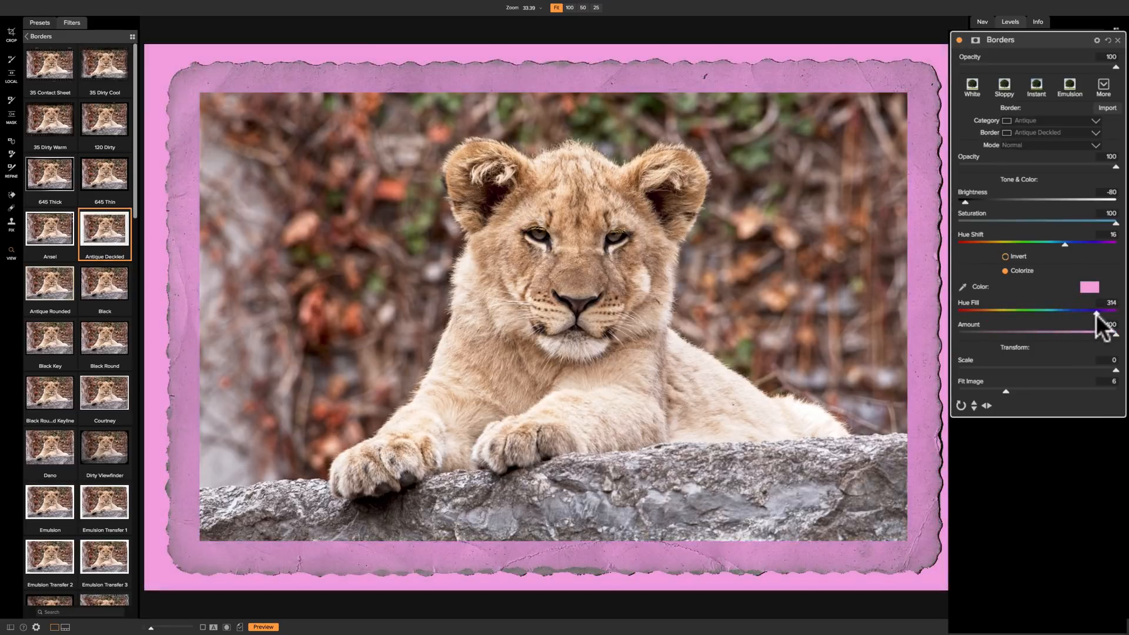
left_click_drag(1098, 311, 1036, 311)
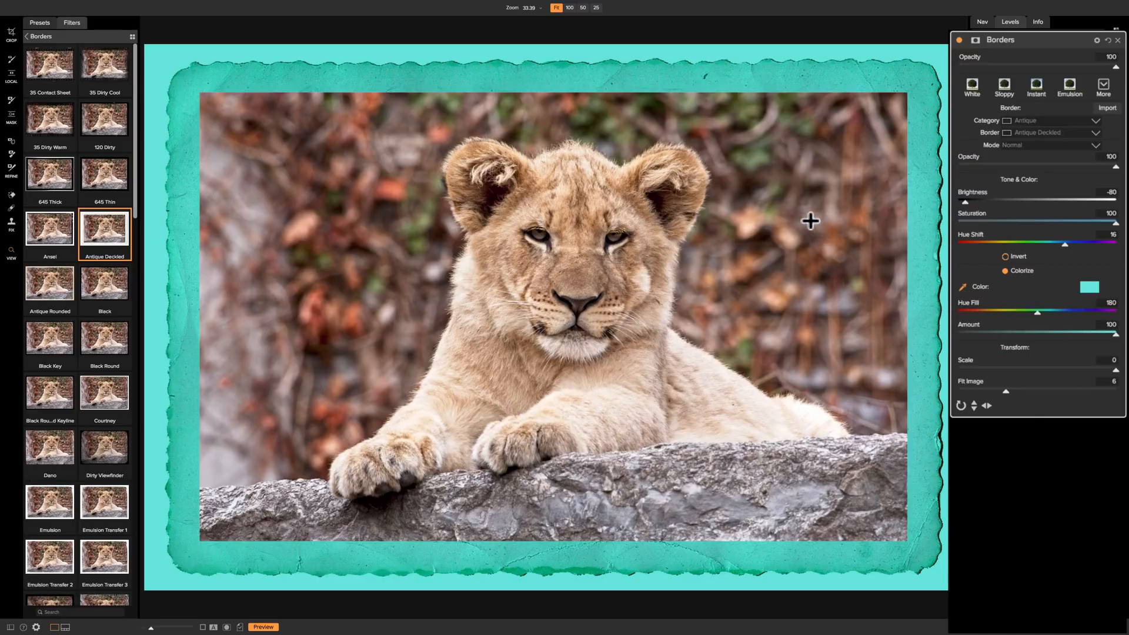
mouse_move(735, 222)
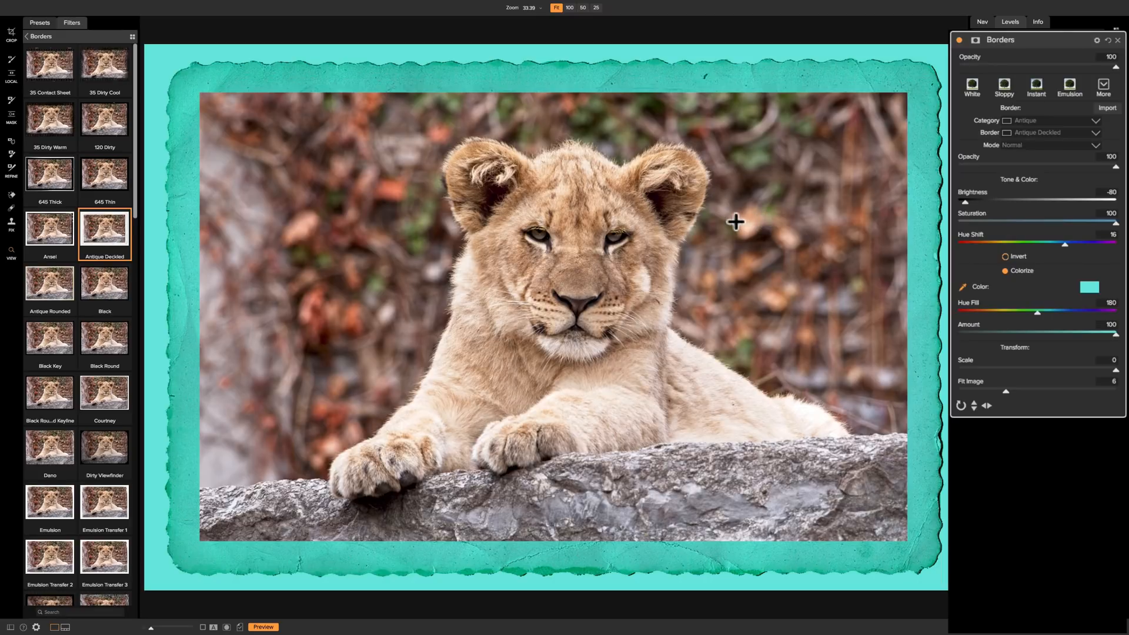
mouse_move(737, 230)
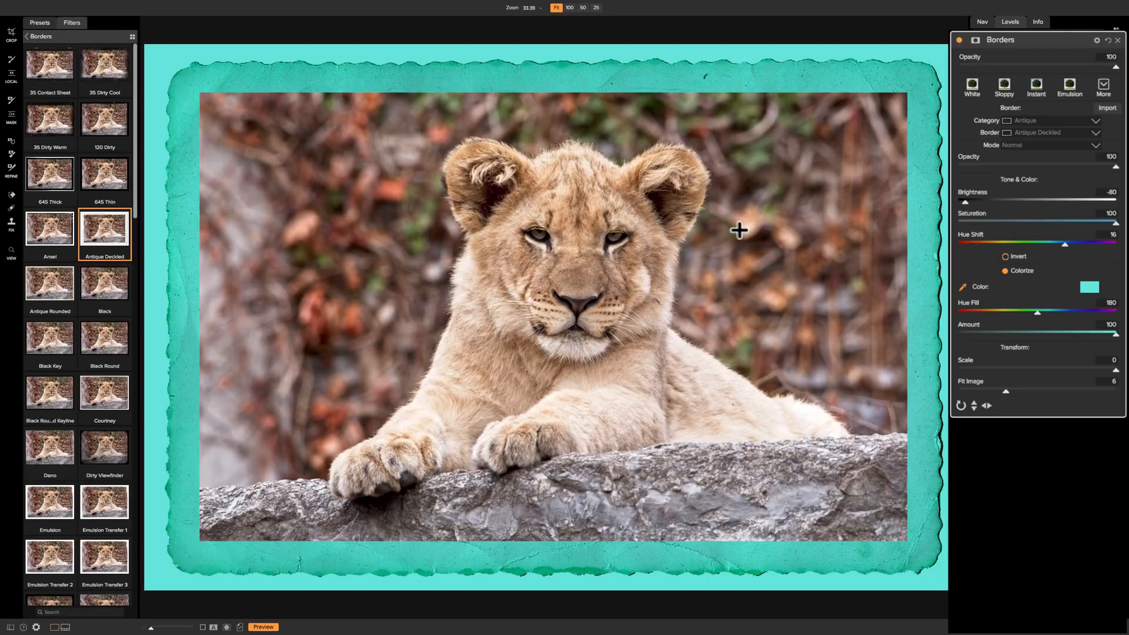
mouse_move(737, 204)
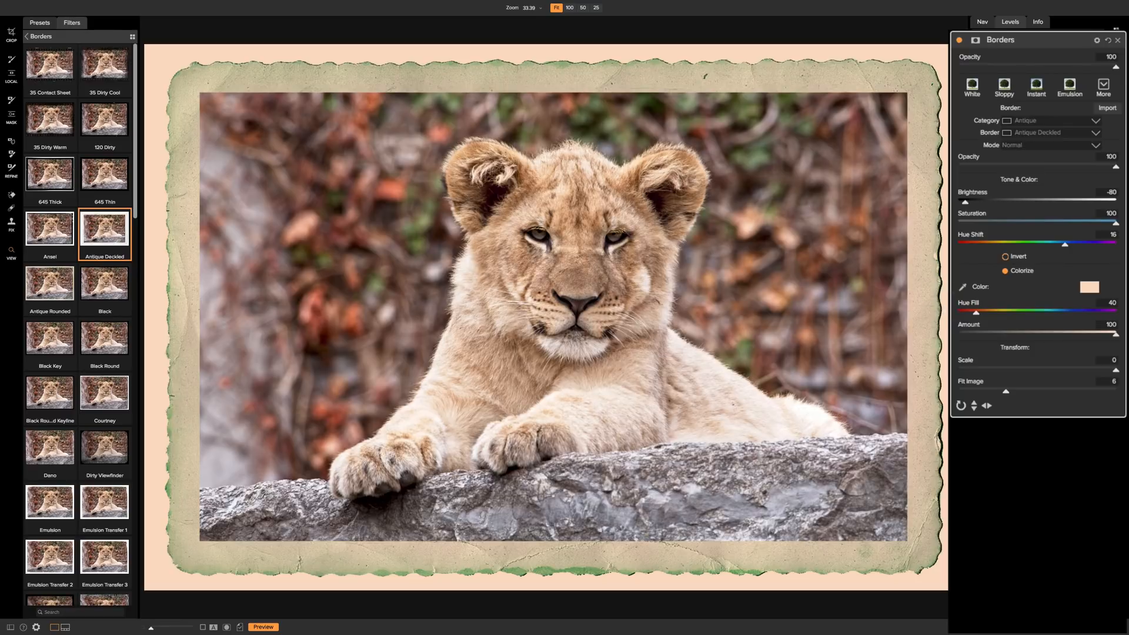
mouse_move(993, 340)
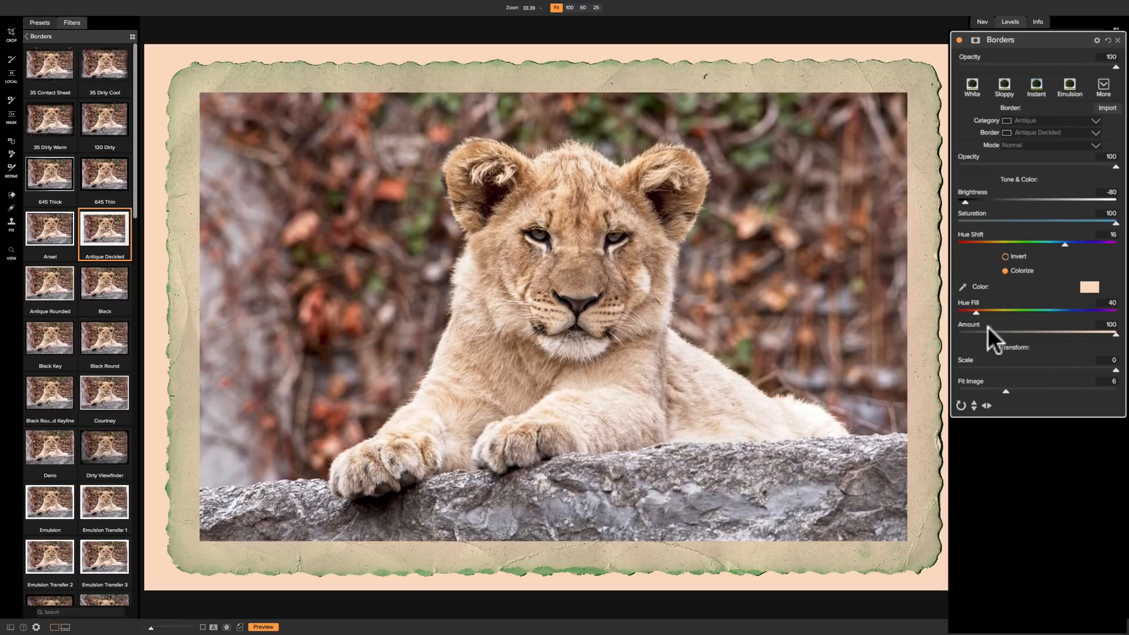
- Lower the border tint Amount to 0, then raise it back to 100
left_click_drag(1115, 333, 979, 333)
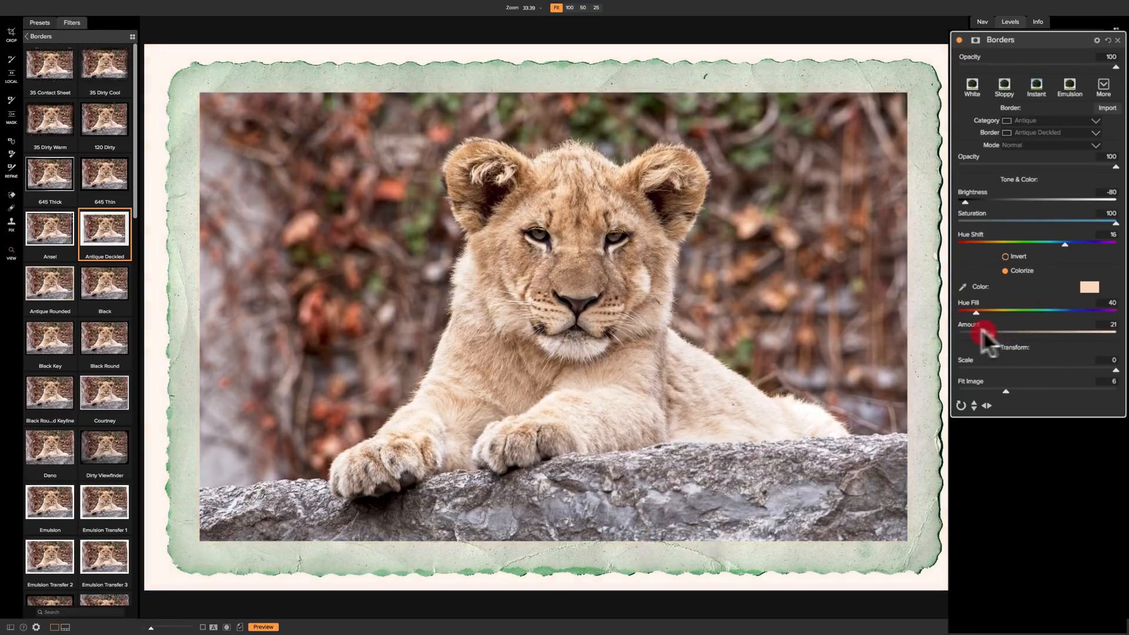
left_click_drag(978, 330, 979, 346)
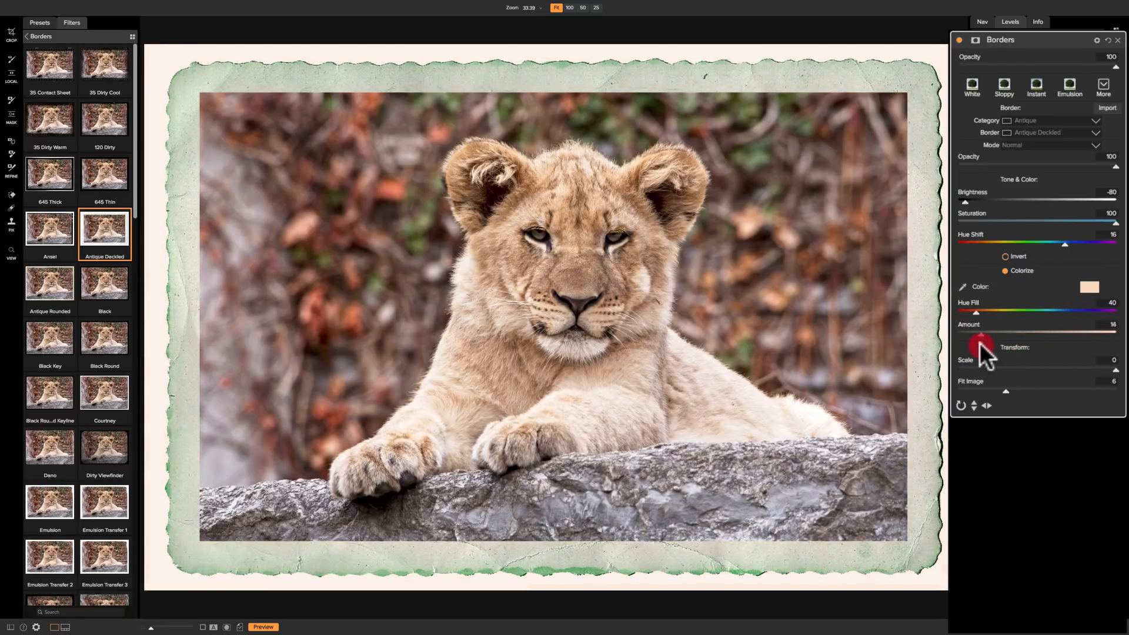
left_click_drag(979, 346, 990, 346)
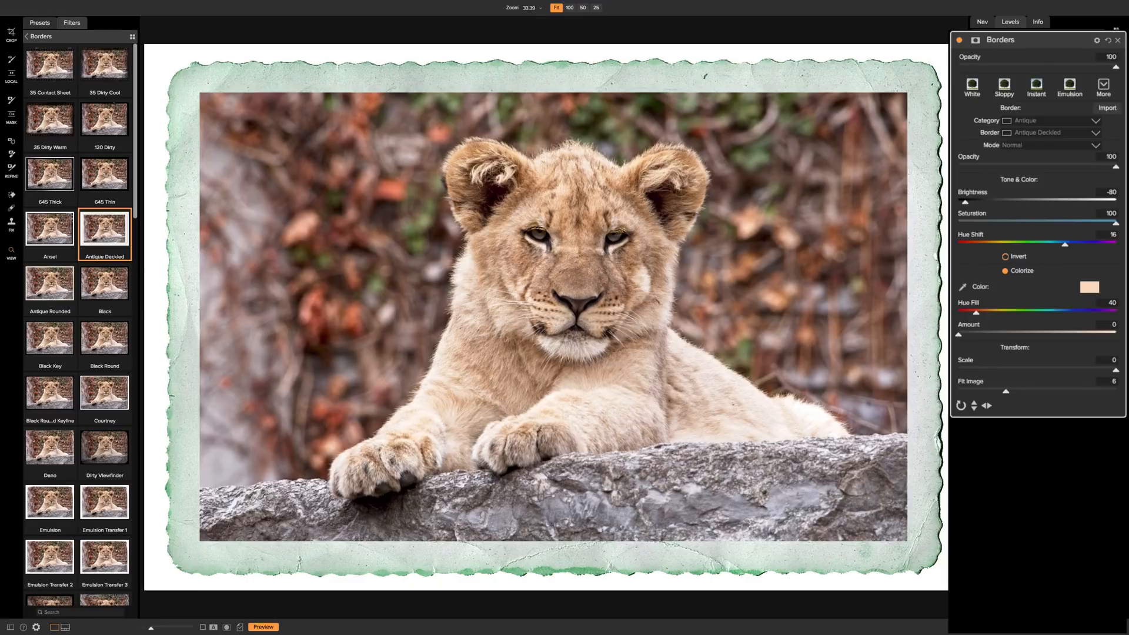
mouse_move(964, 345)
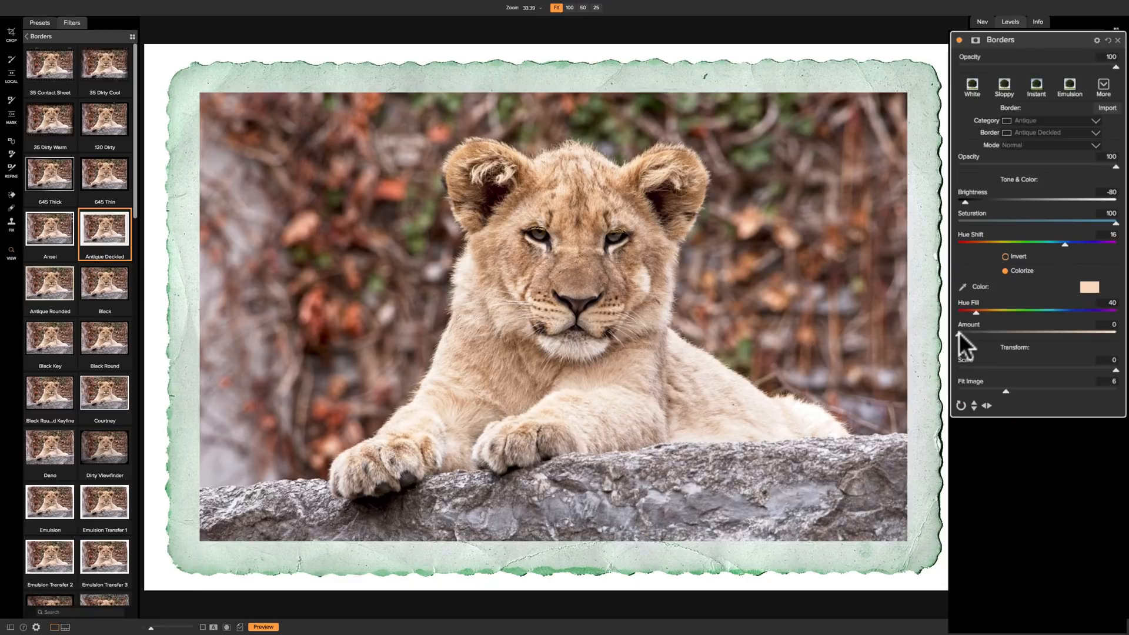
left_click_drag(975, 332, 1087, 333)
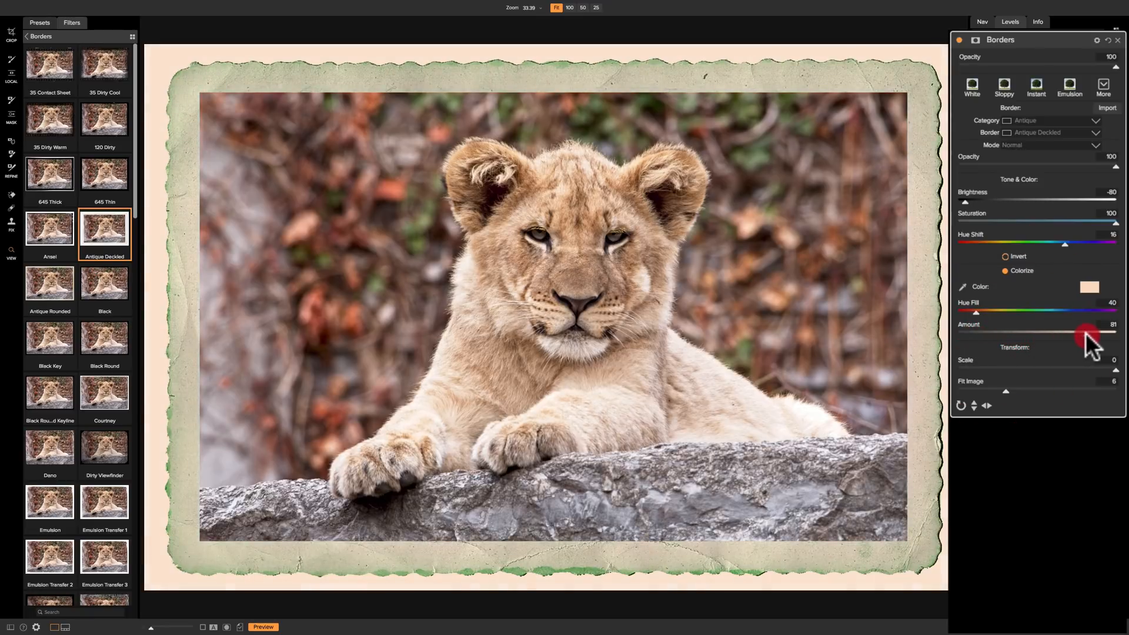
left_click_drag(1089, 333, 1062, 333)
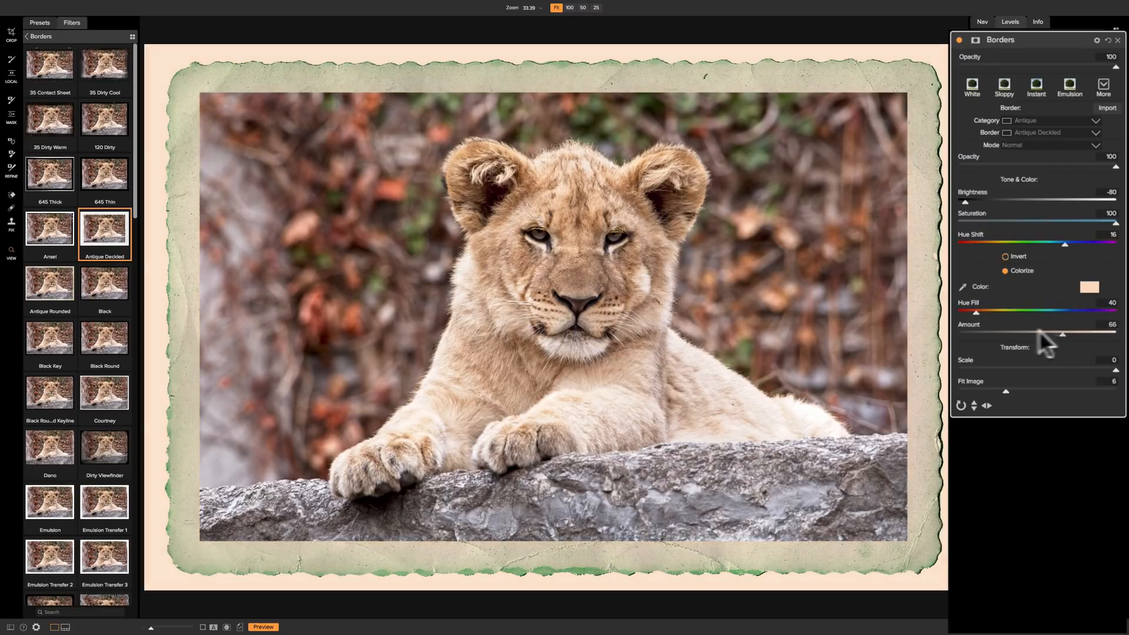
left_click_drag(1061, 332, 1115, 333)
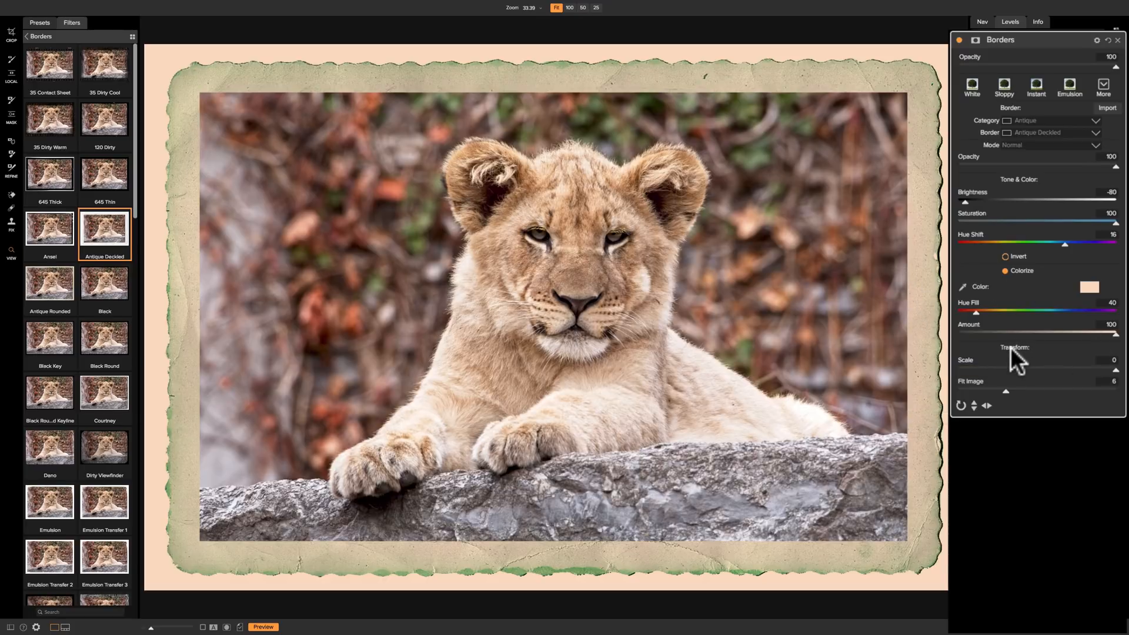
mouse_move(1007, 378)
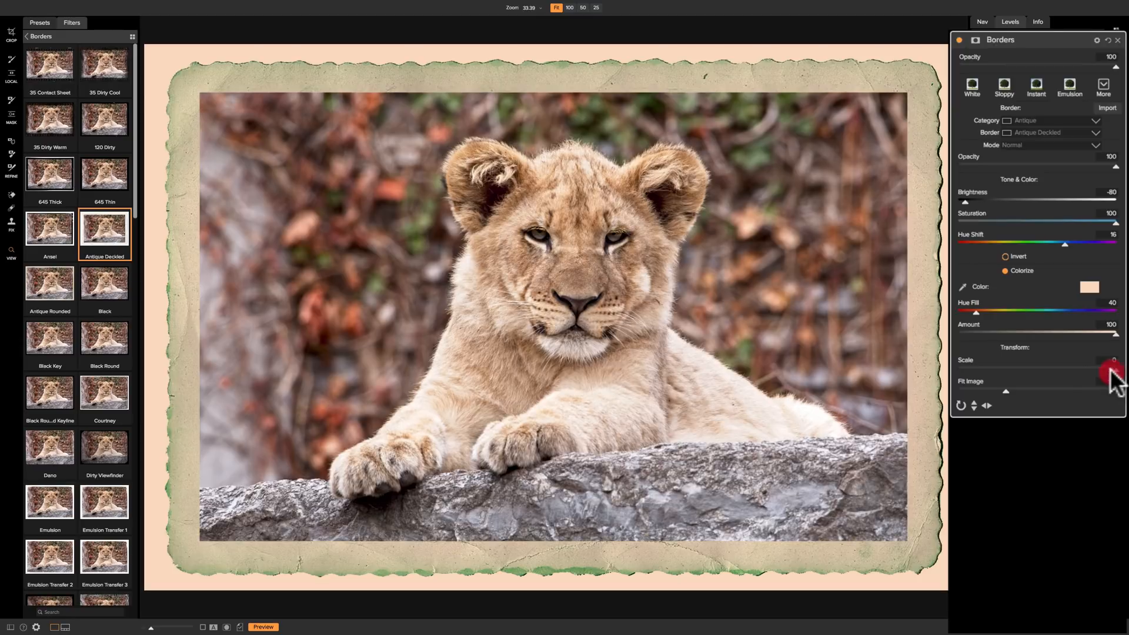
- Scale the Antique Deckled border down to about -12, leaving a thin cream frame
left_click_drag(1112, 371, 1072, 371)
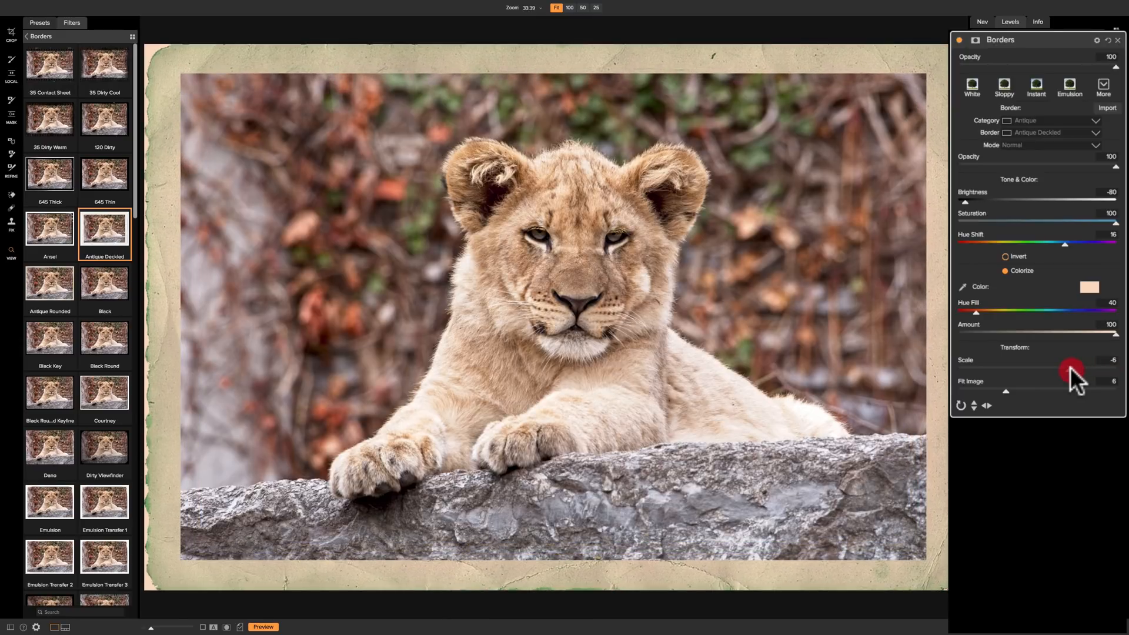
left_click_drag(1072, 370, 1047, 371)
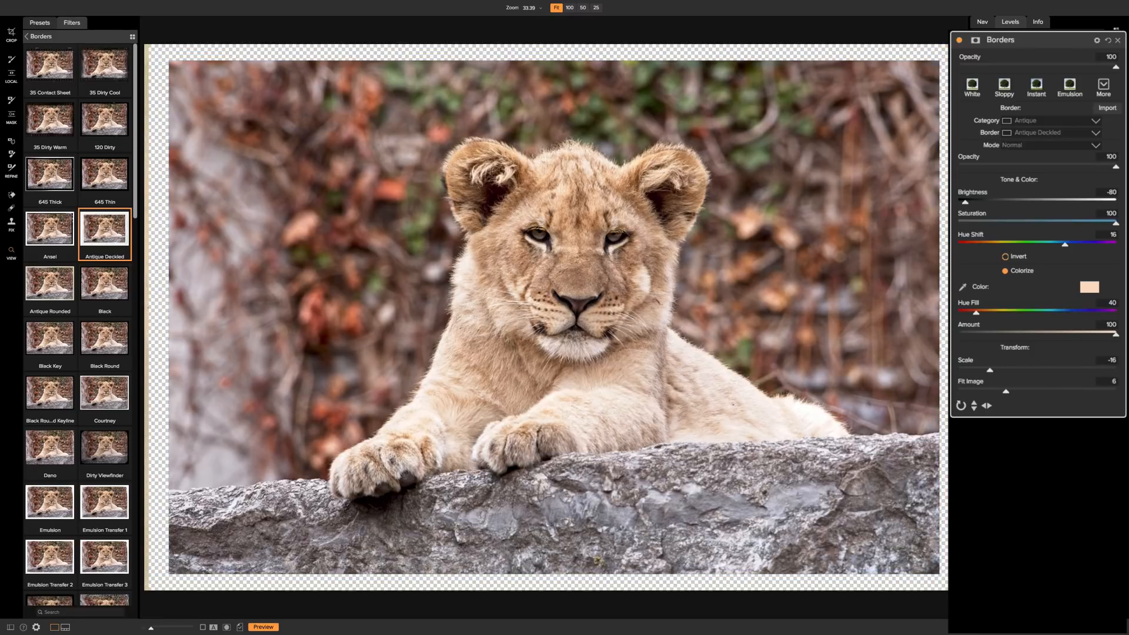
mouse_move(1072, 270)
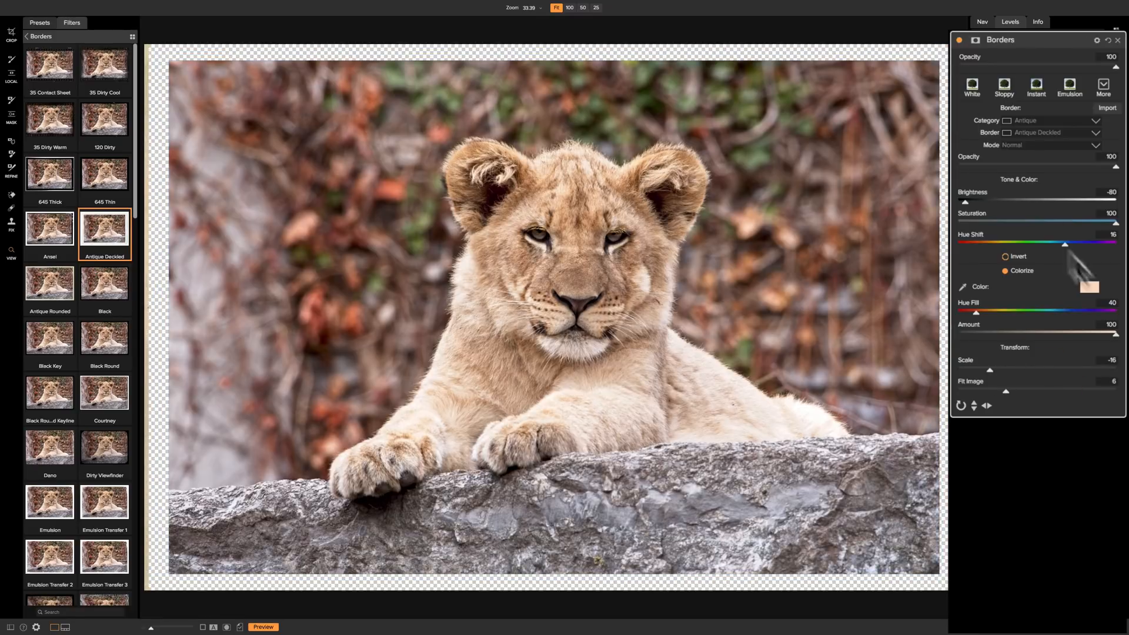
left_click_drag(990, 369, 1021, 370)
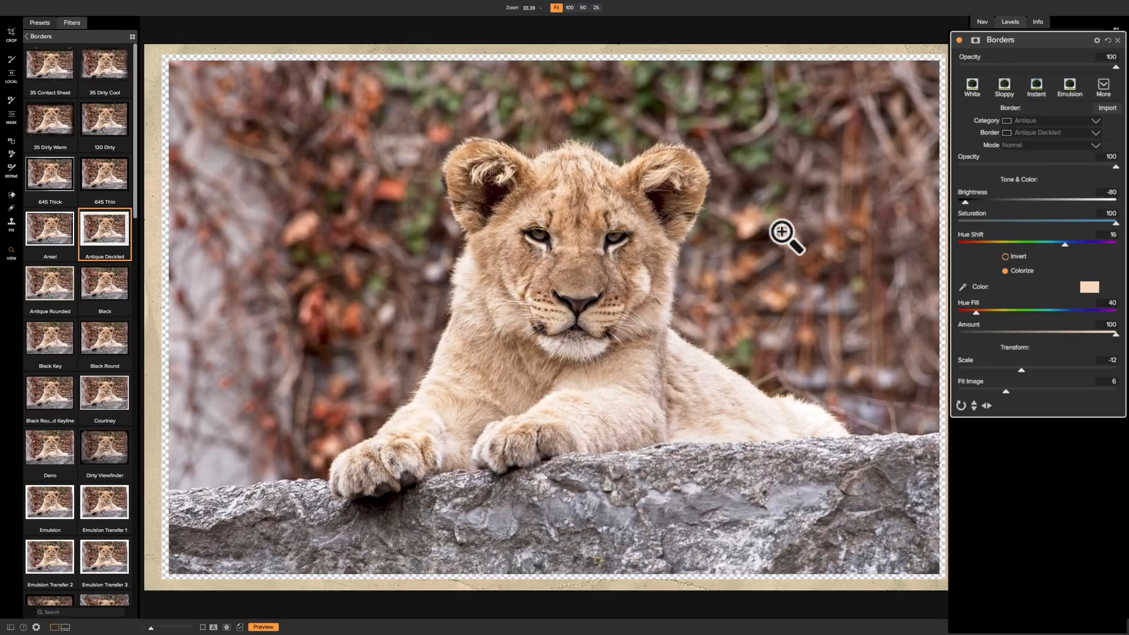
mouse_move(548, 22)
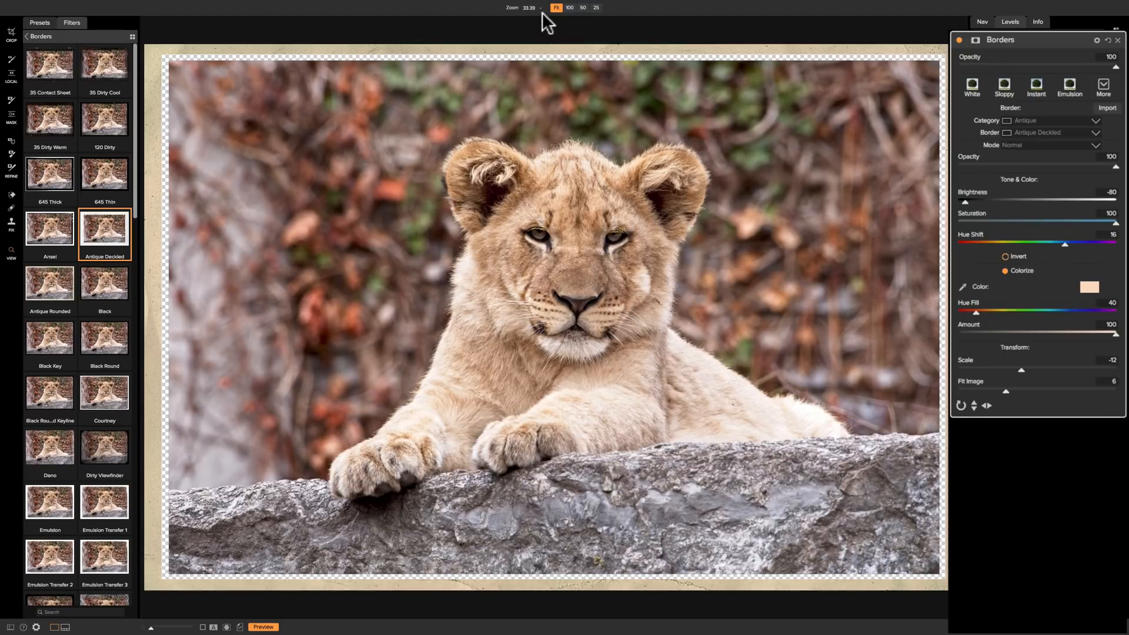
left_click(583, 8)
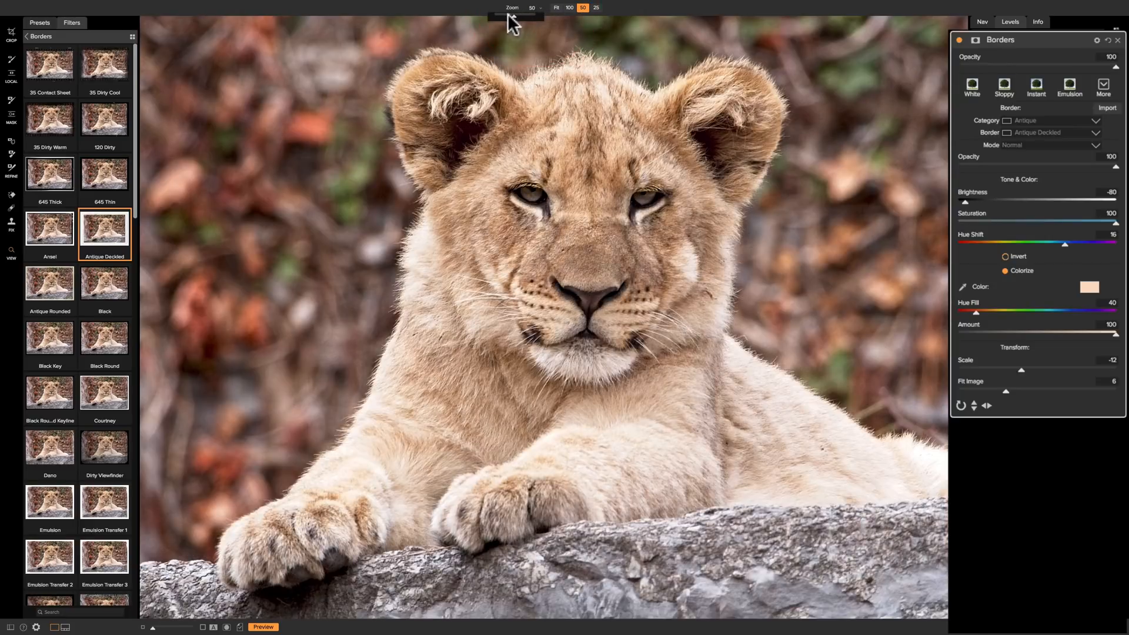
left_click_drag(519, 16, 504, 15)
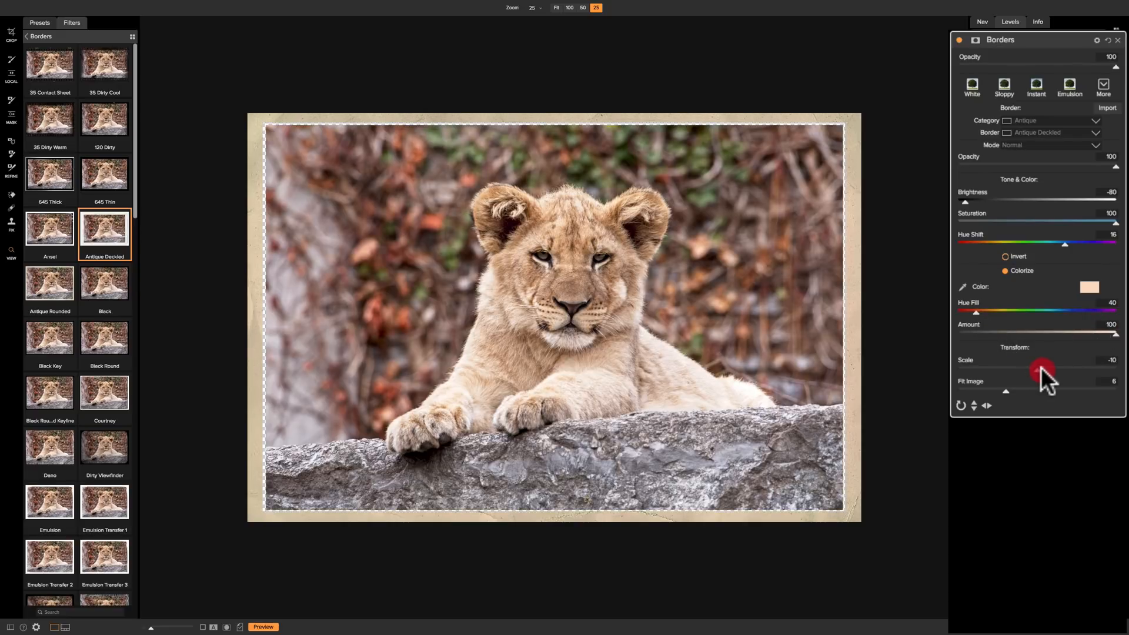
- Raise the border's Transform Scale from -8 to -4 for a wide cream frame
left_click_drag(1039, 370, 1029, 370)
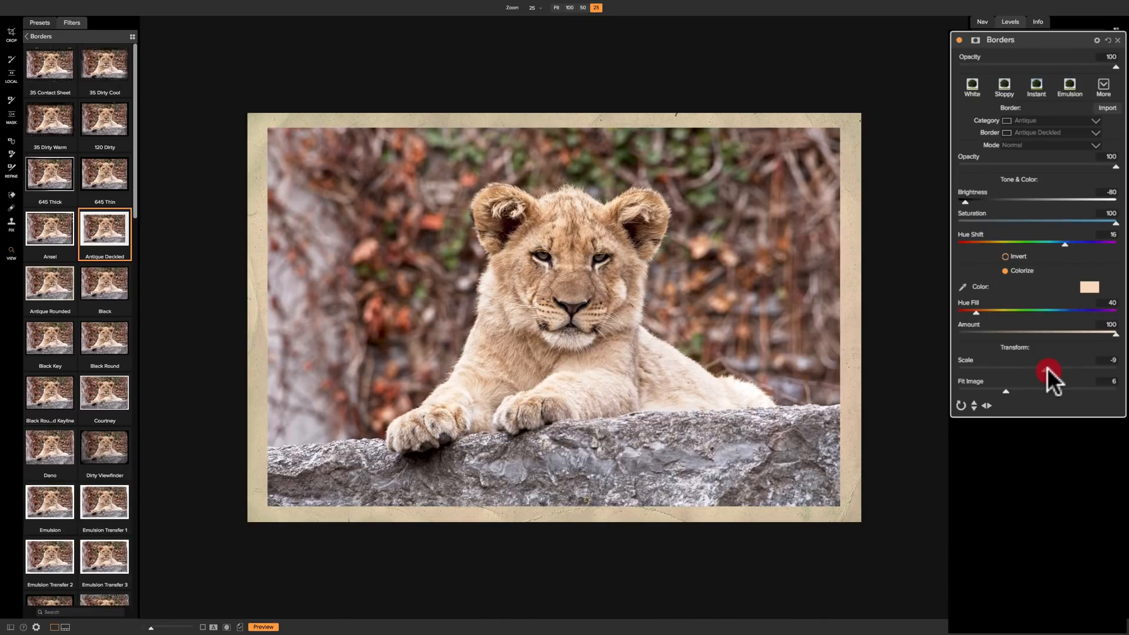
left_click_drag(1051, 371, 1036, 371)
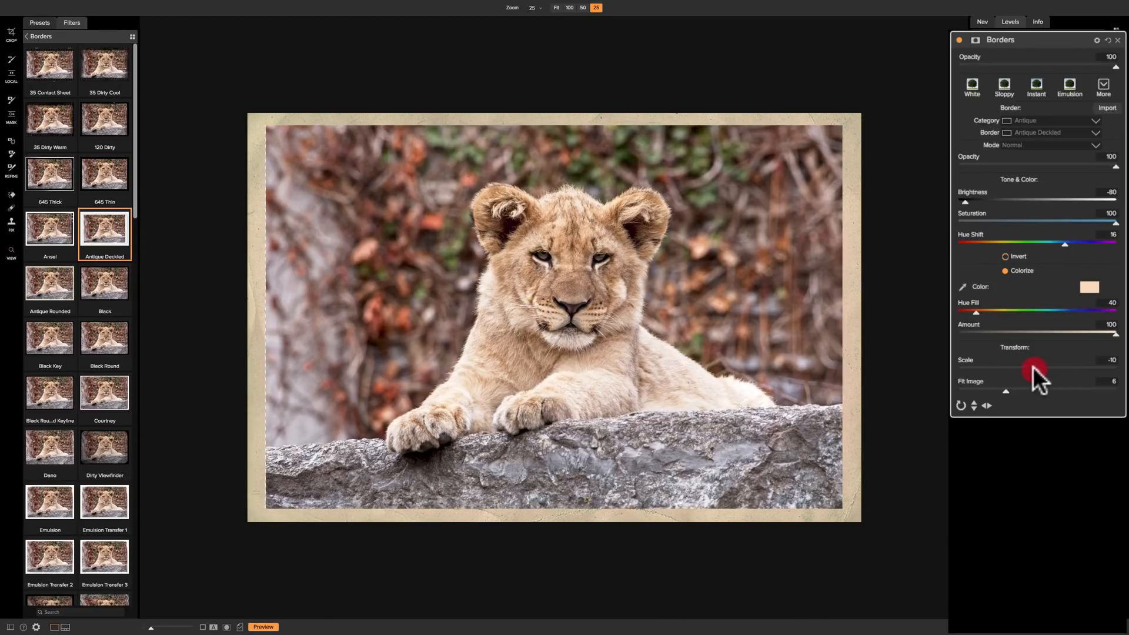
left_click_drag(1036, 371, 1051, 371)
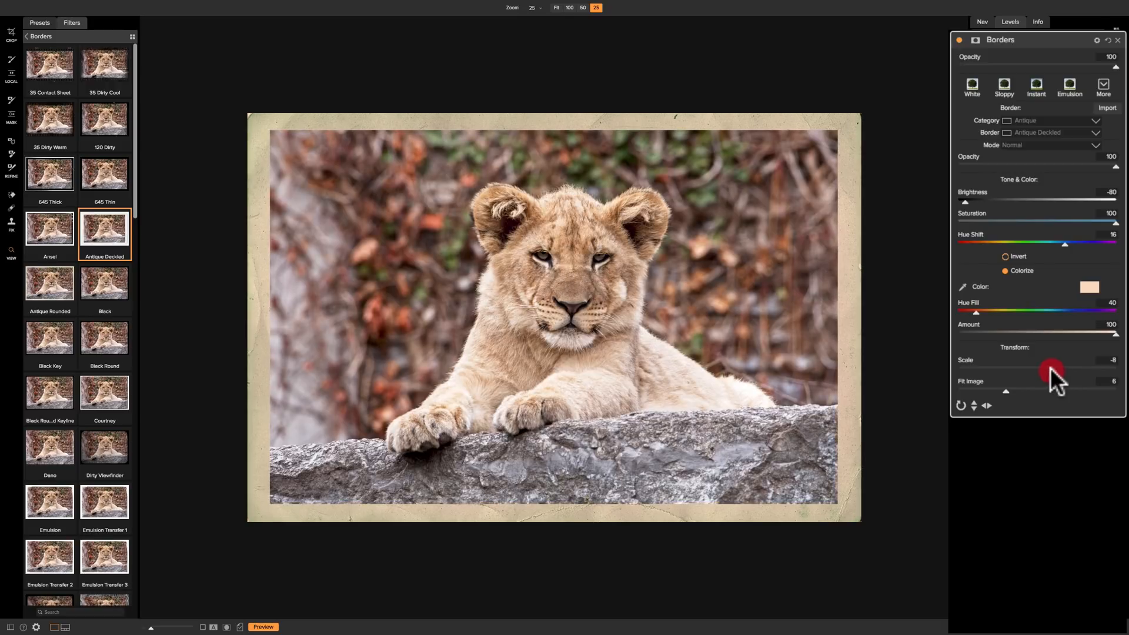
left_click_drag(1052, 373, 1076, 375)
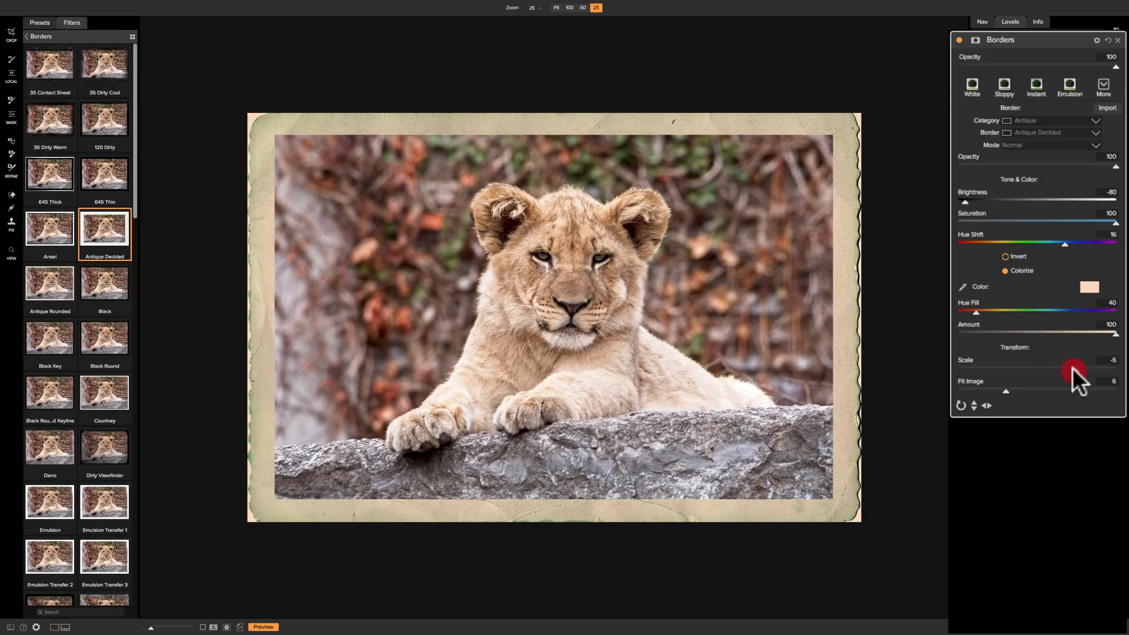
left_click_drag(1072, 368, 1064, 369)
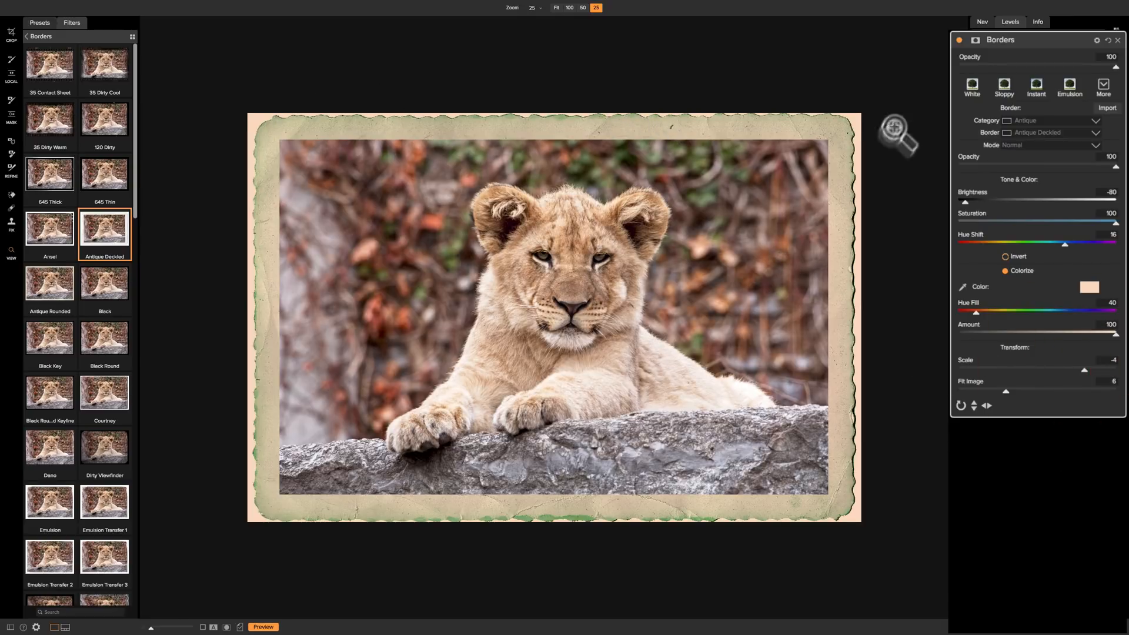
mouse_move(887, 381)
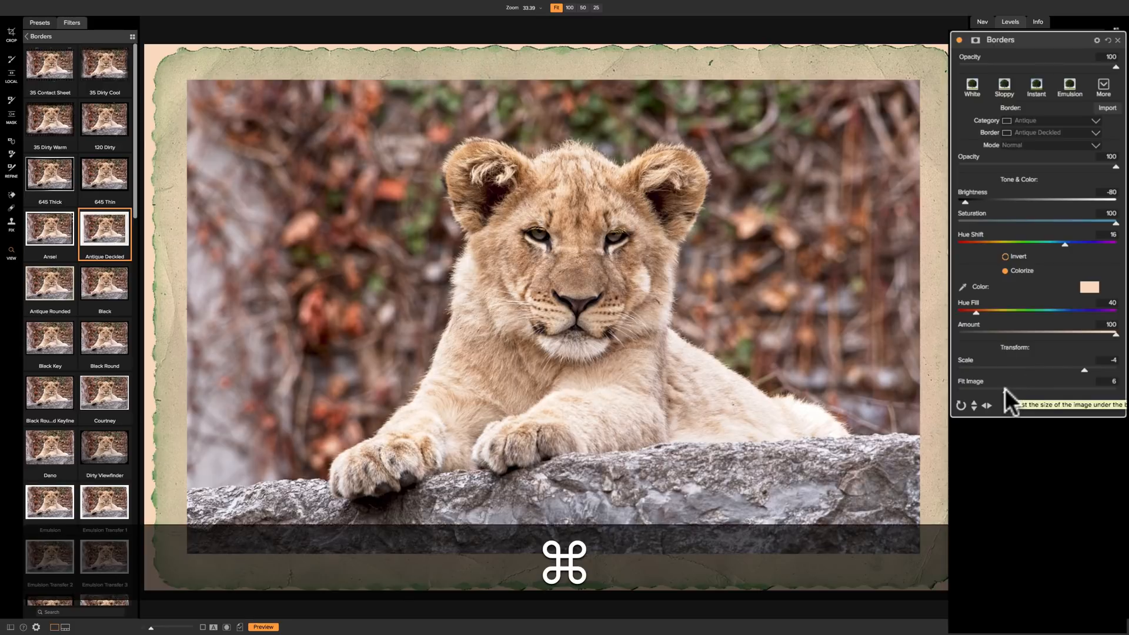
- Preview Fit Image at 15, then settle the photo fit at 10 with no gaps
left_click(555, 7)
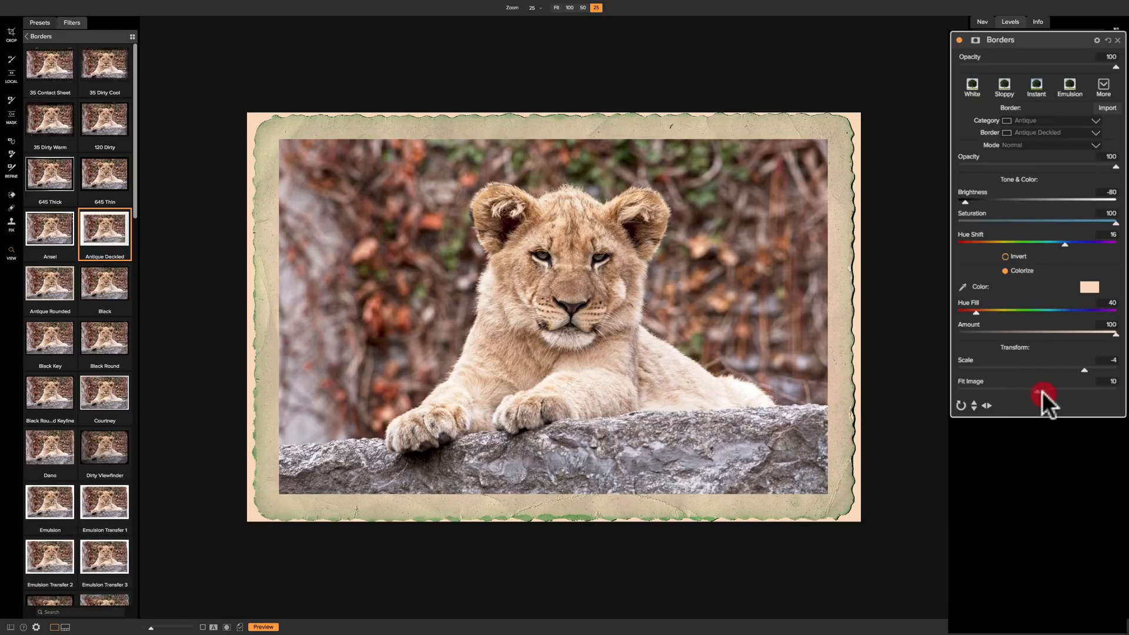
left_click_drag(1044, 391, 1112, 391)
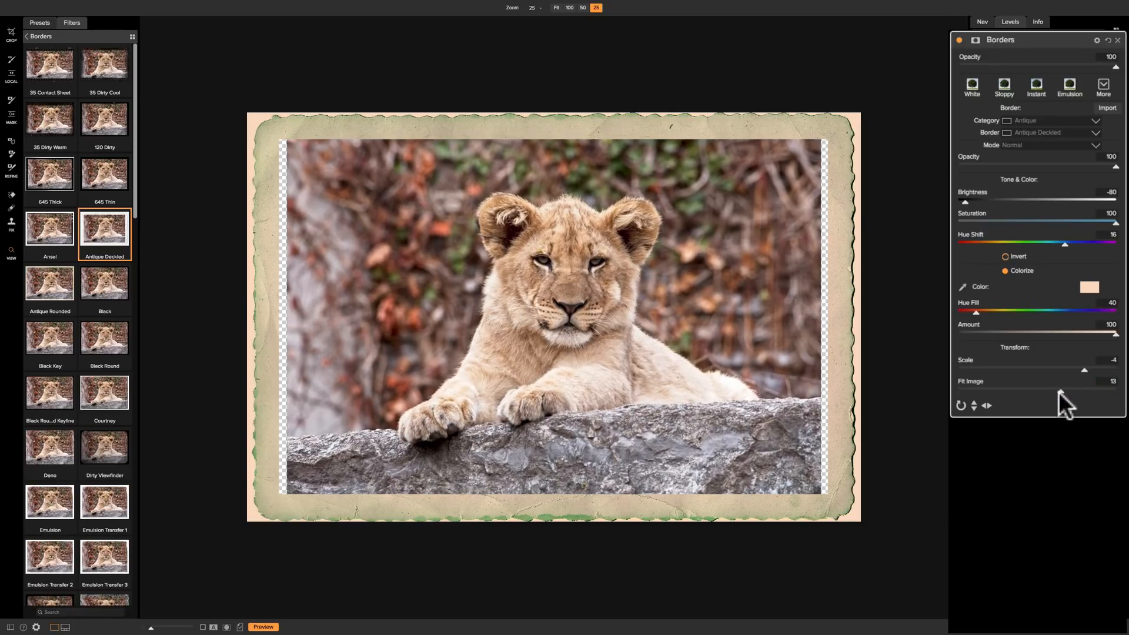
left_click_drag(1072, 391, 1078, 391)
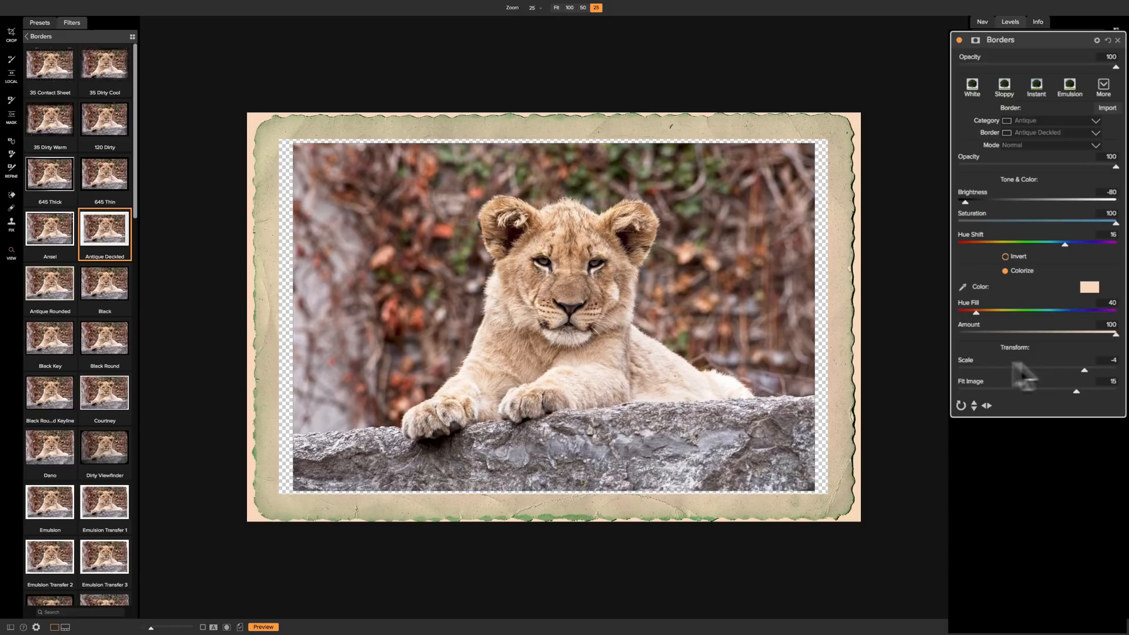
left_click_drag(1084, 369, 1070, 369)
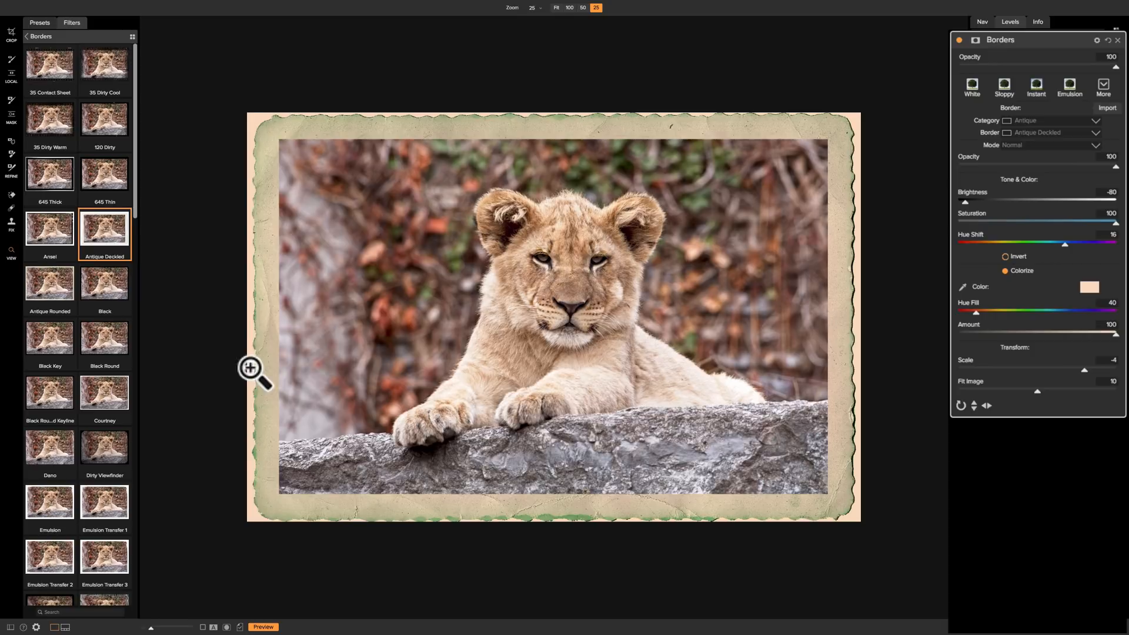
mouse_move(860, 324)
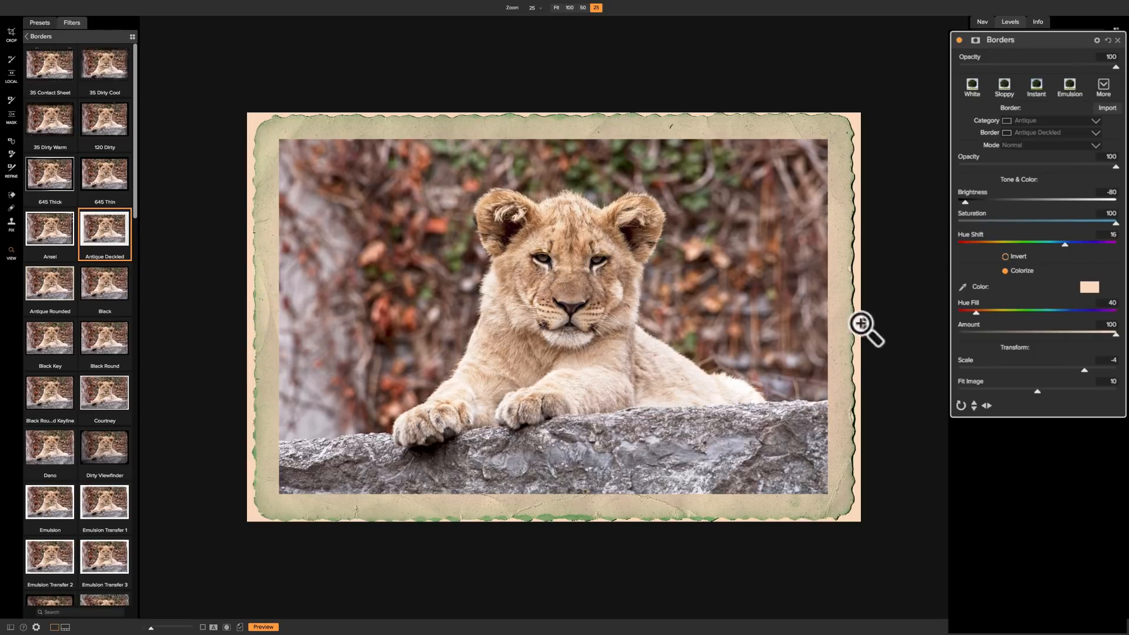
mouse_move(635, 516)
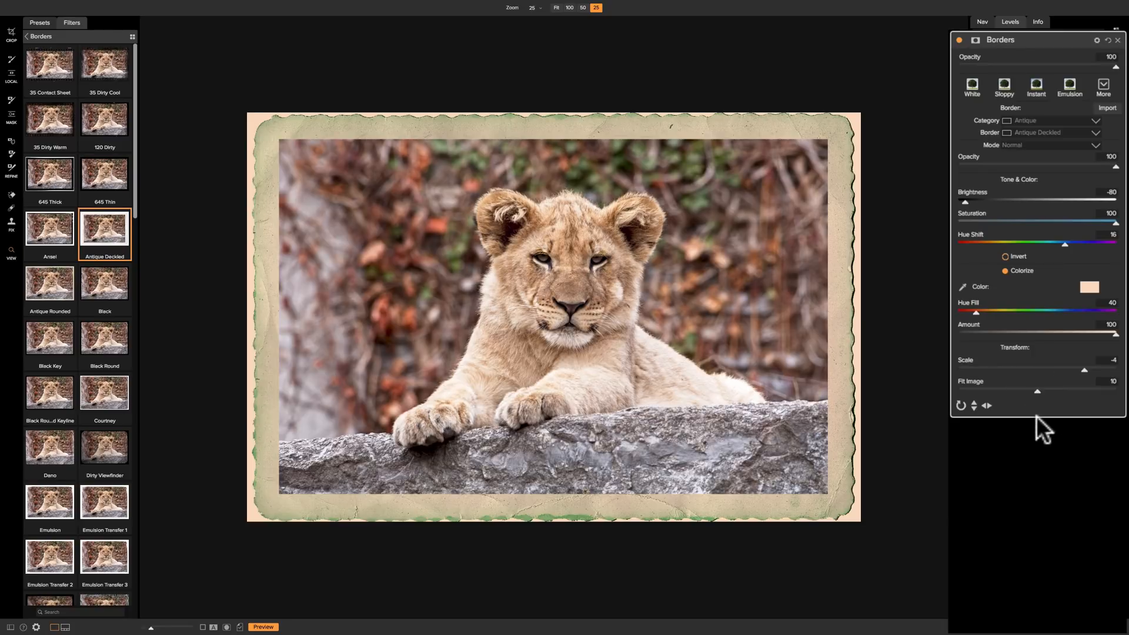
mouse_move(977, 418)
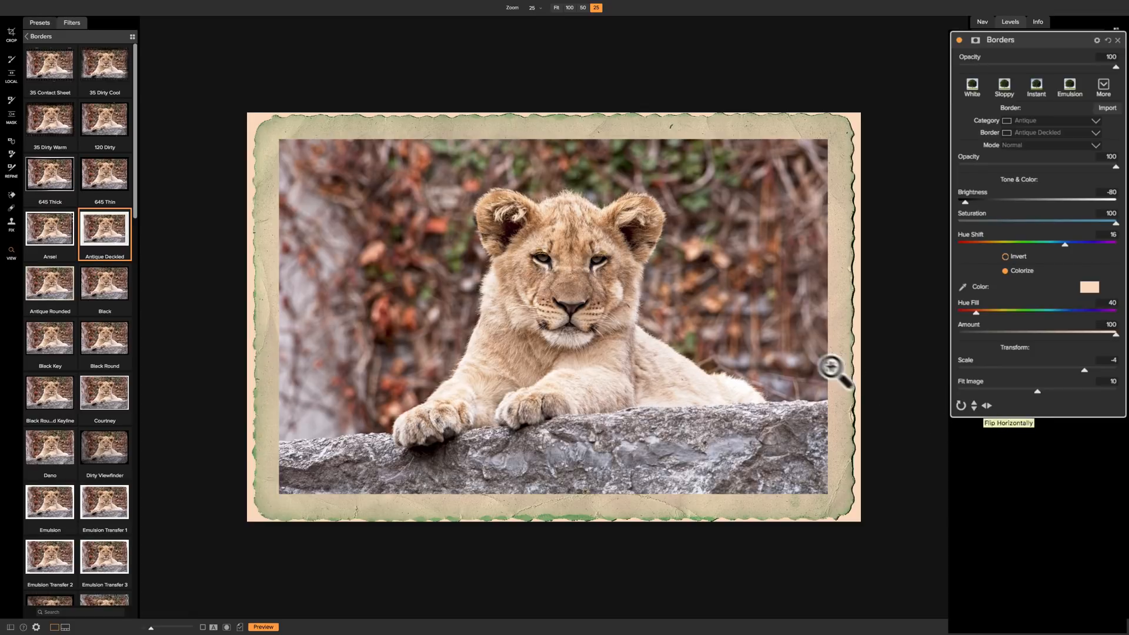
mouse_move(269, 325)
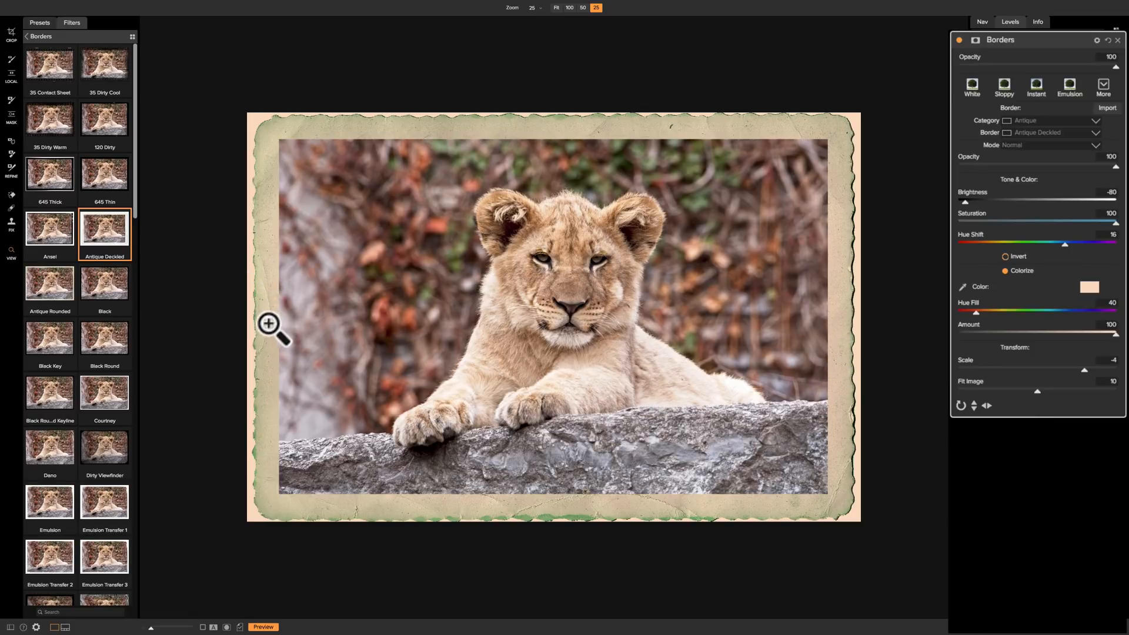
mouse_move(1055, 458)
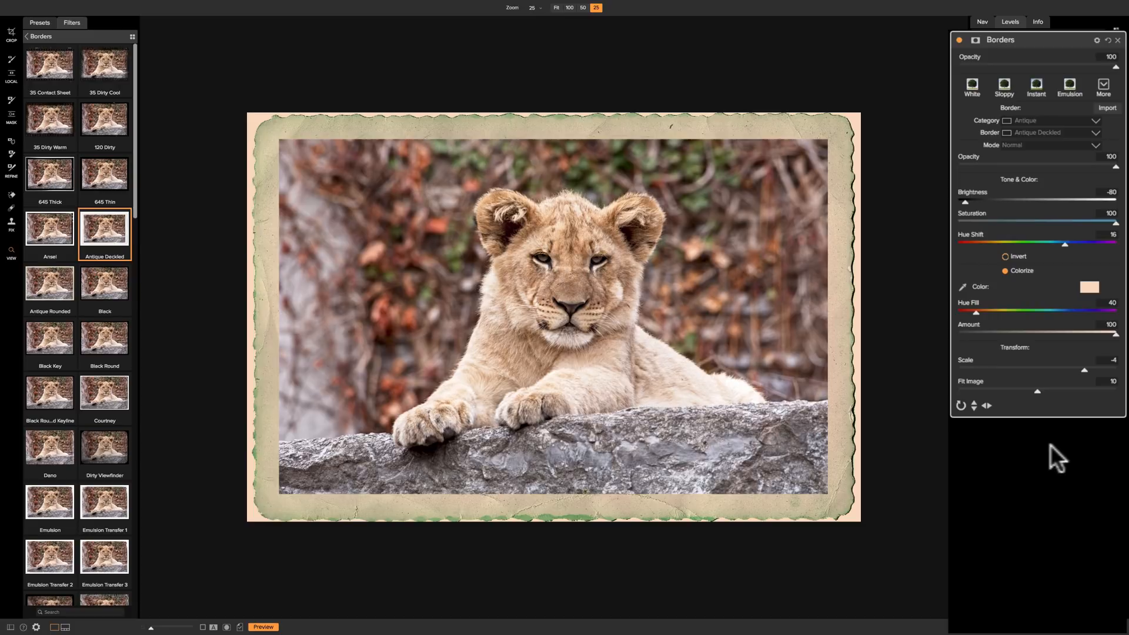
mouse_move(987, 408)
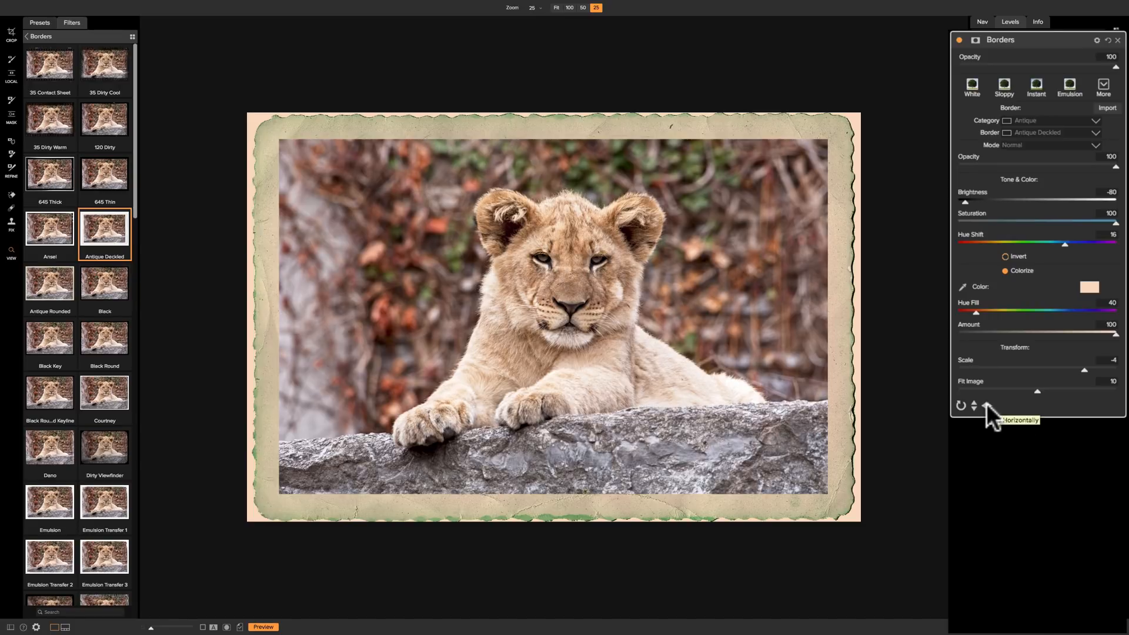
- Flip the deckled border horizontally and vertically, mirroring its green torn edges
left_click(973, 405)
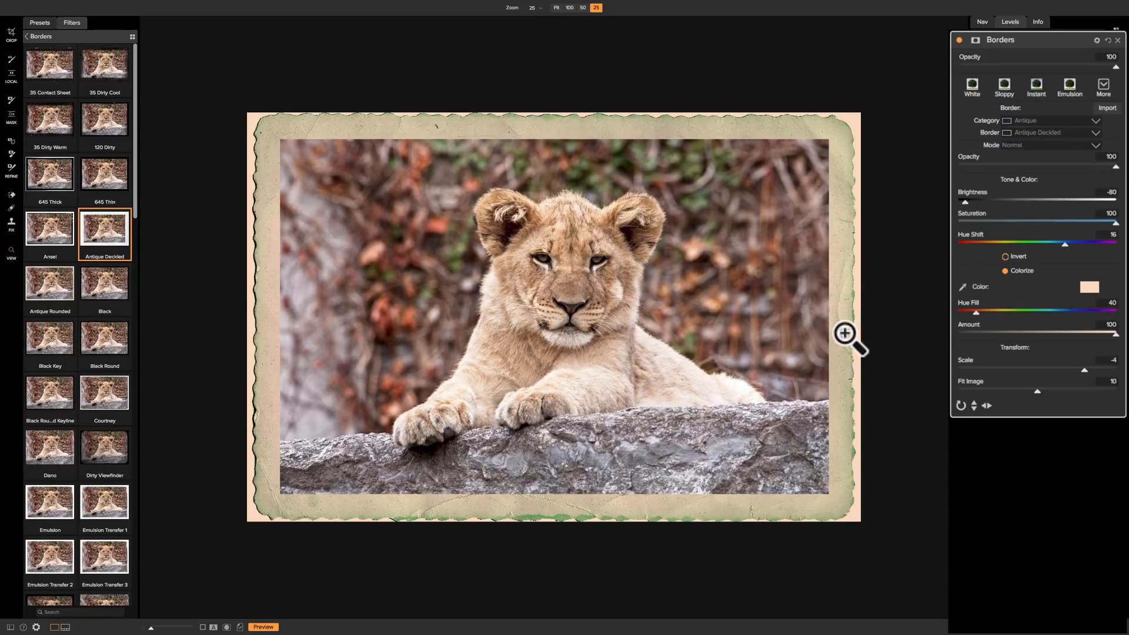
mouse_move(1006, 423)
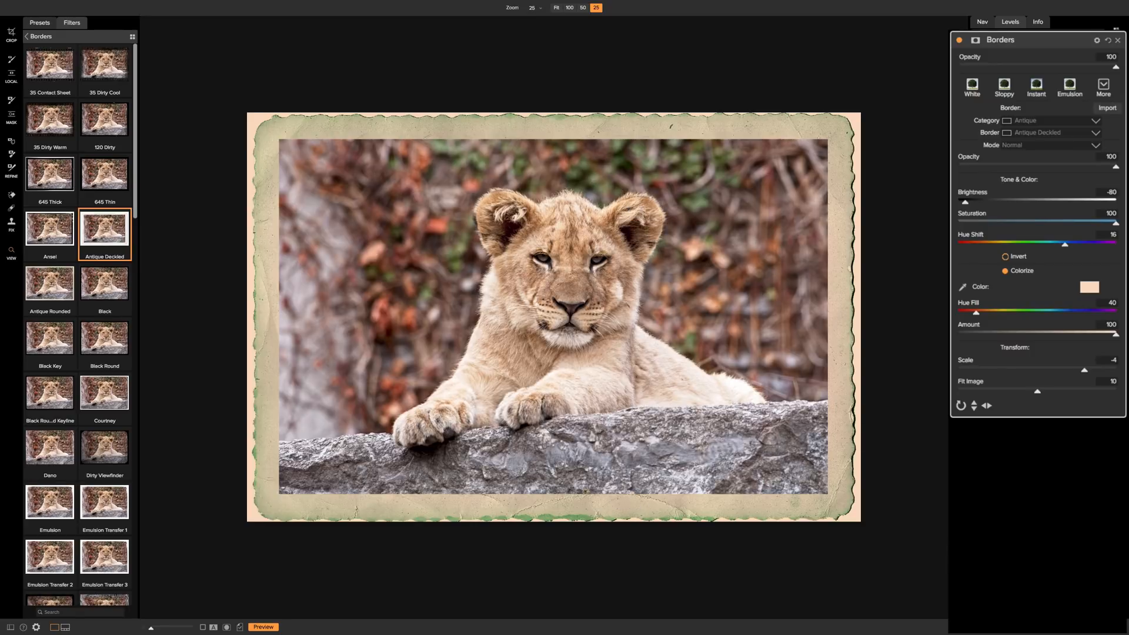
mouse_move(987, 405)
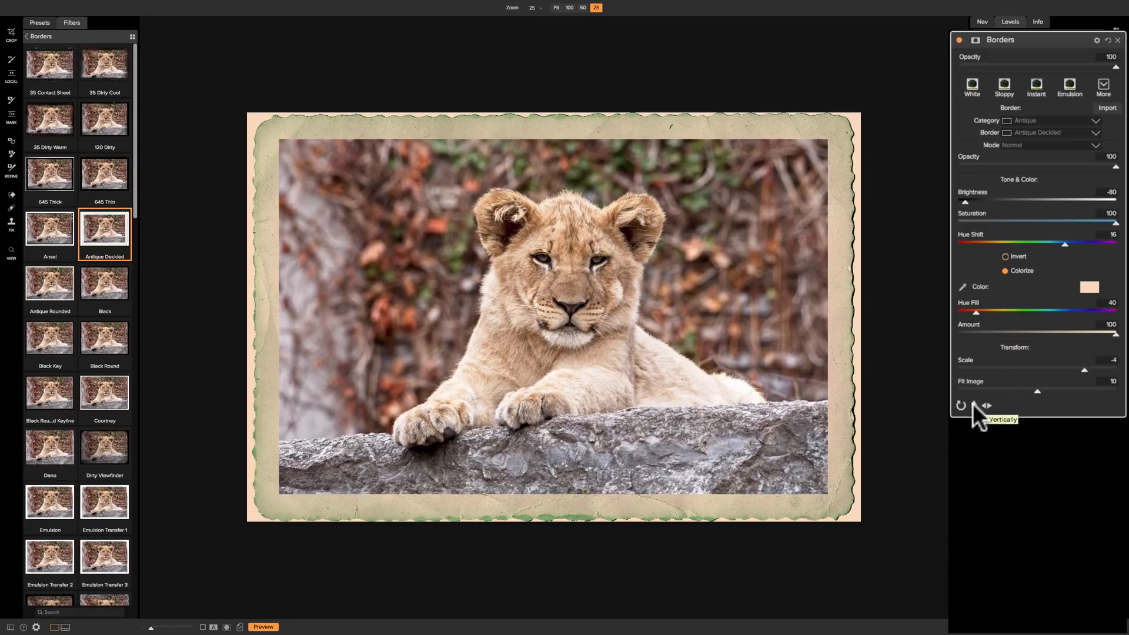
left_click(965, 404)
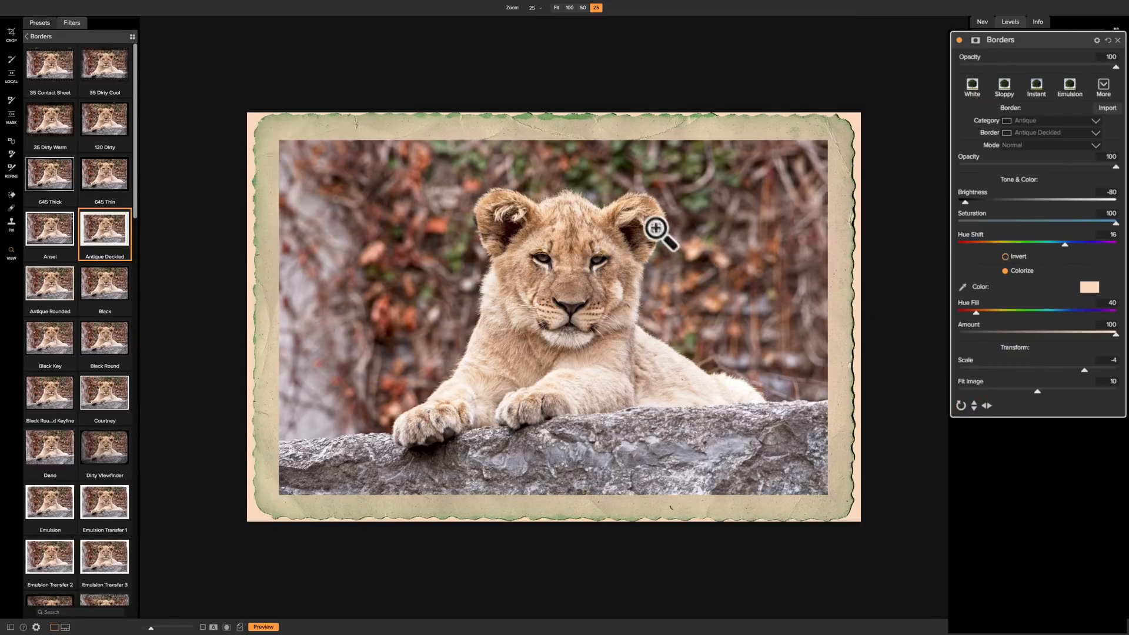
mouse_move(597, 131)
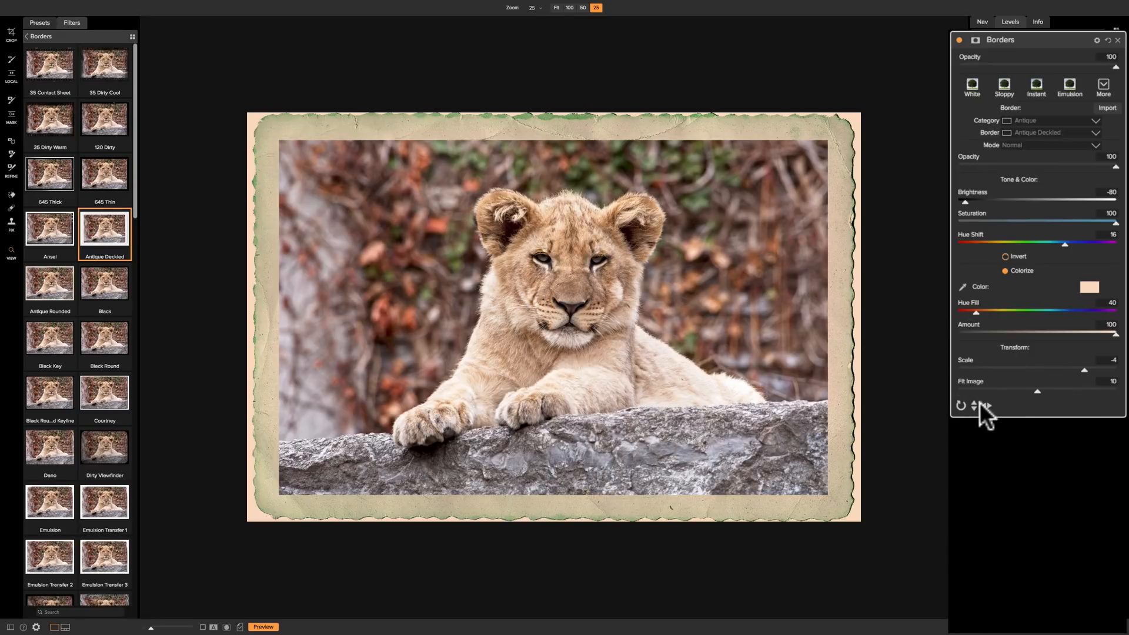
mouse_move(1028, 416)
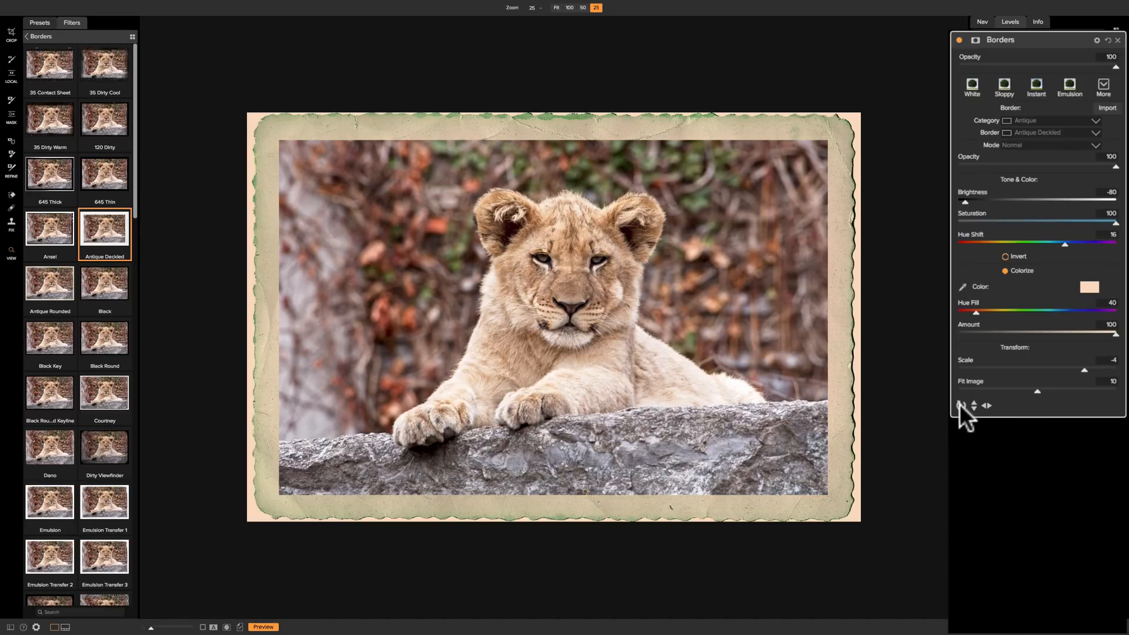
mouse_move(962, 405)
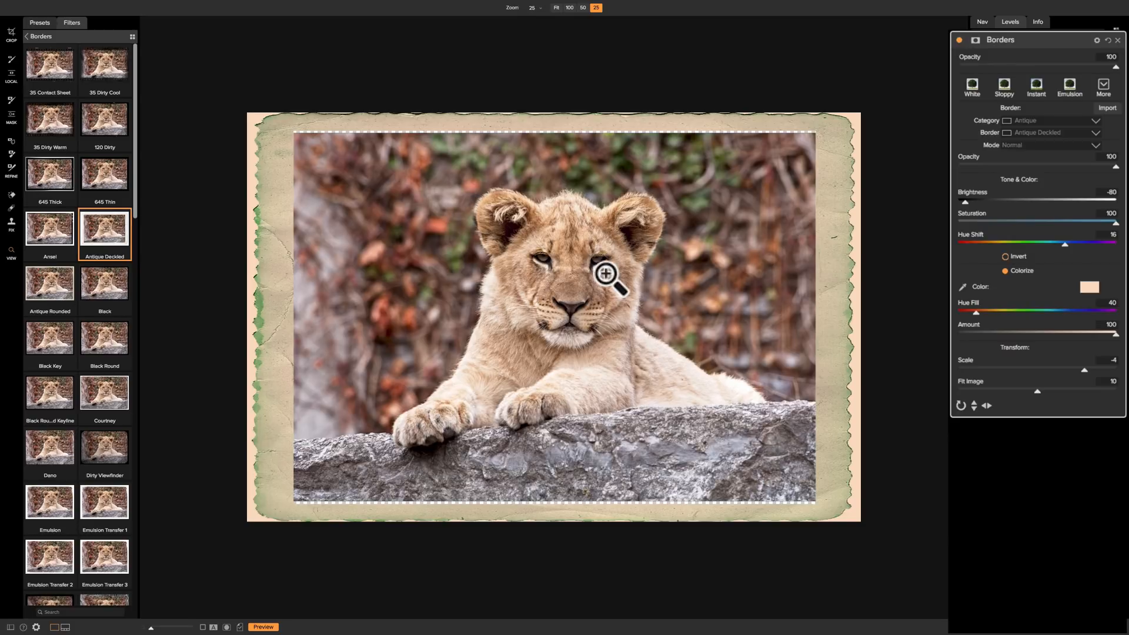
mouse_move(827, 292)
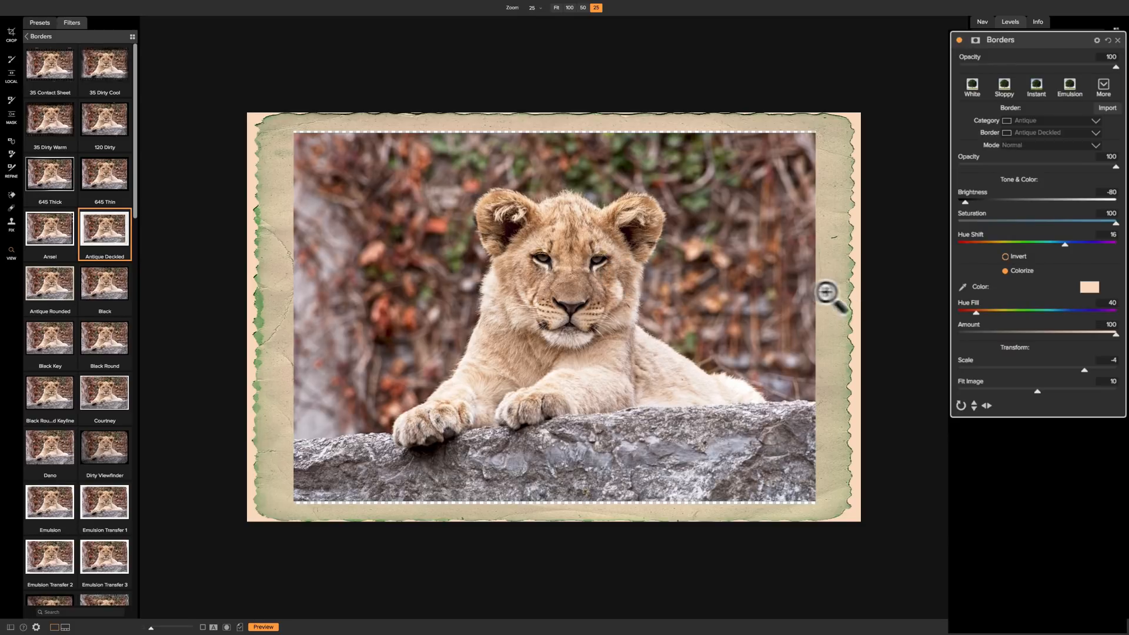
mouse_move(576, 117)
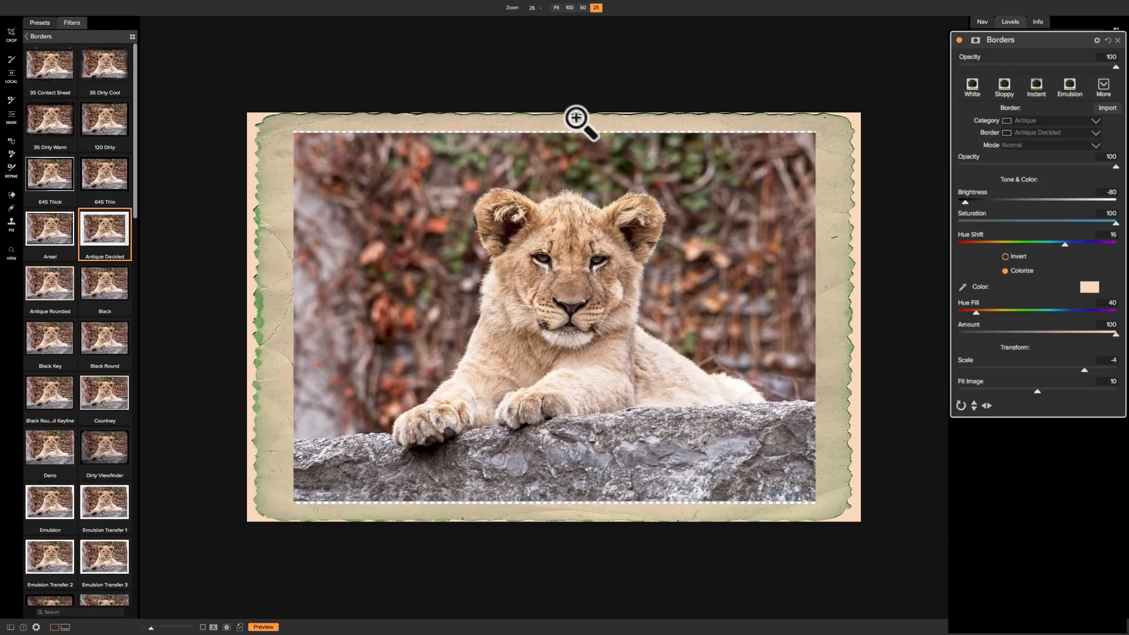
mouse_move(1051, 342)
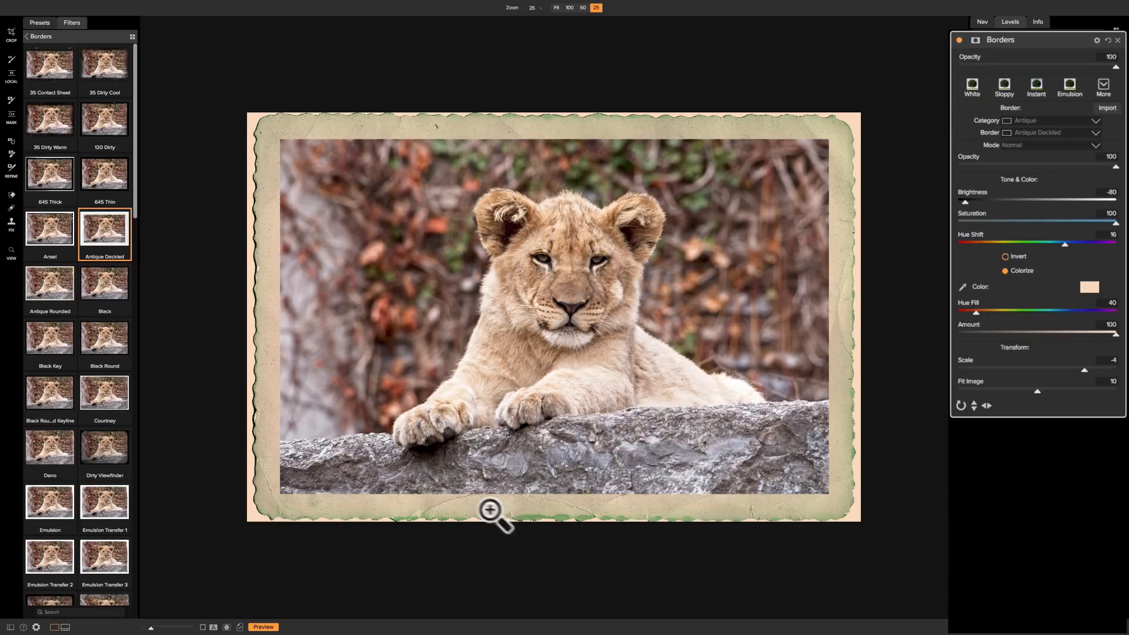
mouse_move(790, 162)
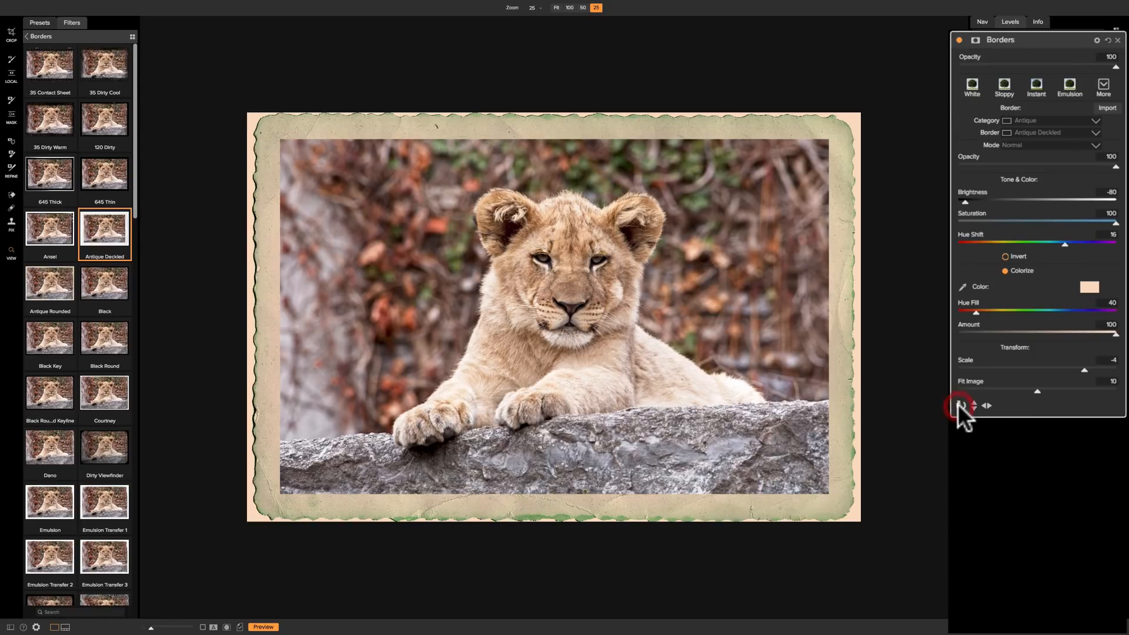
- Rotate the deckled border so its green torn edge runs along one side
left_click(960, 405)
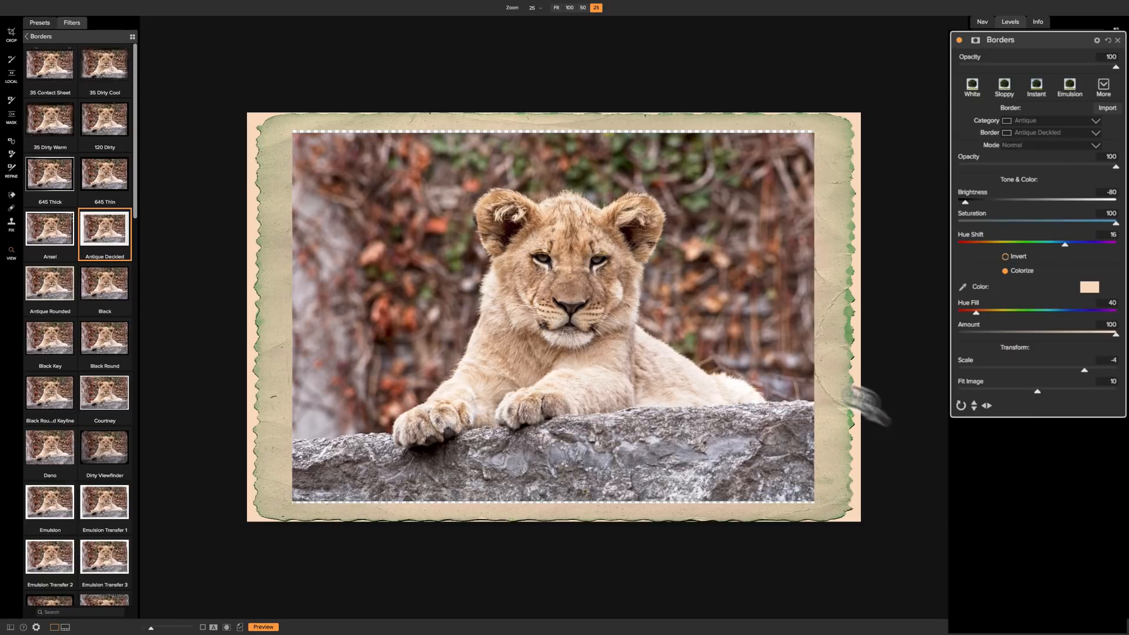
mouse_move(961, 408)
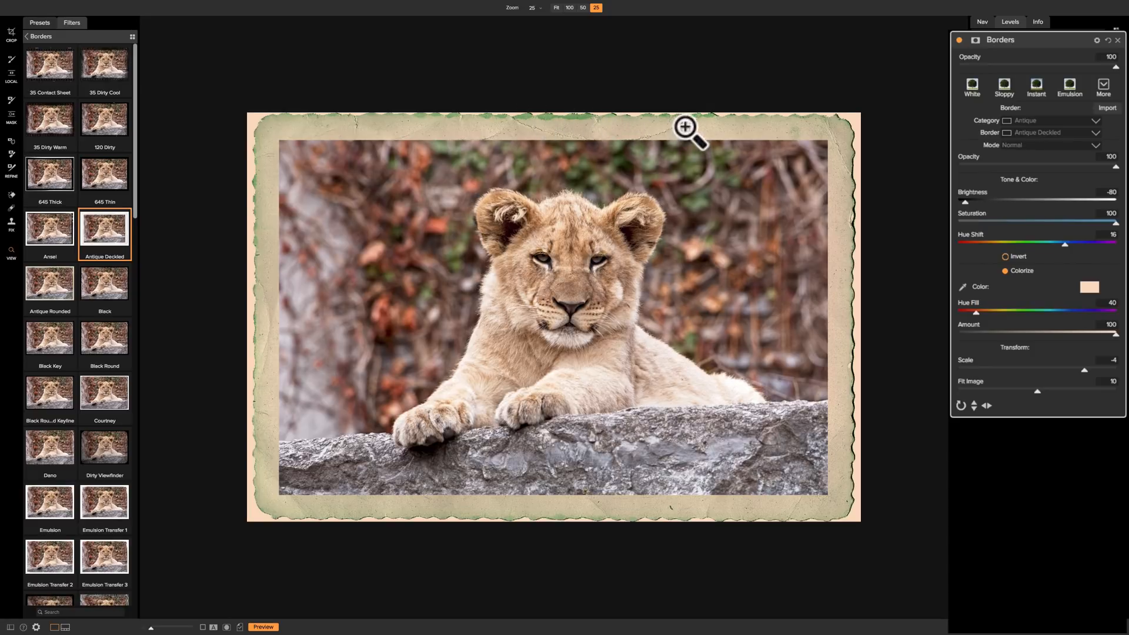
mouse_move(547, 133)
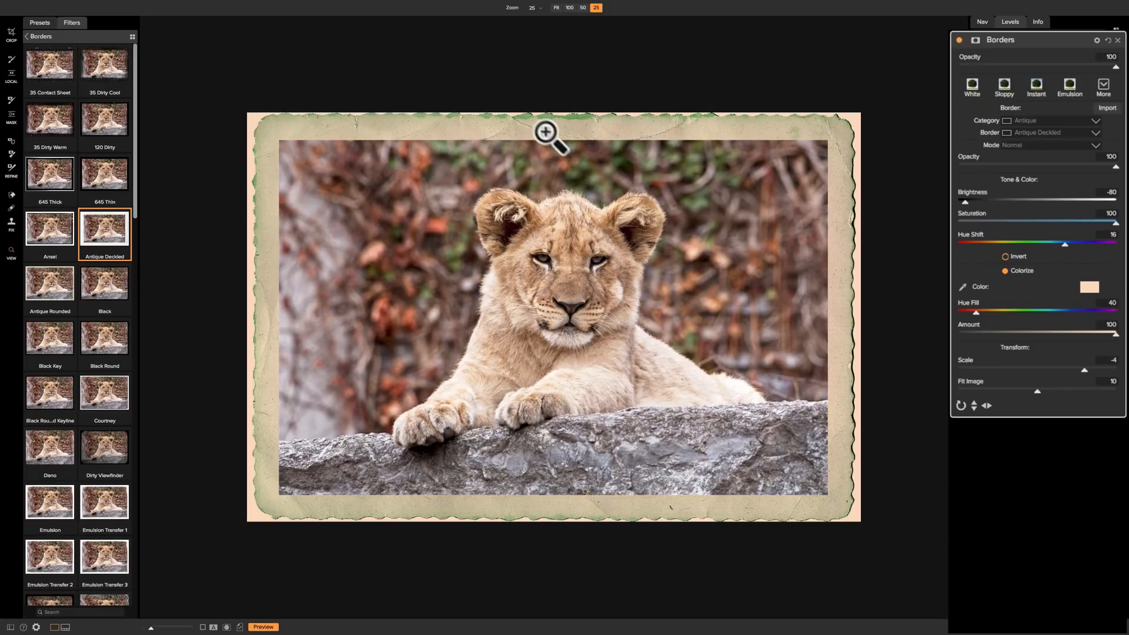
mouse_move(651, 137)
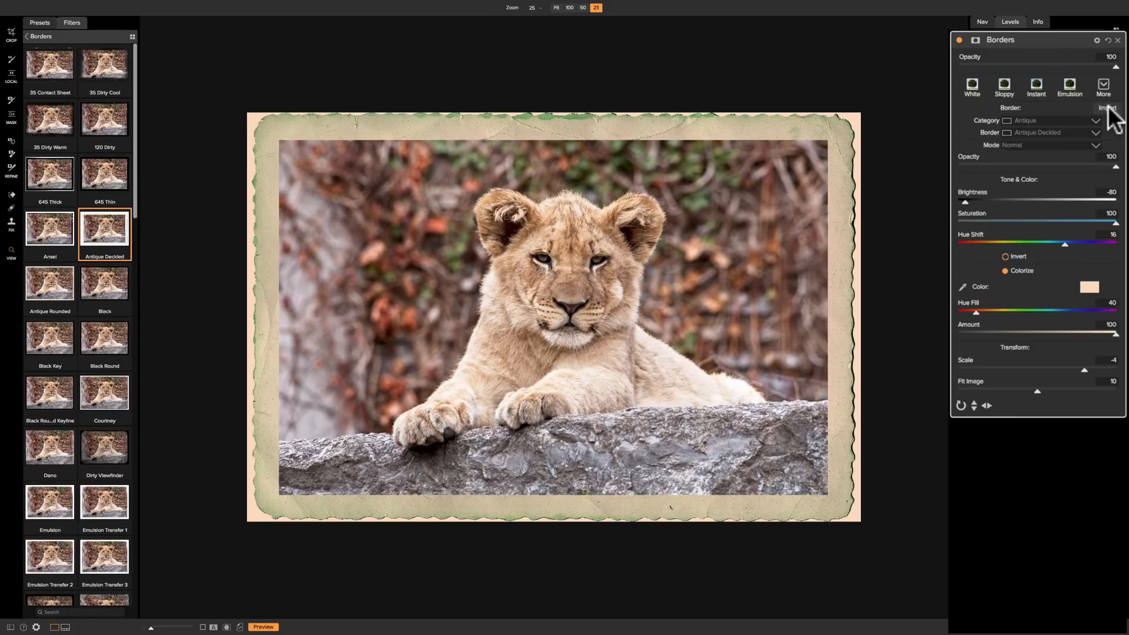
- Cancel the file chooser and close the Extras Manager without importing borders
left_click(1108, 107)
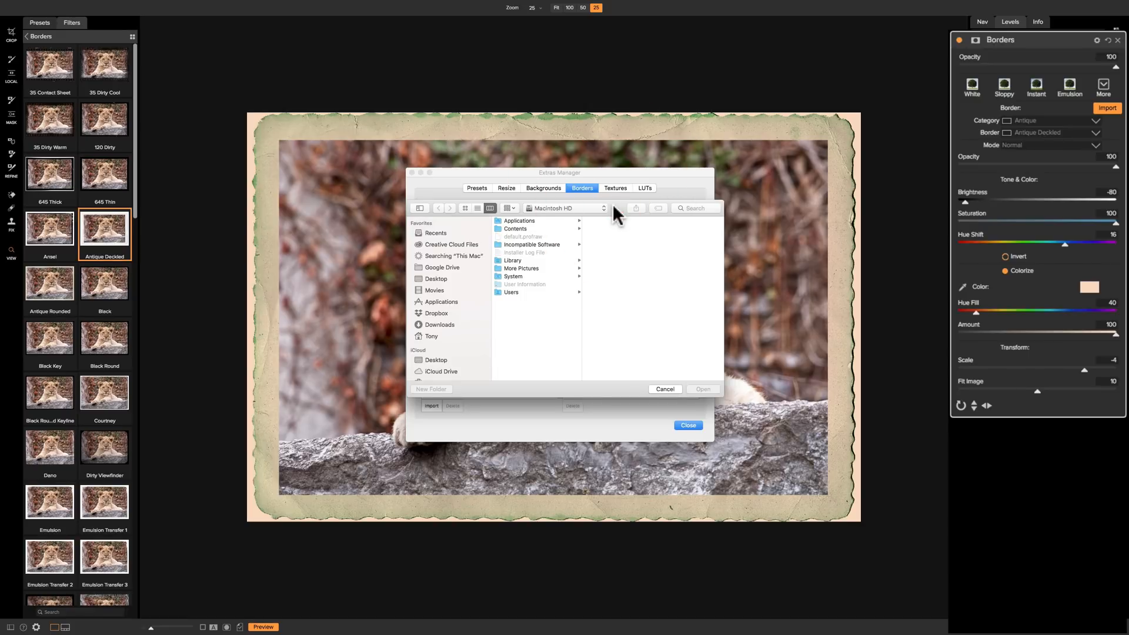
mouse_move(568, 288)
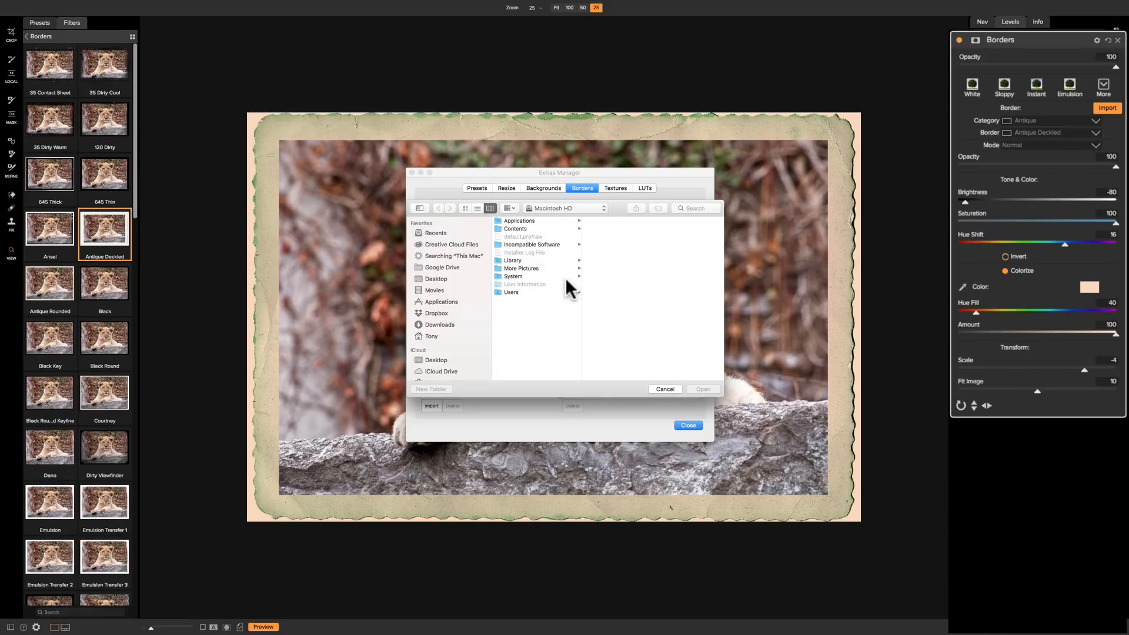
mouse_move(616, 260)
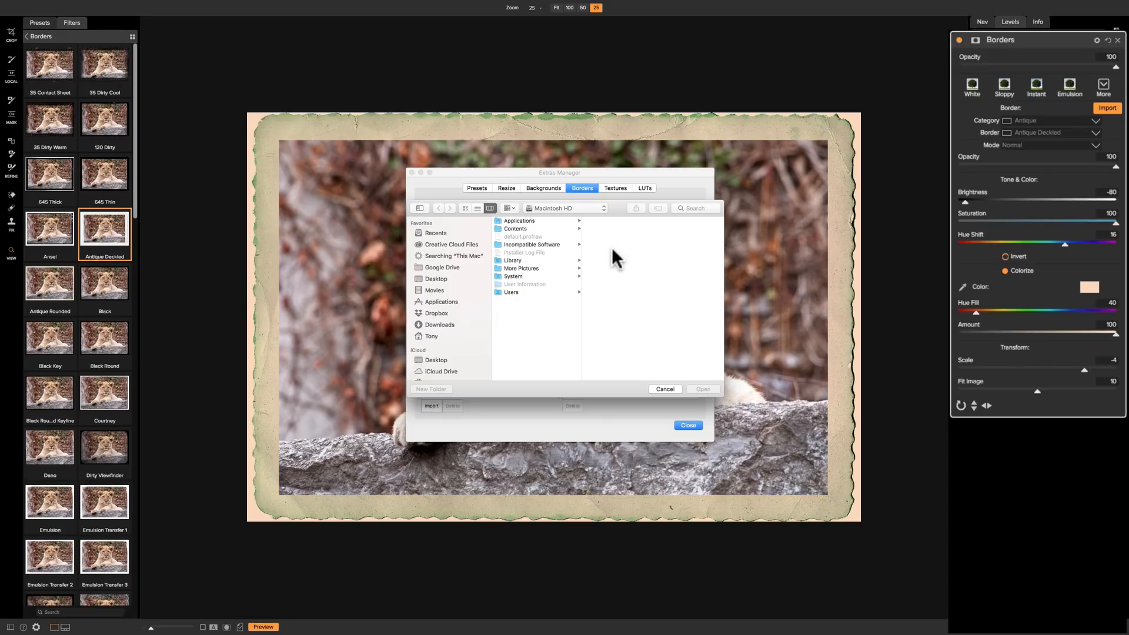
mouse_move(709, 401)
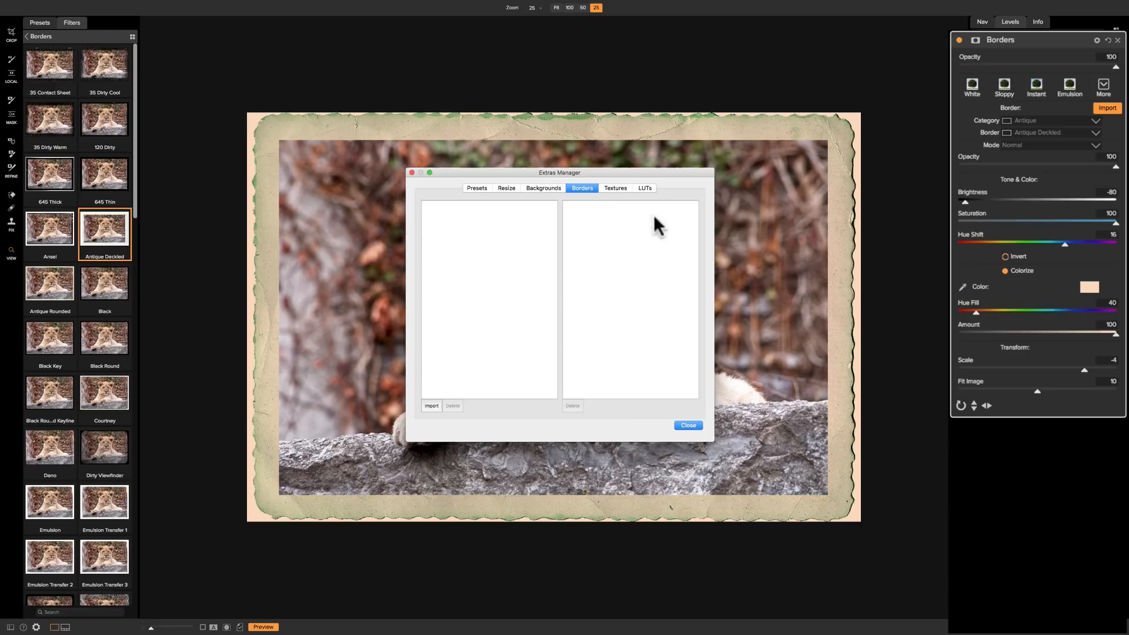
mouse_move(613, 389)
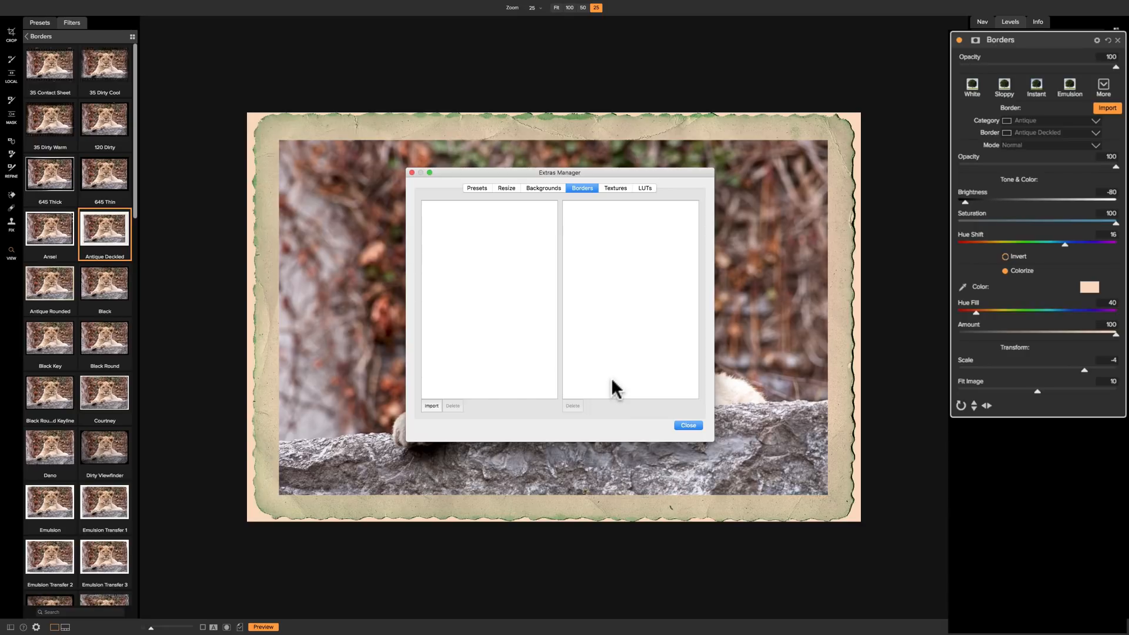
mouse_move(621, 381)
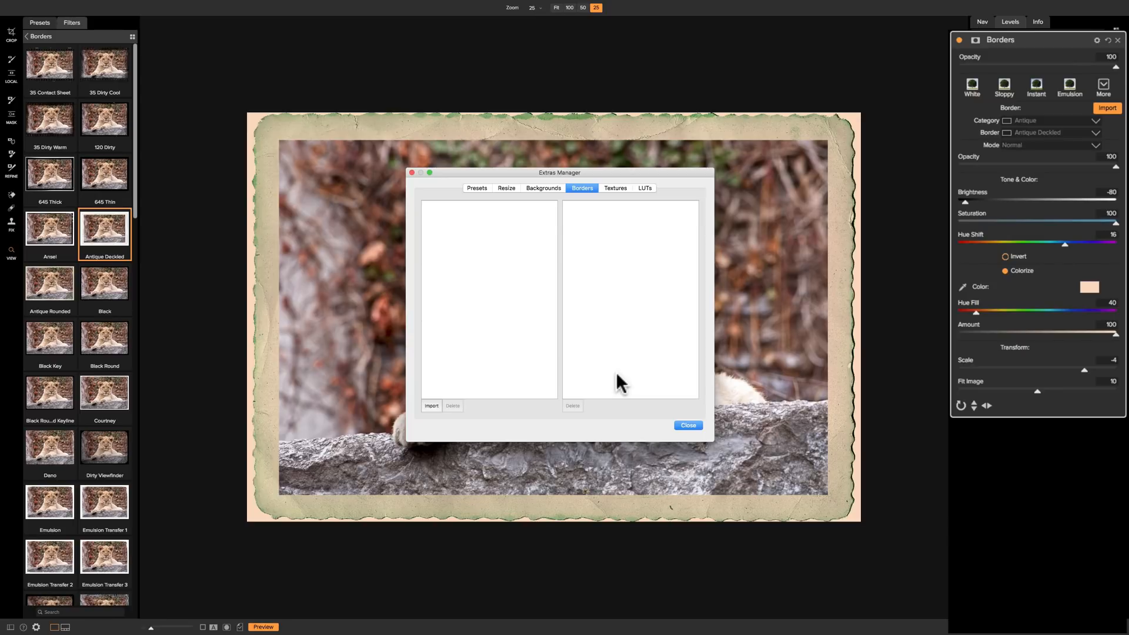
mouse_move(636, 369)
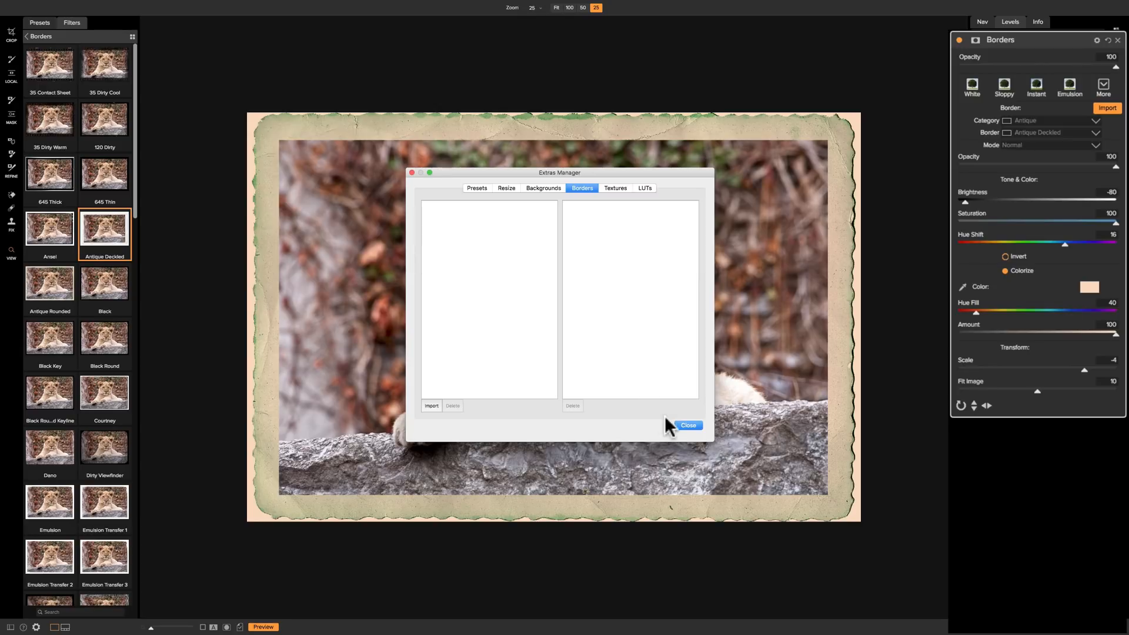
left_click(685, 425)
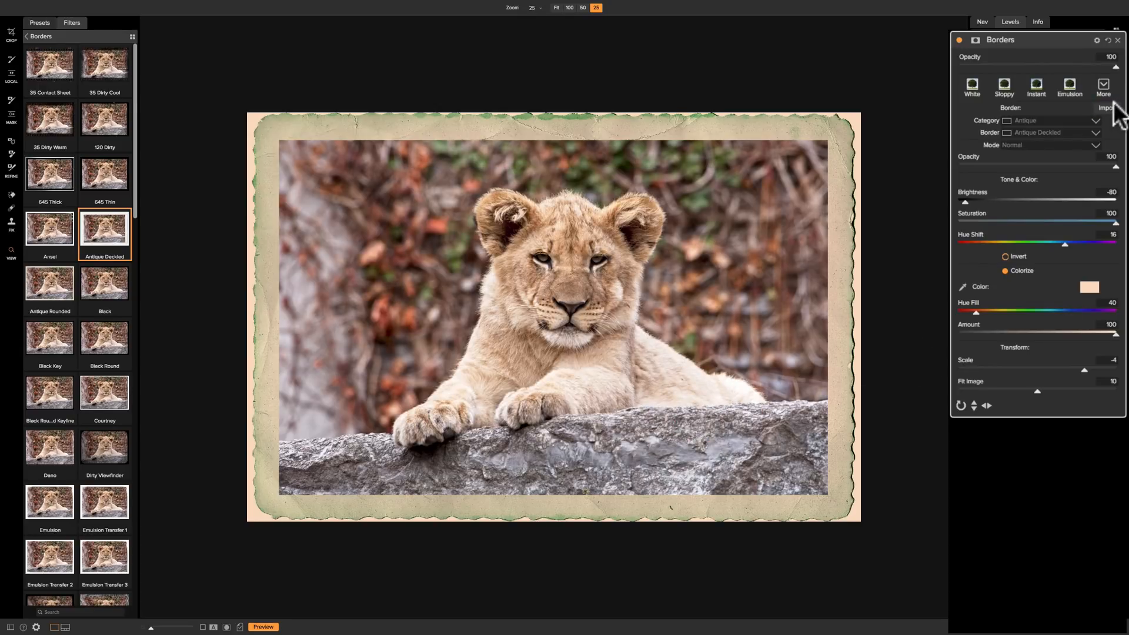
mouse_move(1112, 108)
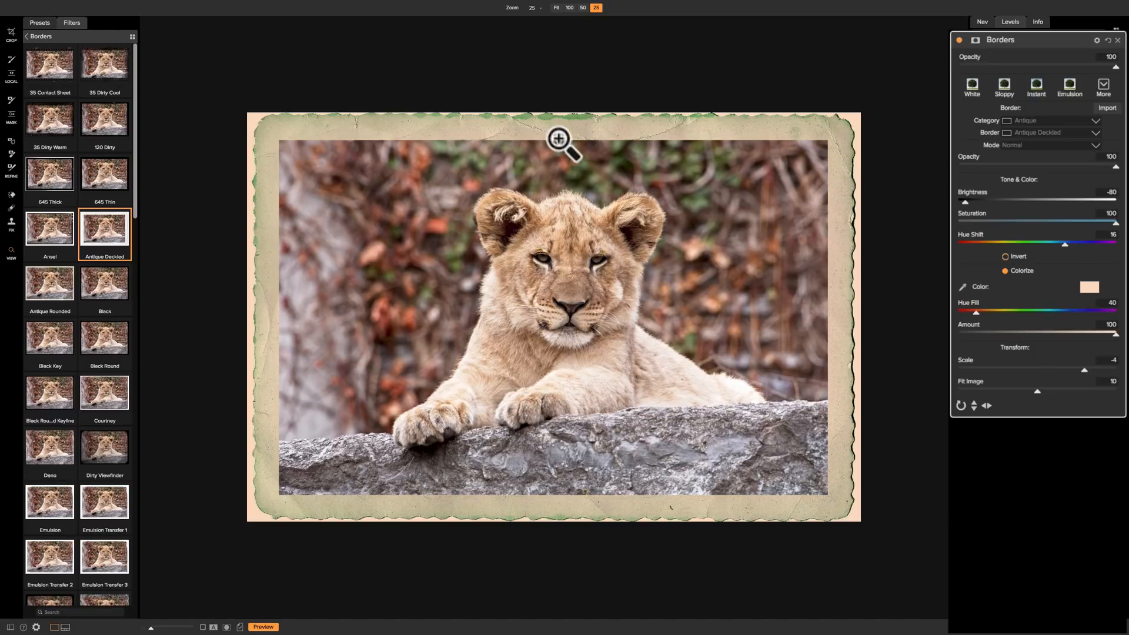
mouse_move(505, 462)
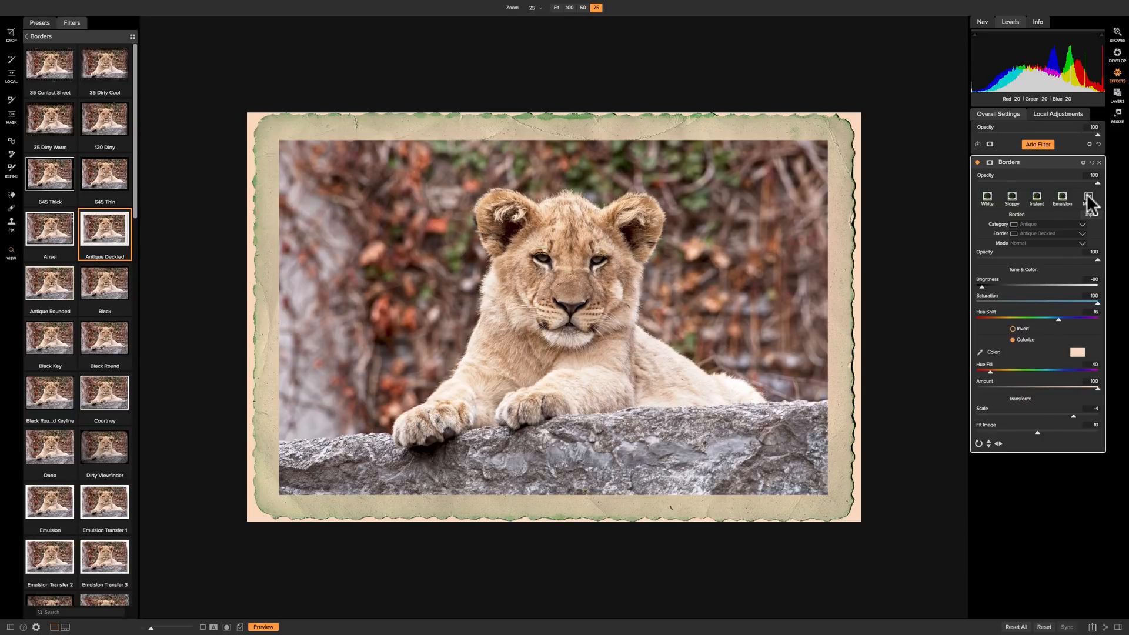
- Save the current colorized border settings as a new style named 'My Style'
left_click(1089, 199)
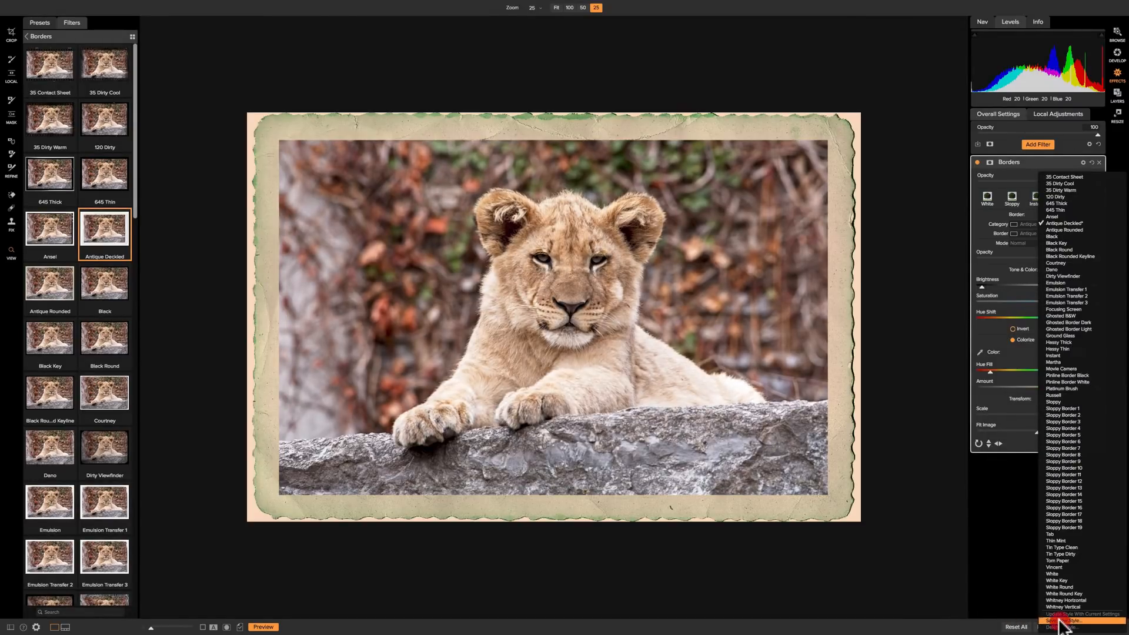
left_click(1061, 621)
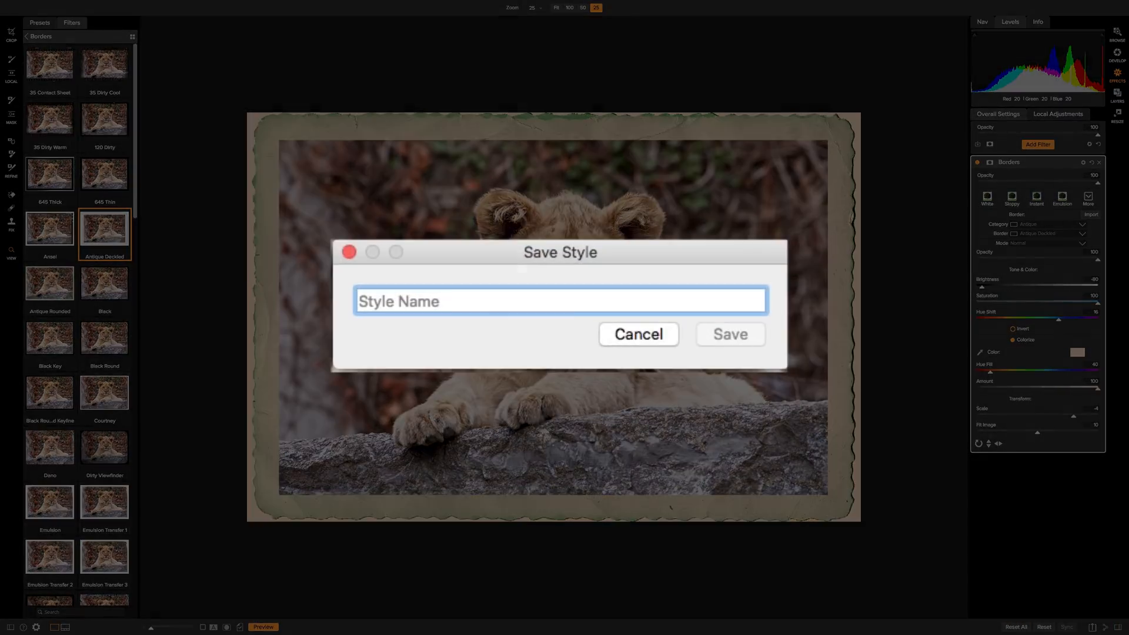
type("My")
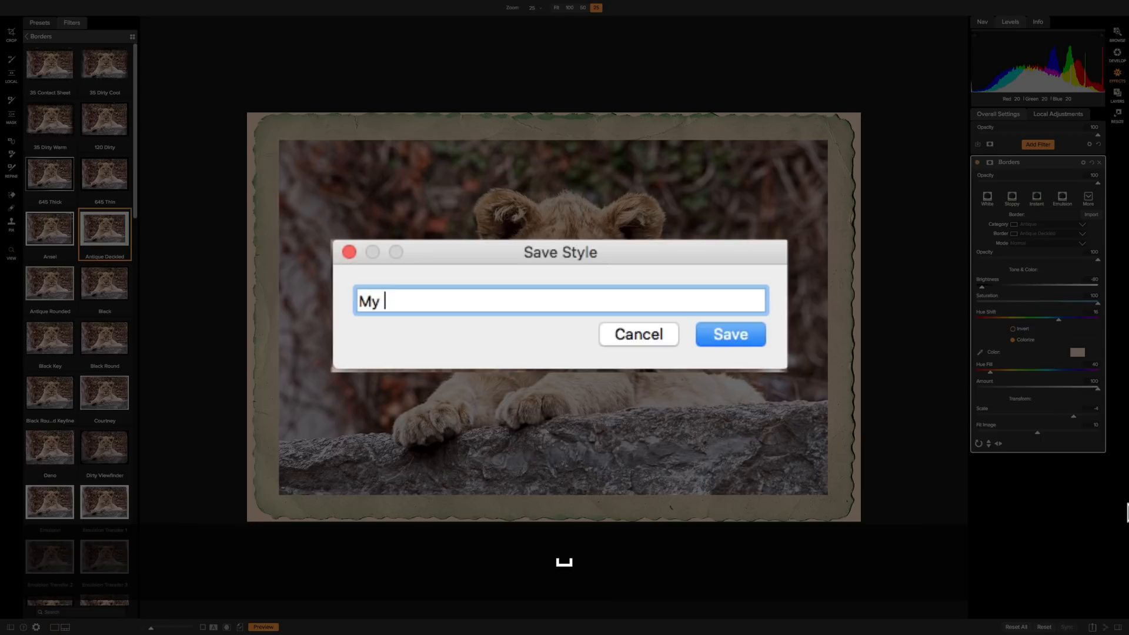
type("Style")
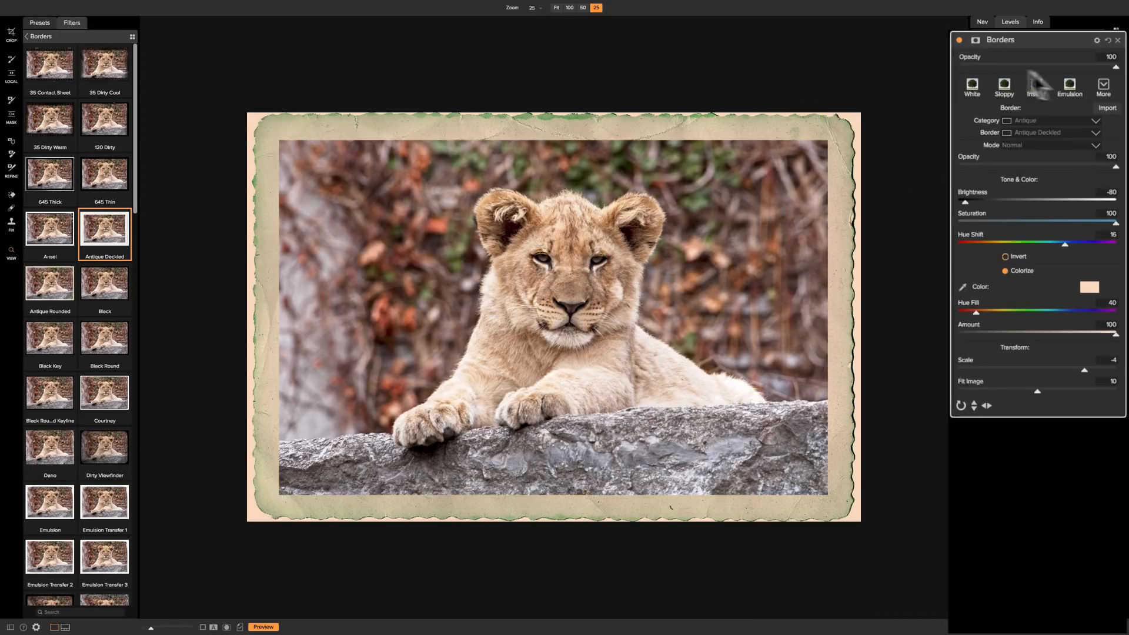
mouse_move(953, 272)
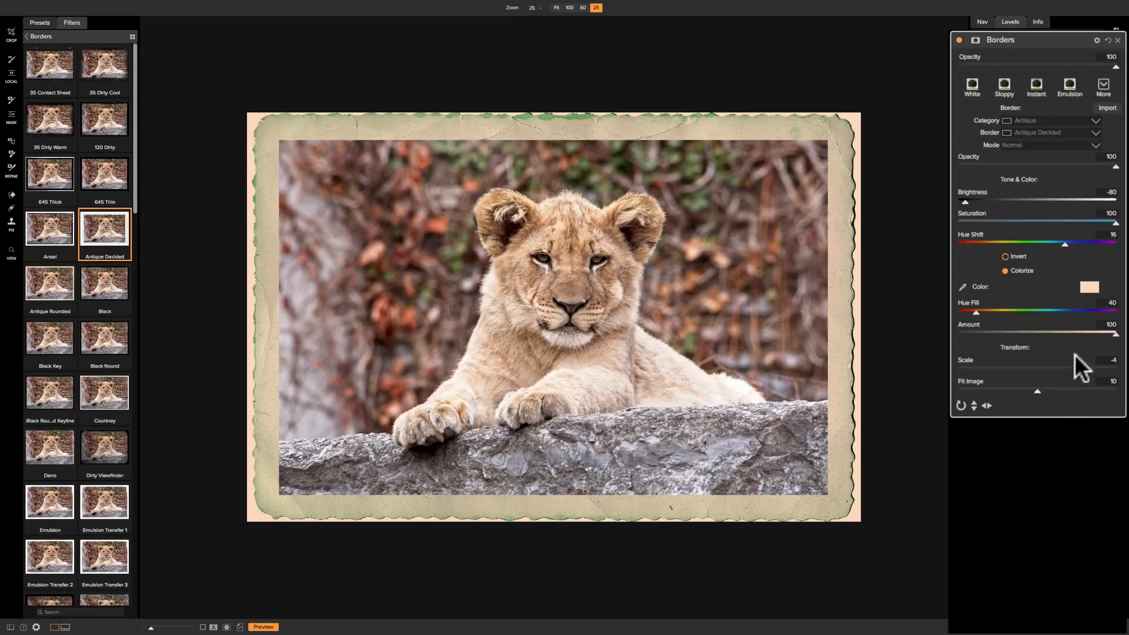
mouse_move(994, 248)
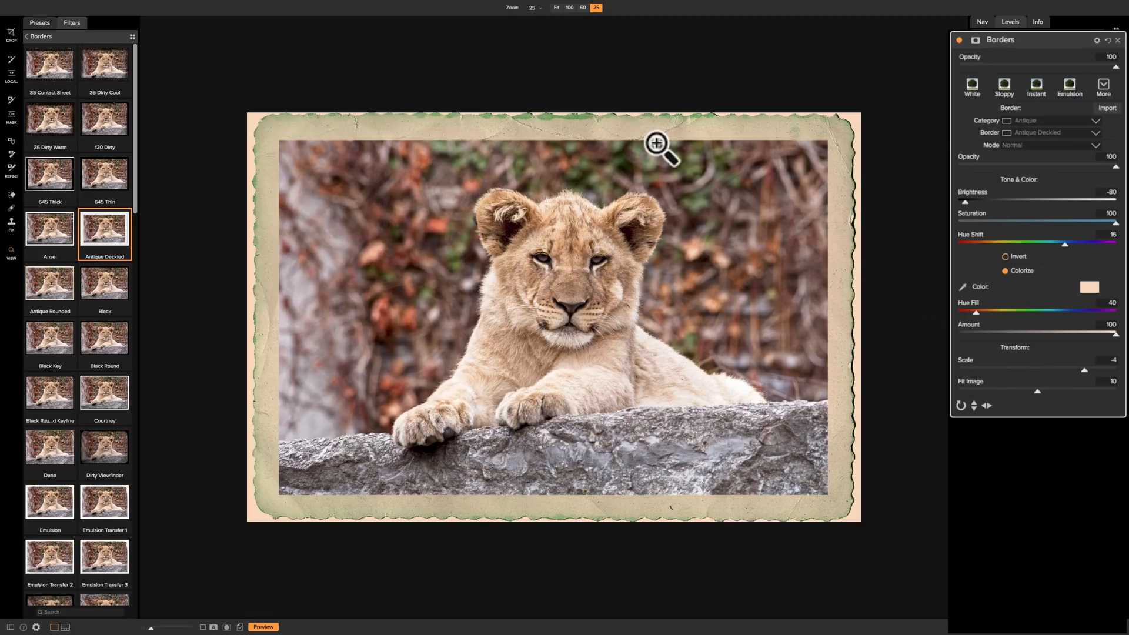
mouse_move(1107, 101)
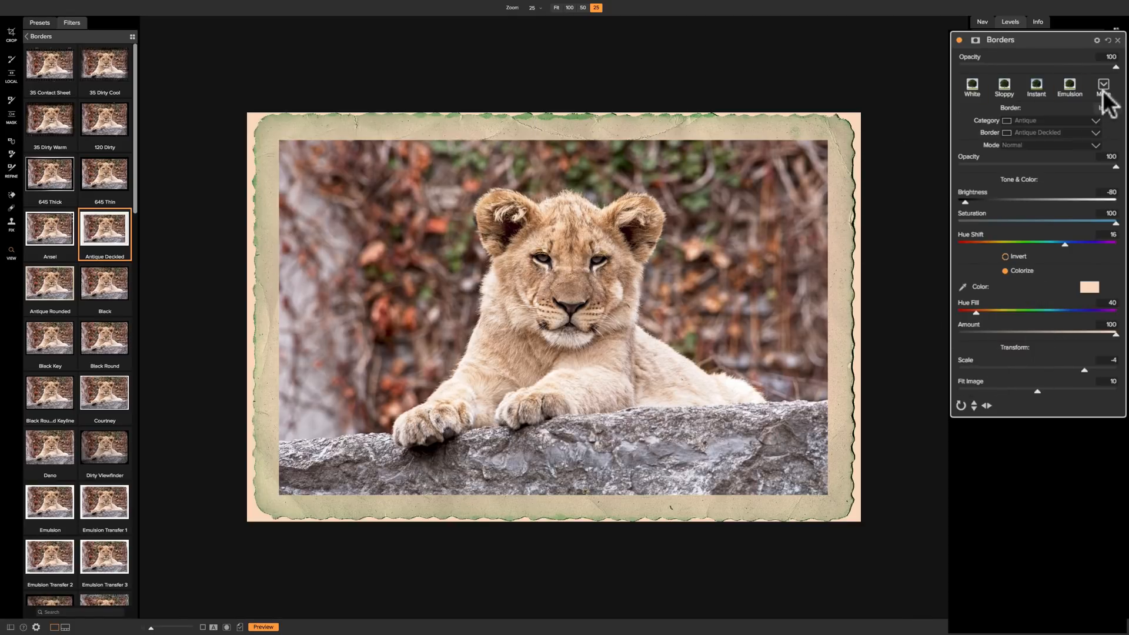
- Check the style list, then find and apply the My Style thumbnail in the Borders browser
left_click(1103, 84)
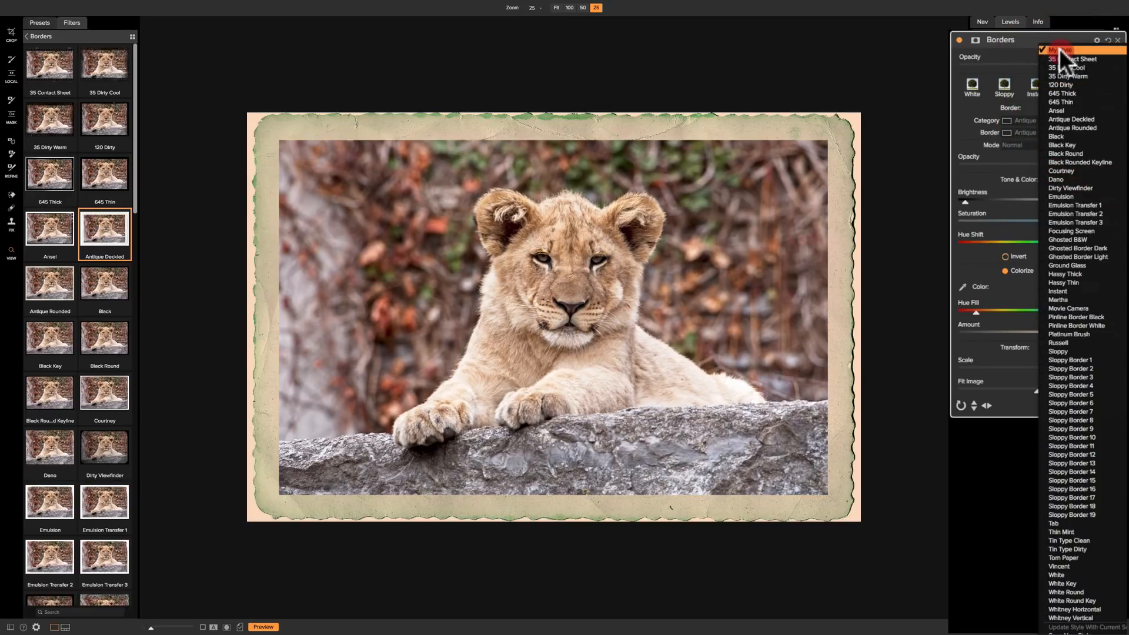
left_click(1062, 49)
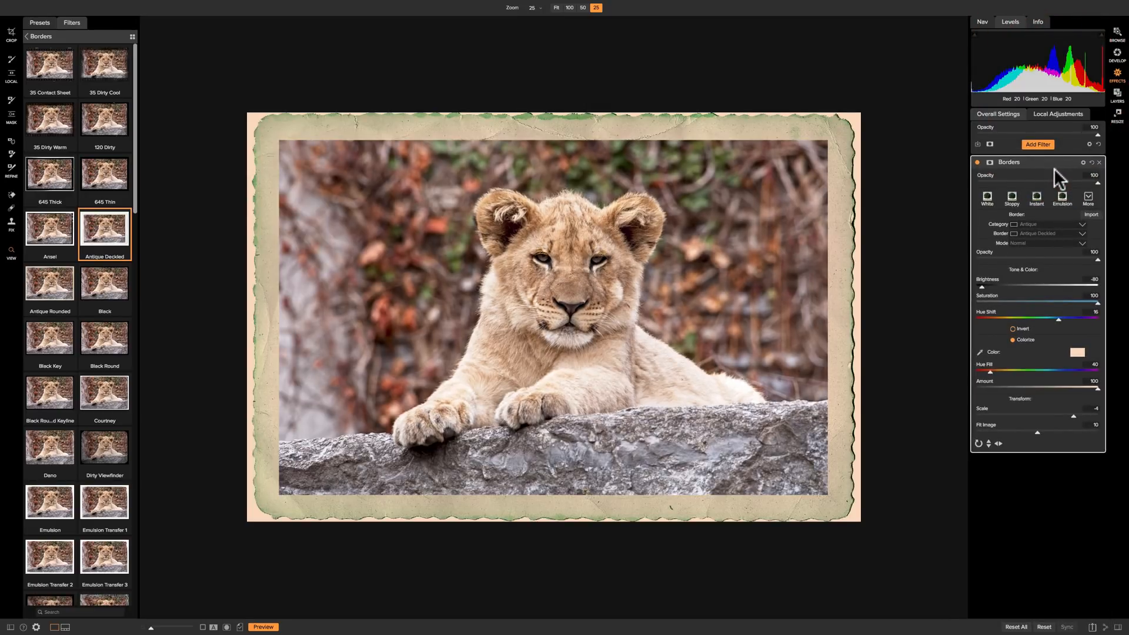
scroll("down", 3)
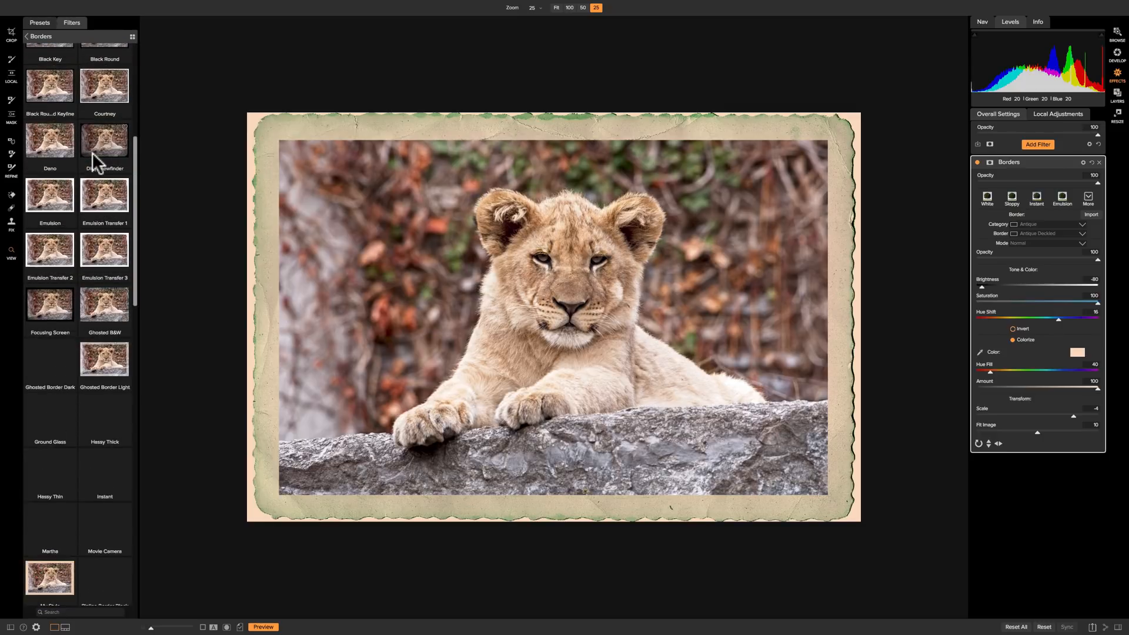
scroll("down", 3)
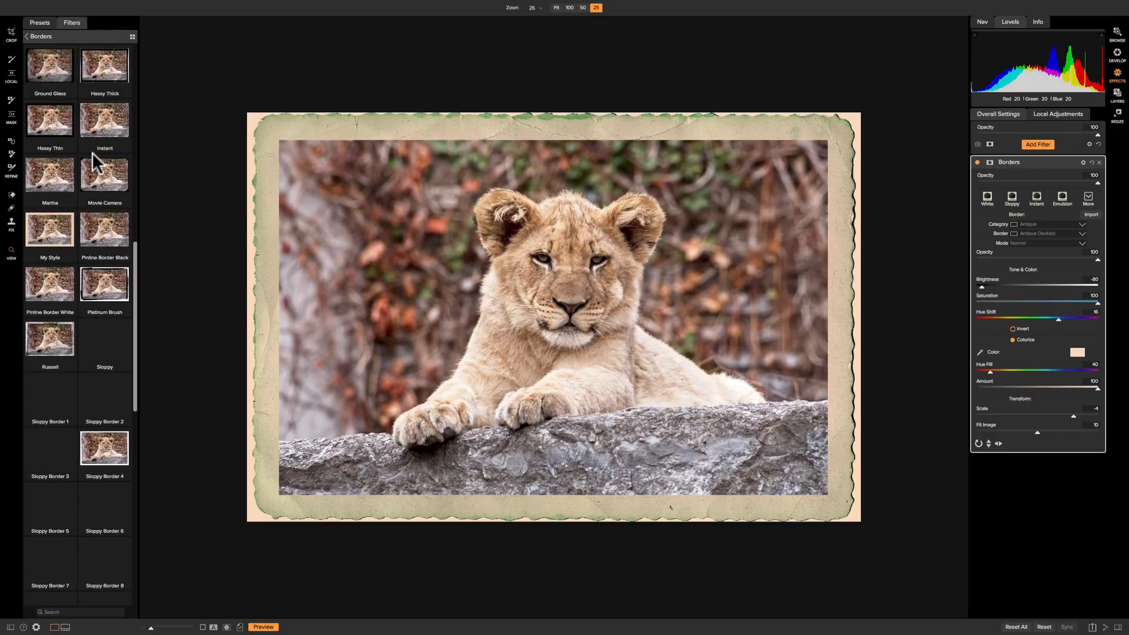
scroll("down", 3)
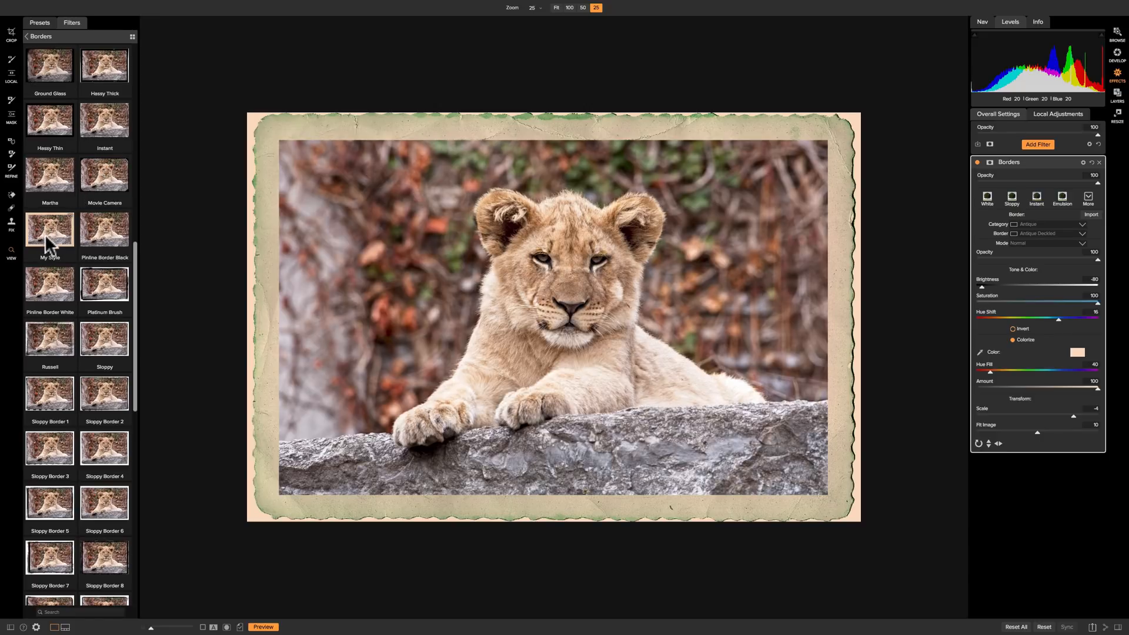
left_click(48, 231)
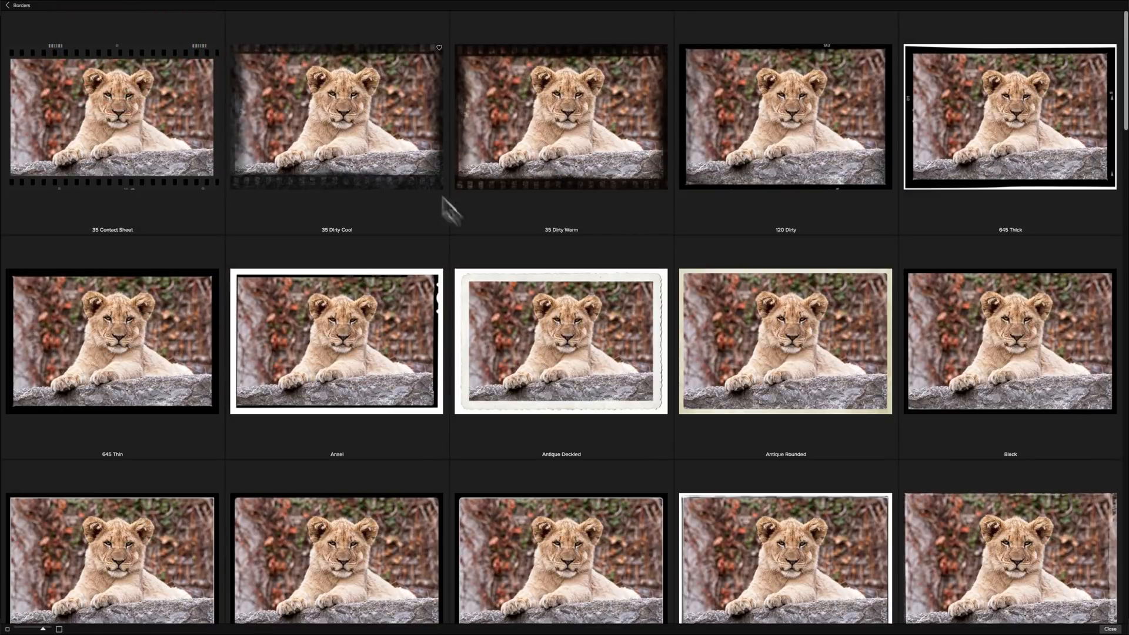
- Scroll the full-screen border gallery down to the My Style preview
scroll("down", 3)
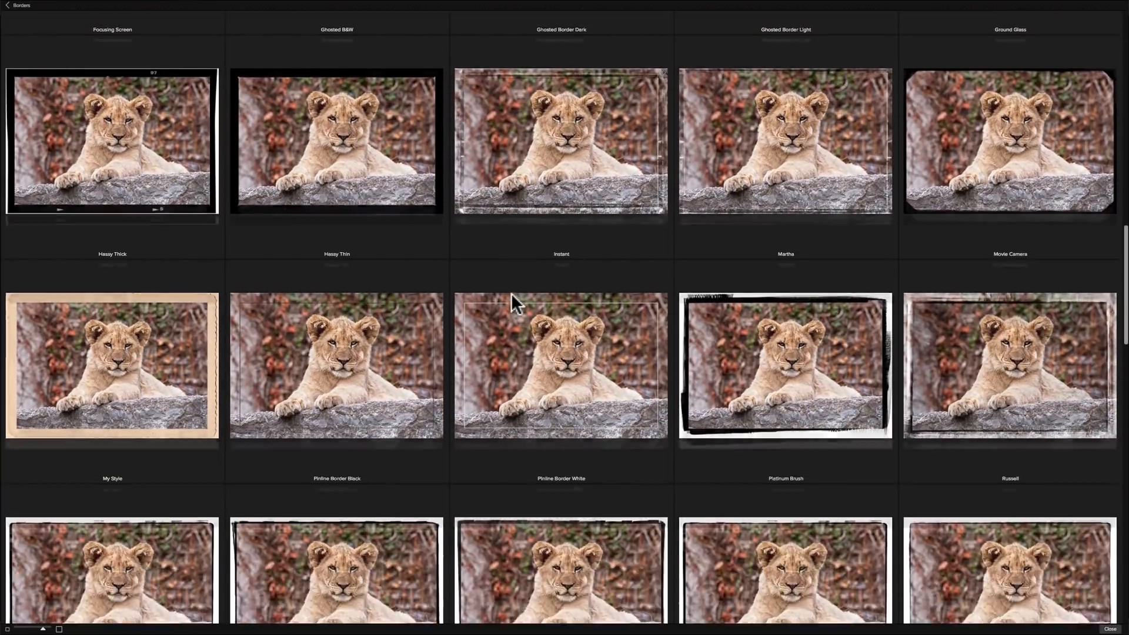
scroll("down", 3)
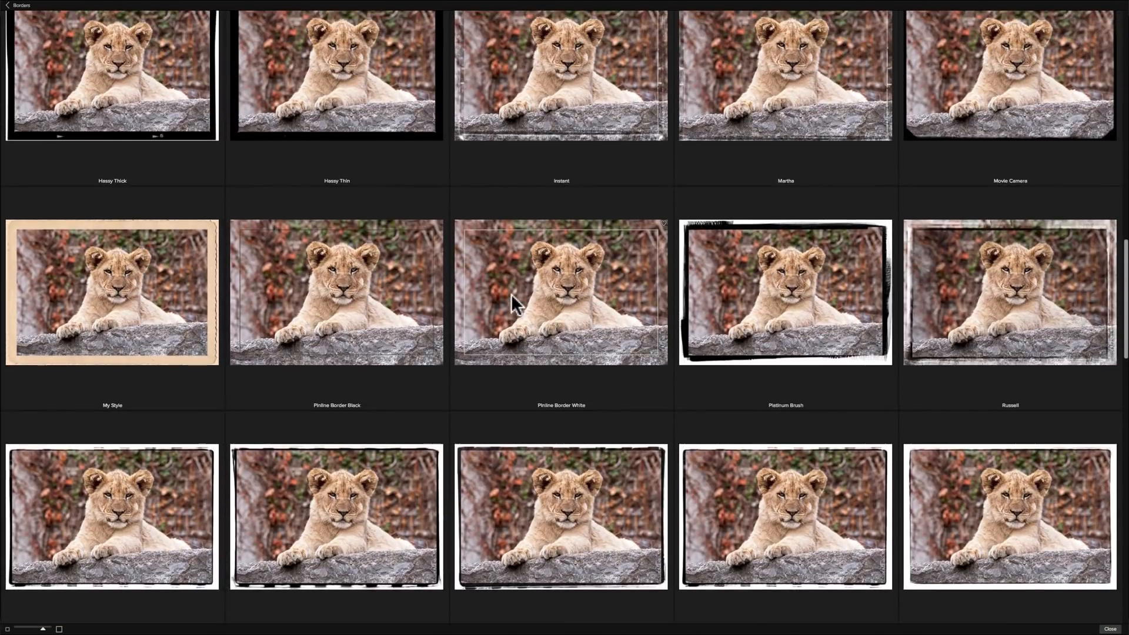
scroll("down", 3)
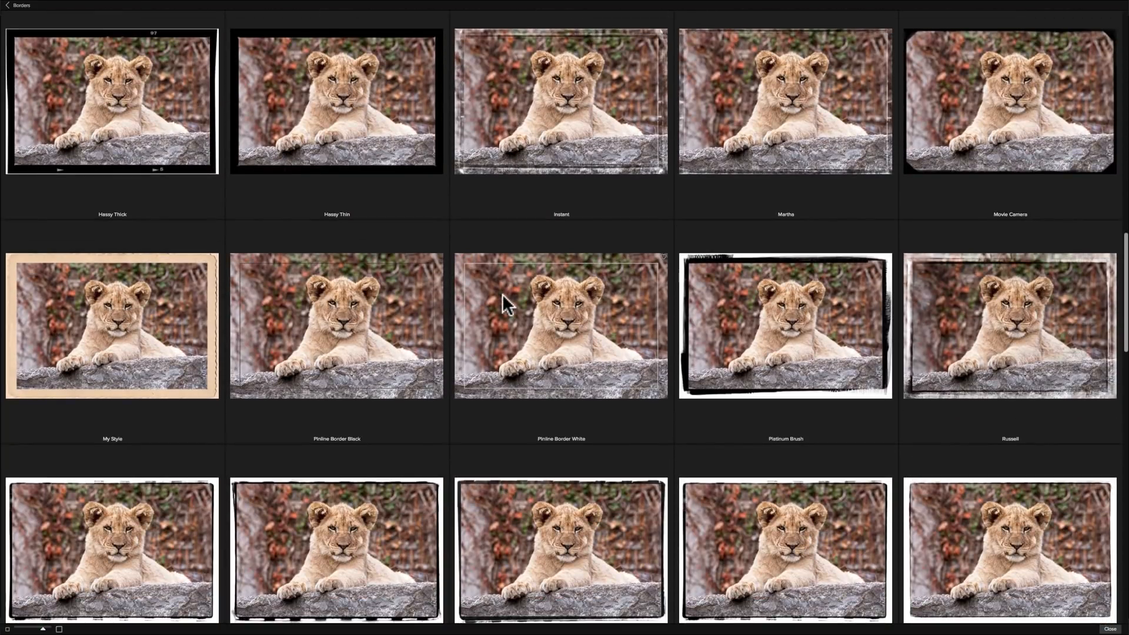